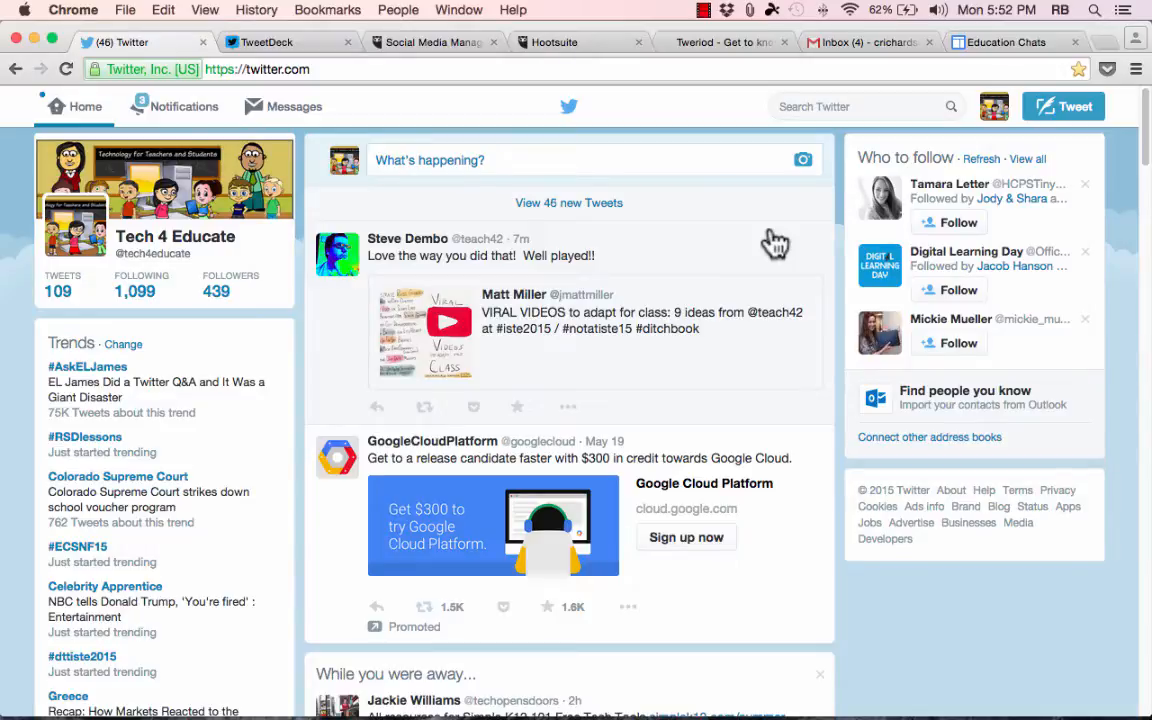
mouse_move(916, 248)
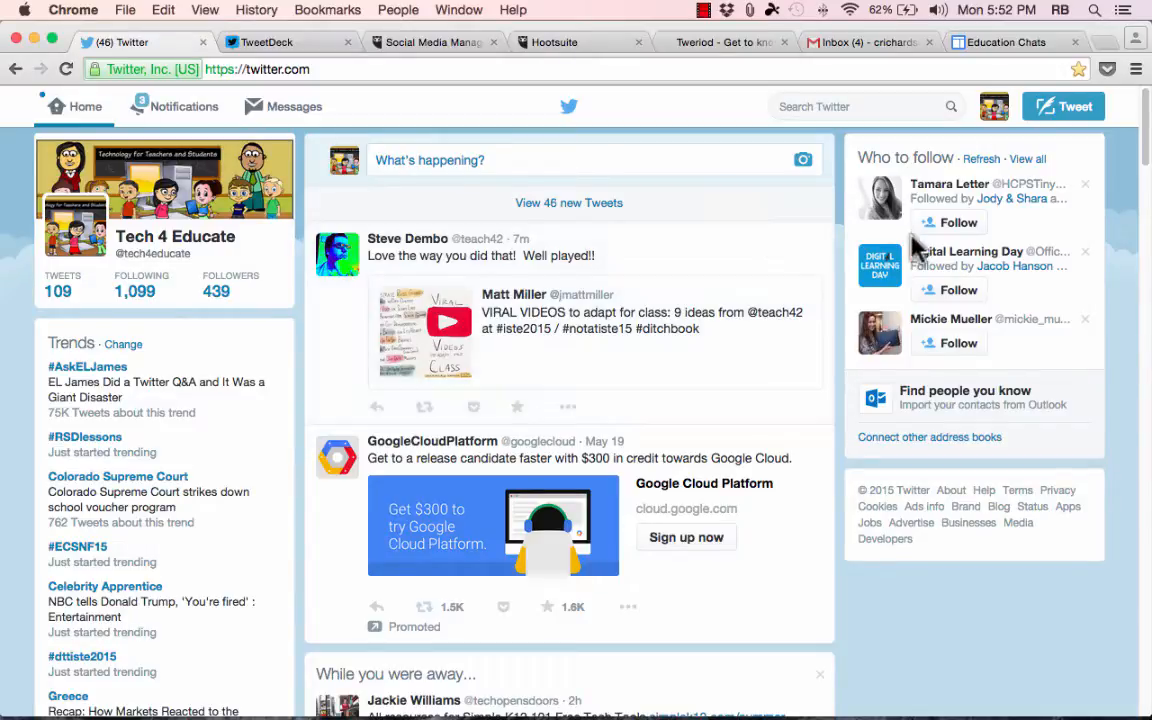
mouse_move(910, 248)
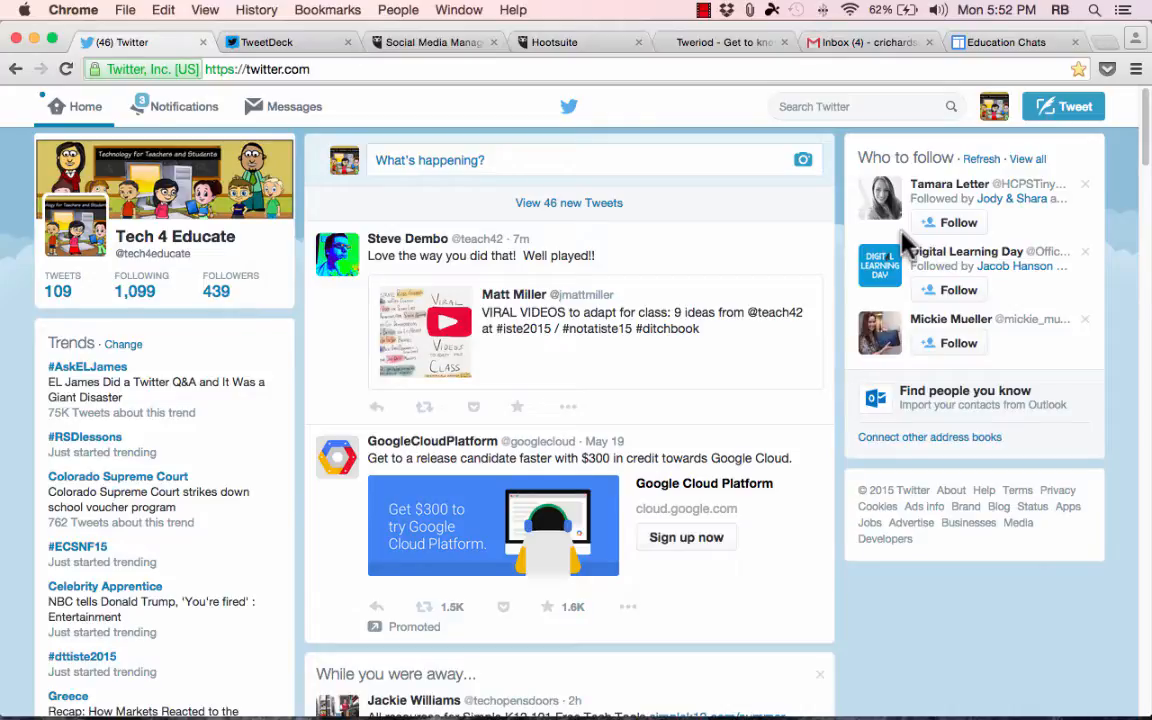
mouse_move(384, 124)
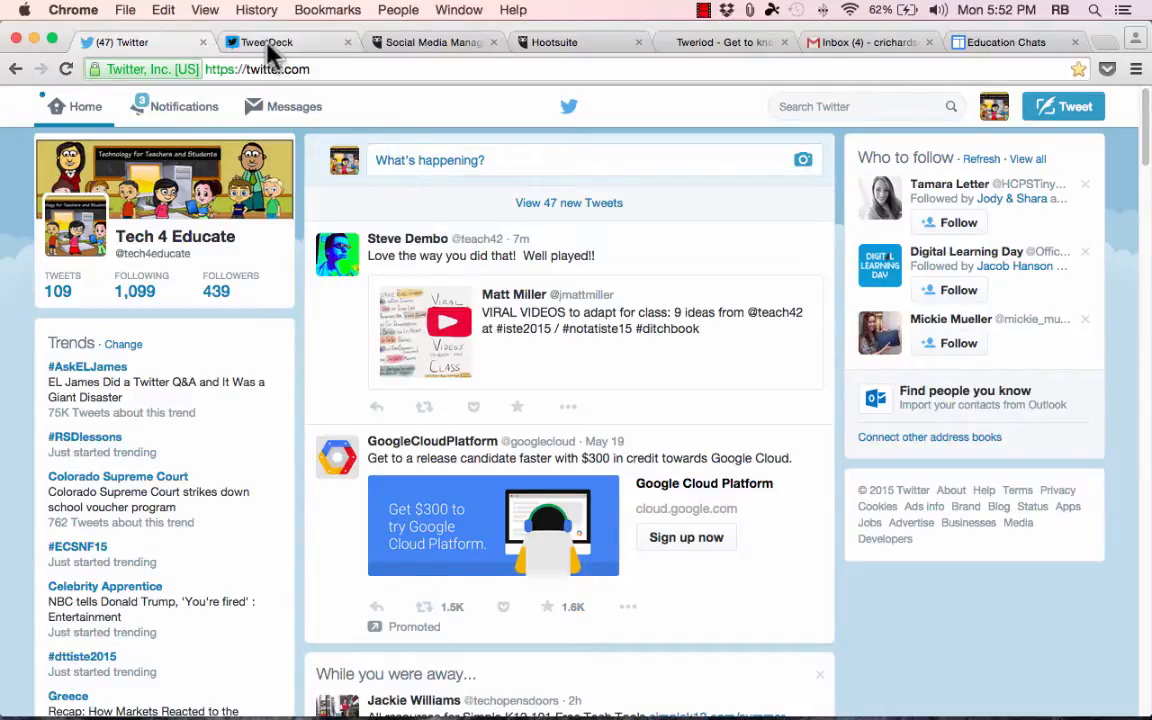
Switch to the TweetDeck browser tab showing the welcome introduction
click(268, 42)
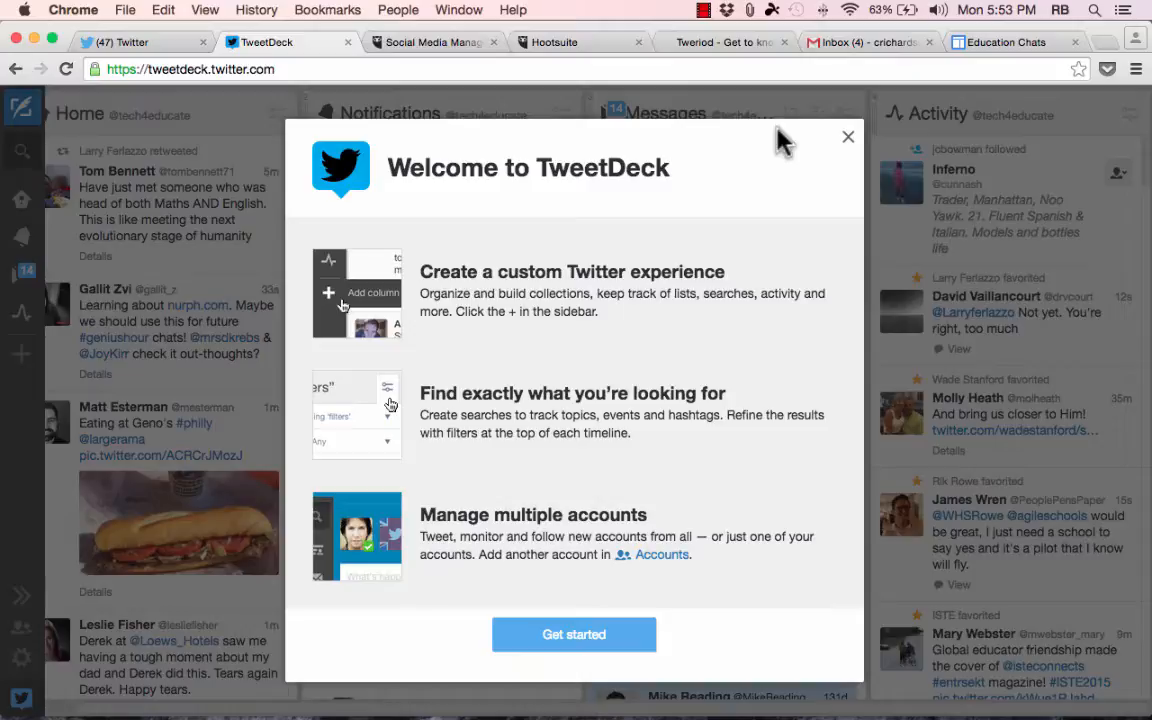
mouse_move(810, 296)
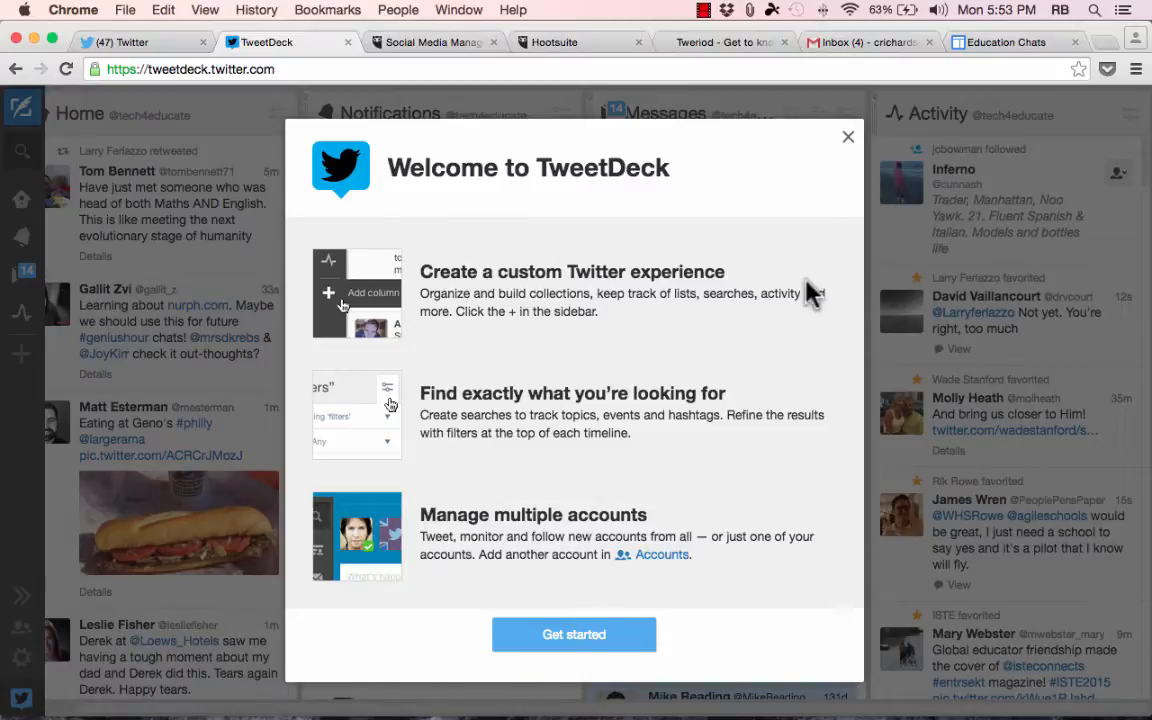
mouse_move(550, 348)
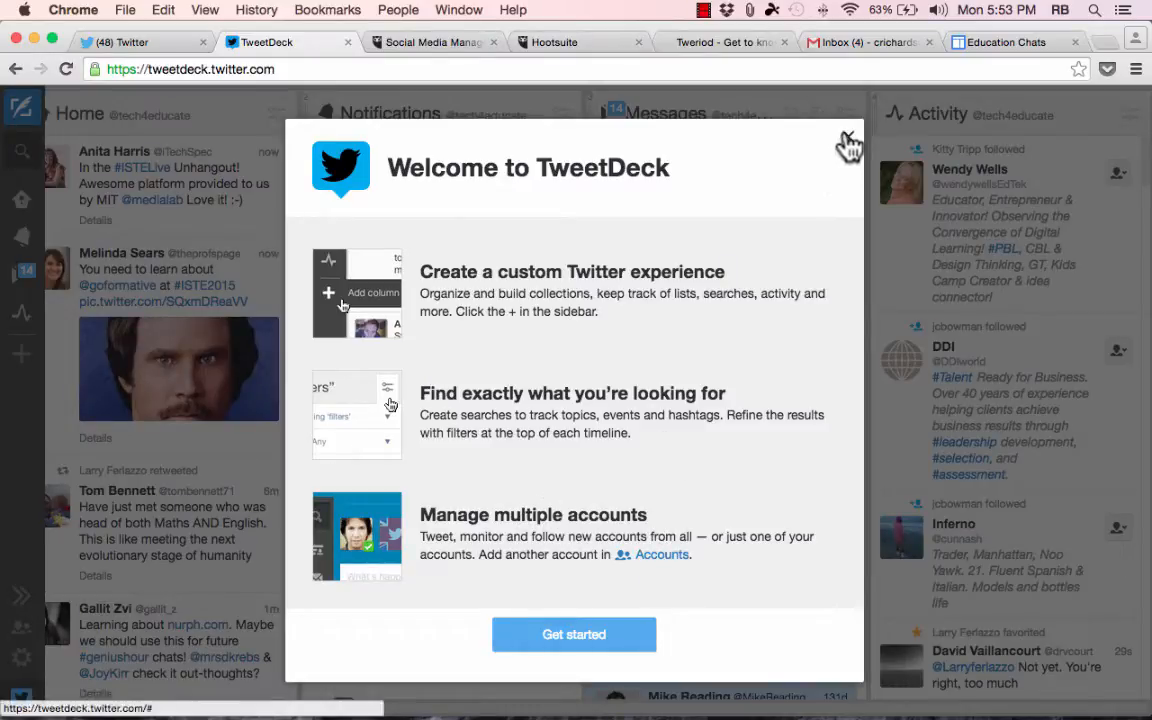
Dismiss the welcome overview and browse the Home, Notifications, Messages and Activity columns
click(846, 140)
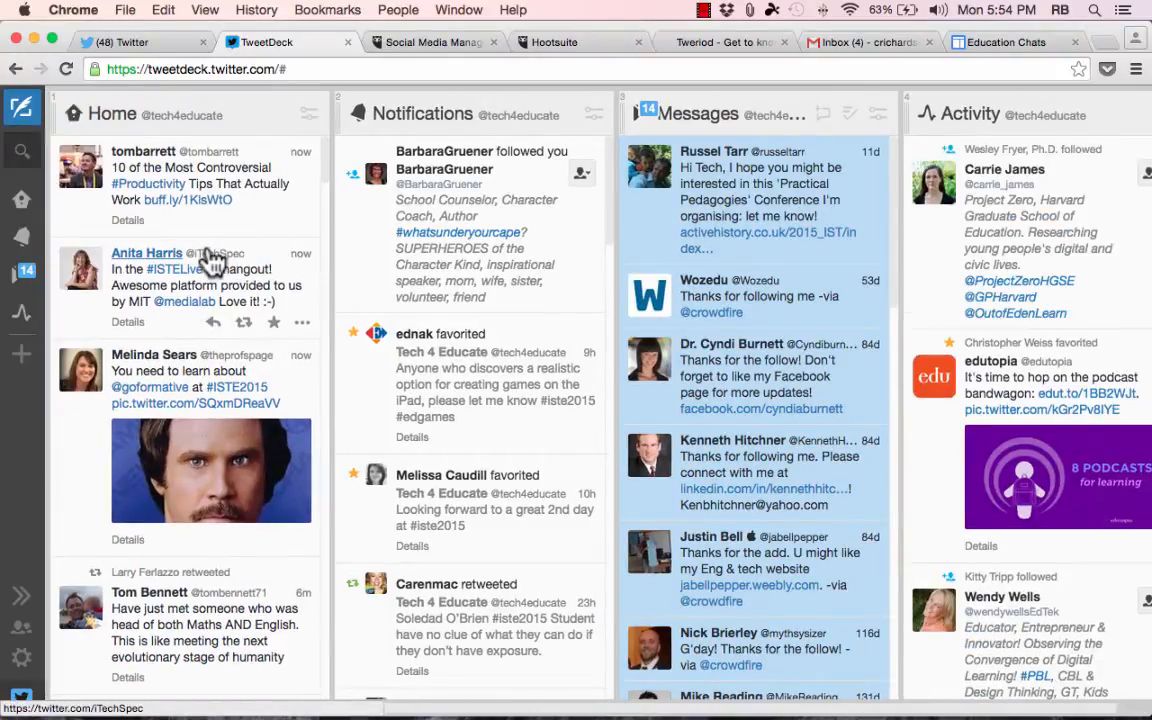
mouse_move(300, 160)
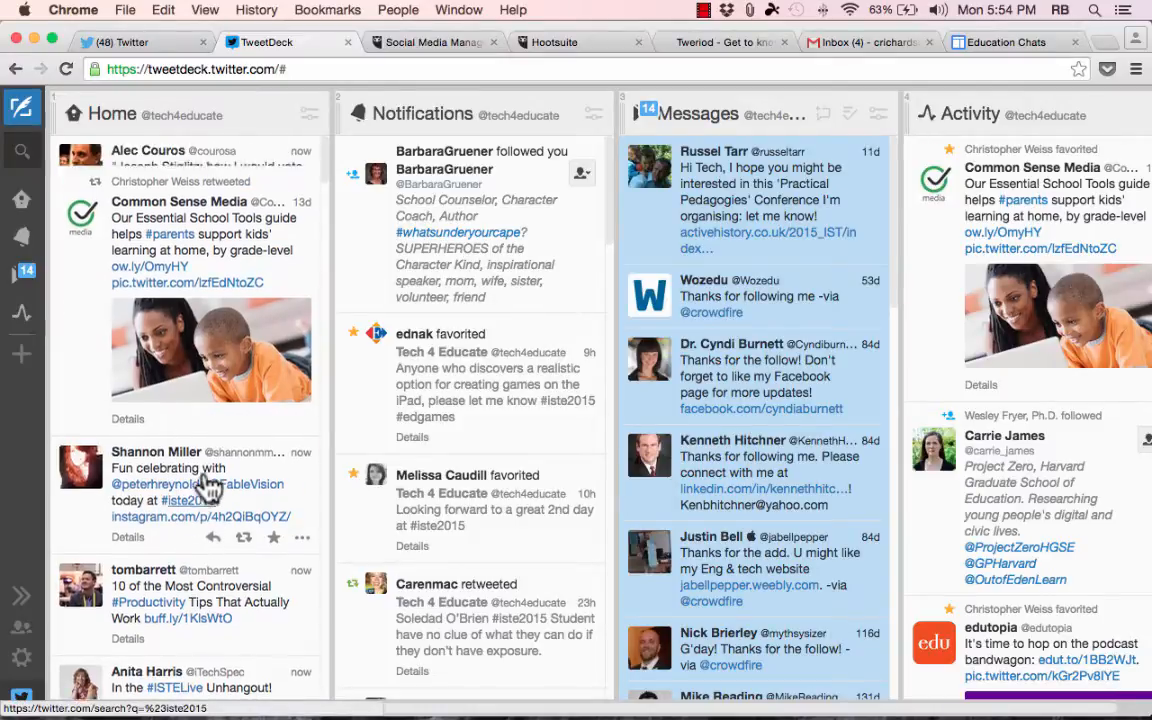
scroll(down, 3)
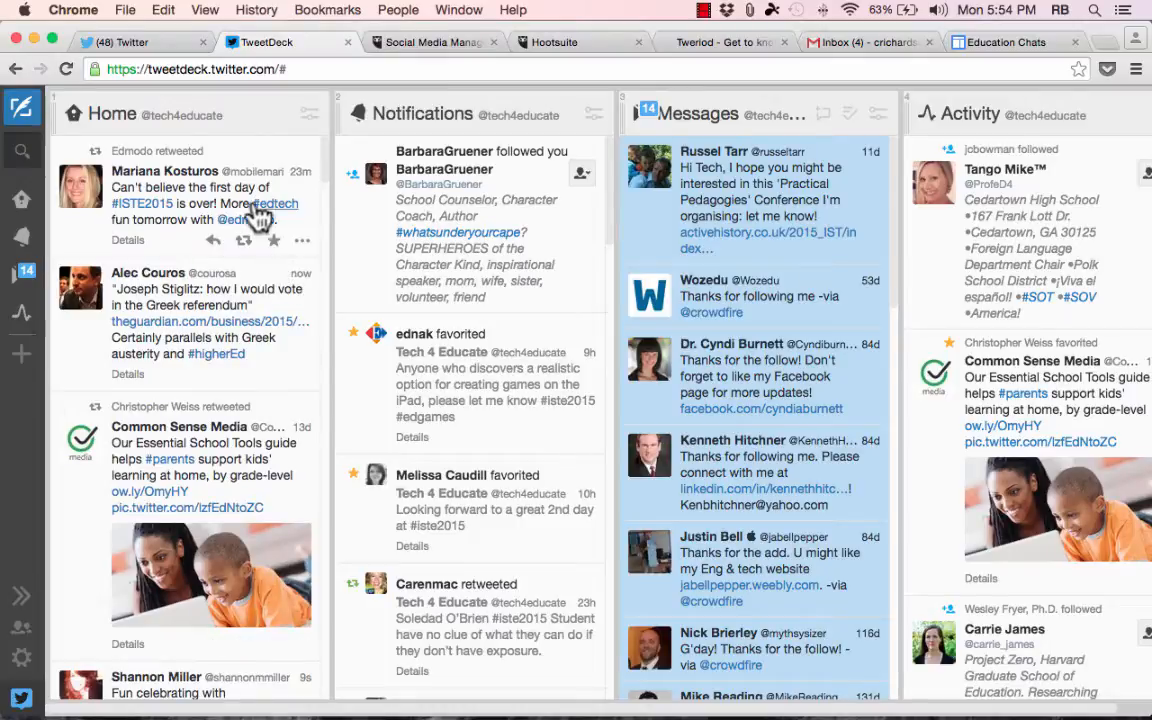
mouse_move(378, 250)
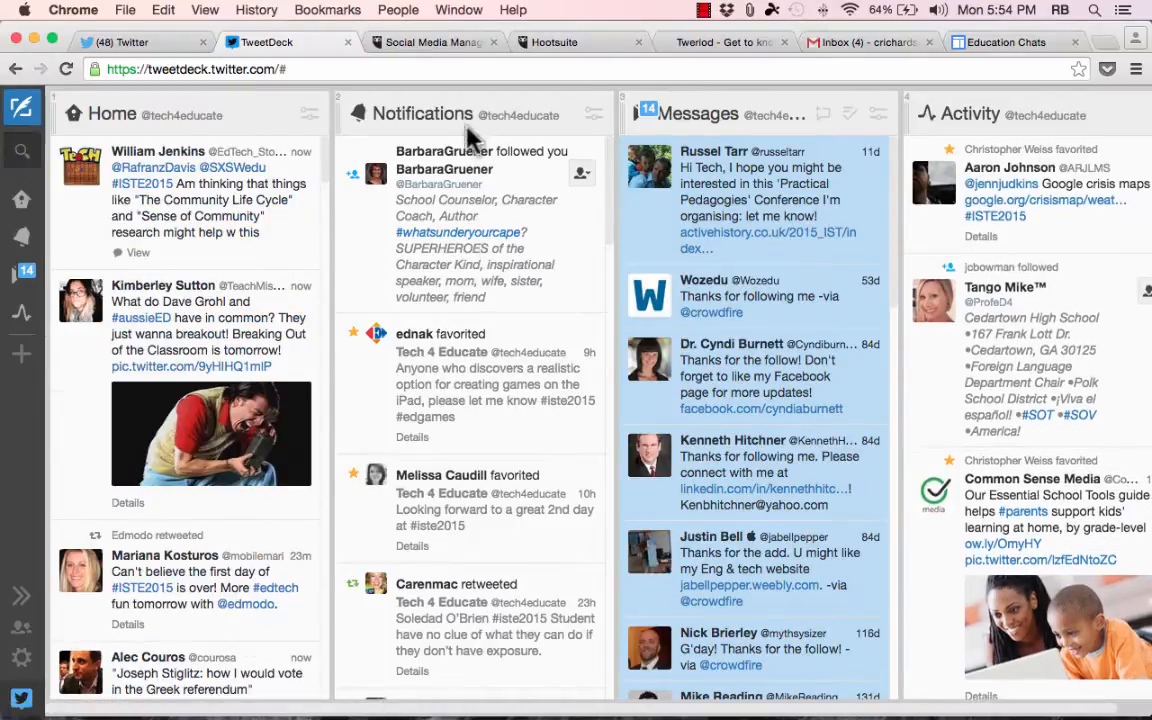
mouse_move(470, 496)
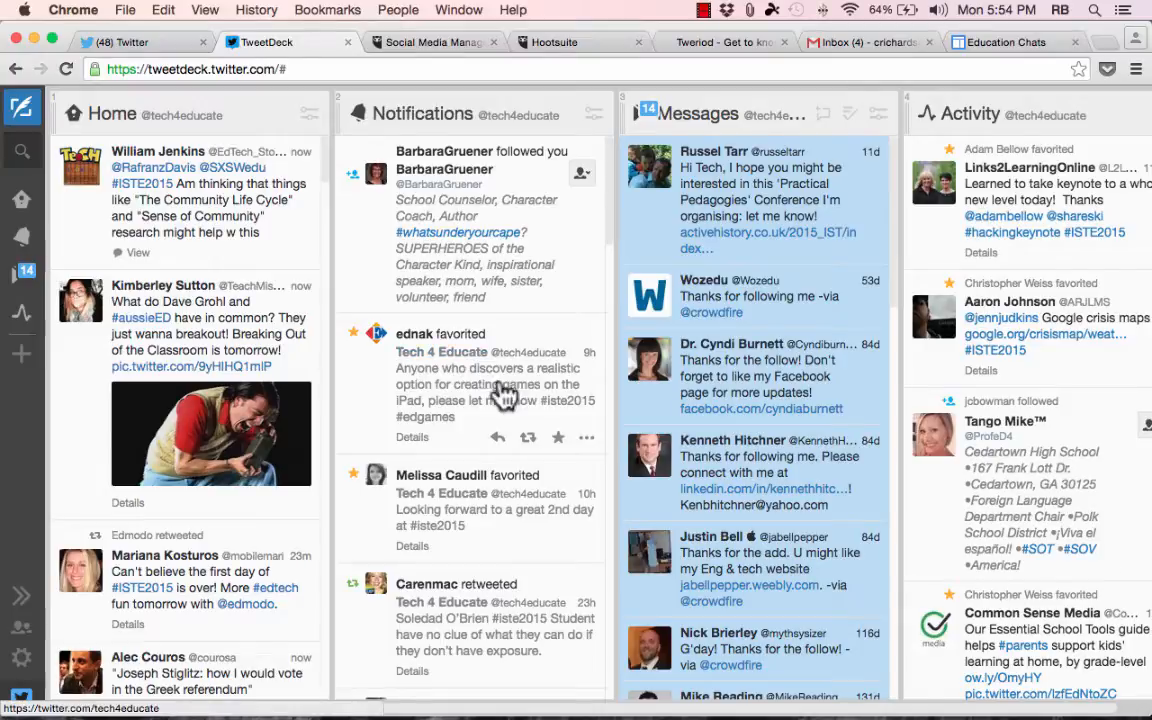
scroll(down, 3)
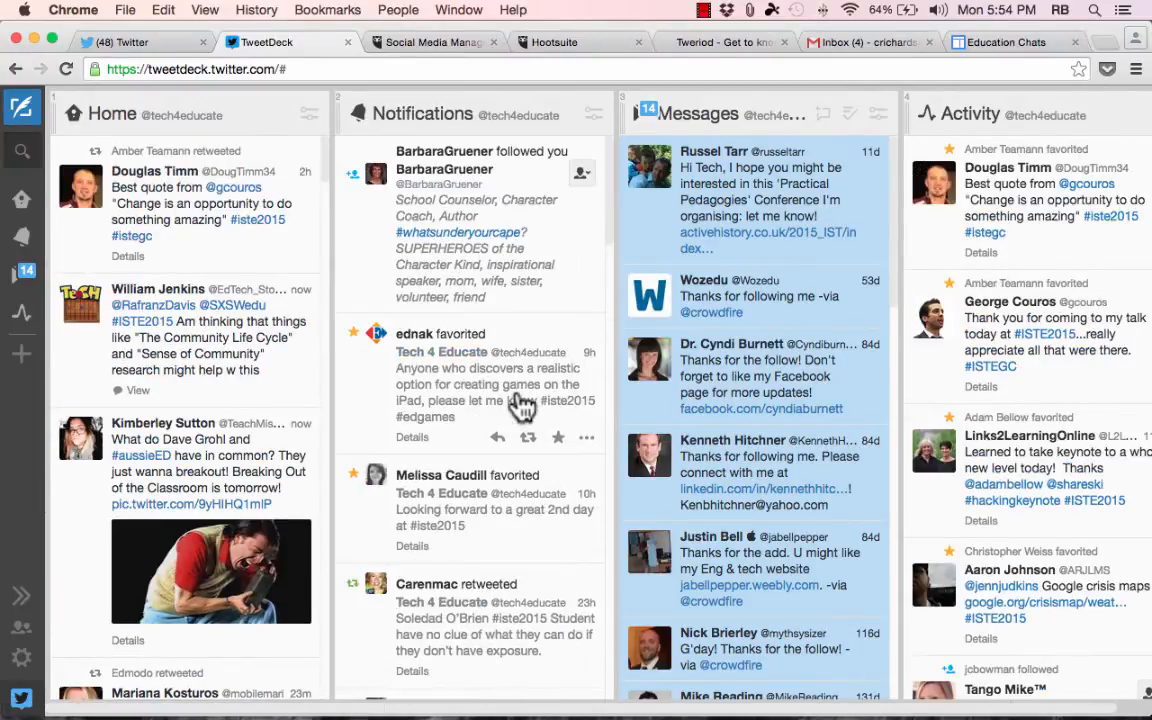
mouse_move(540, 216)
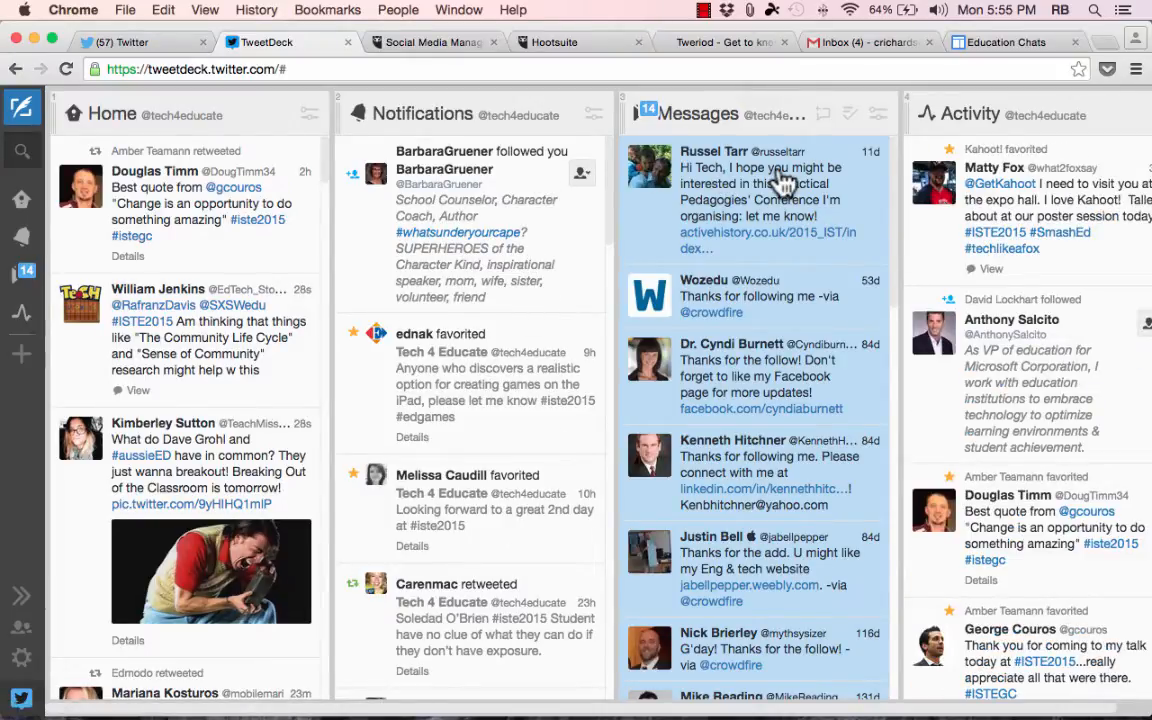
mouse_move(818, 388)
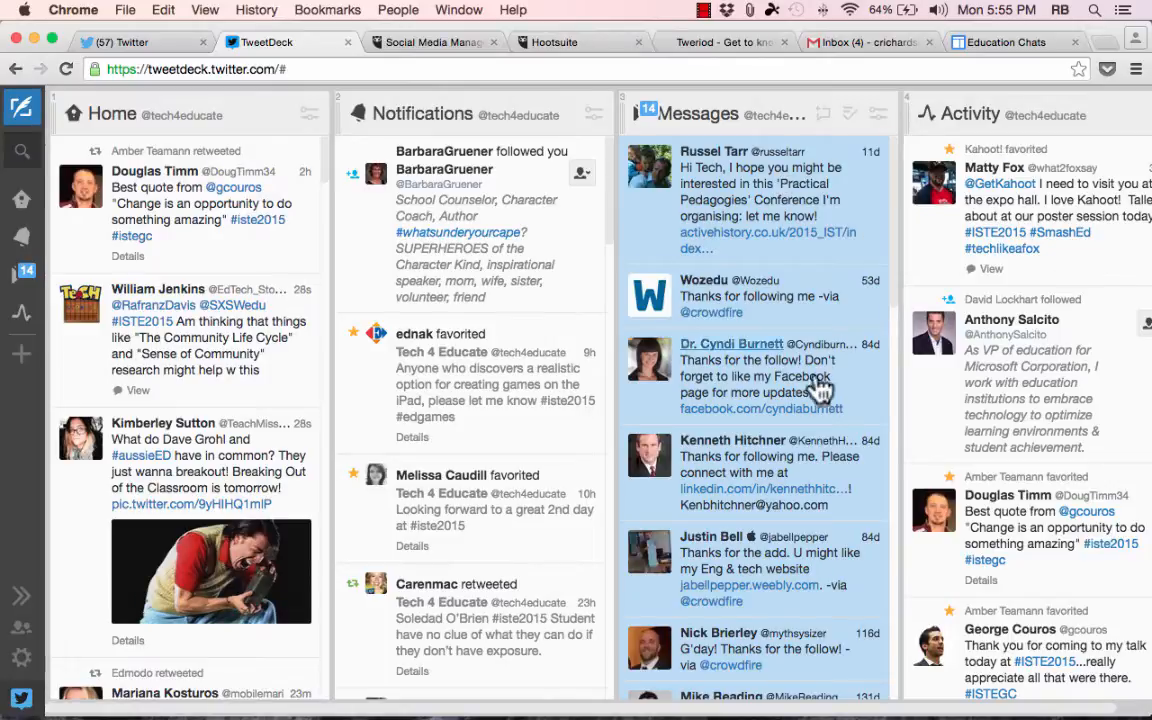
mouse_move(816, 410)
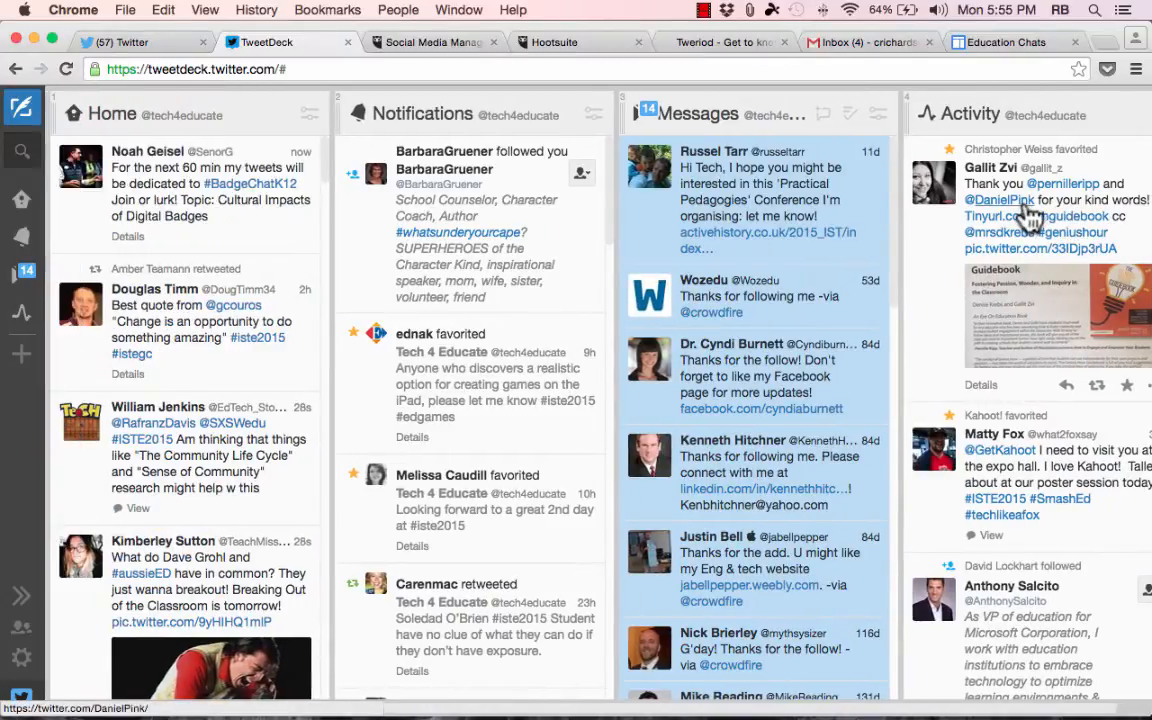
scroll(up, 3)
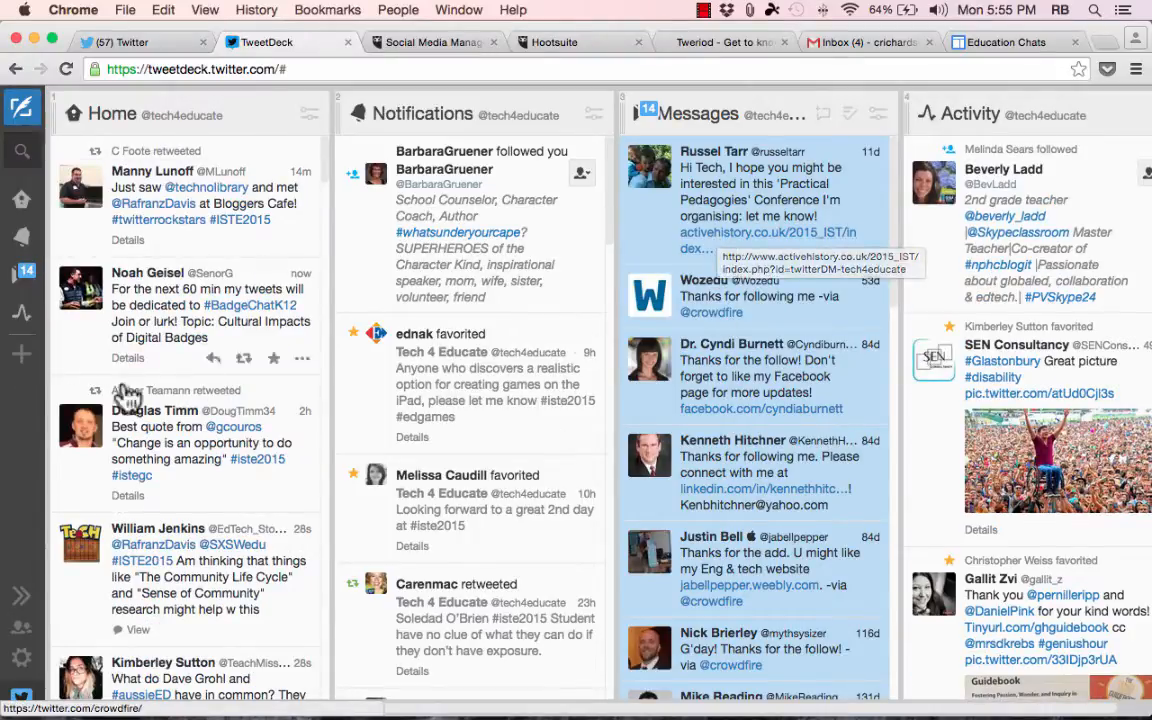
mouse_move(22, 356)
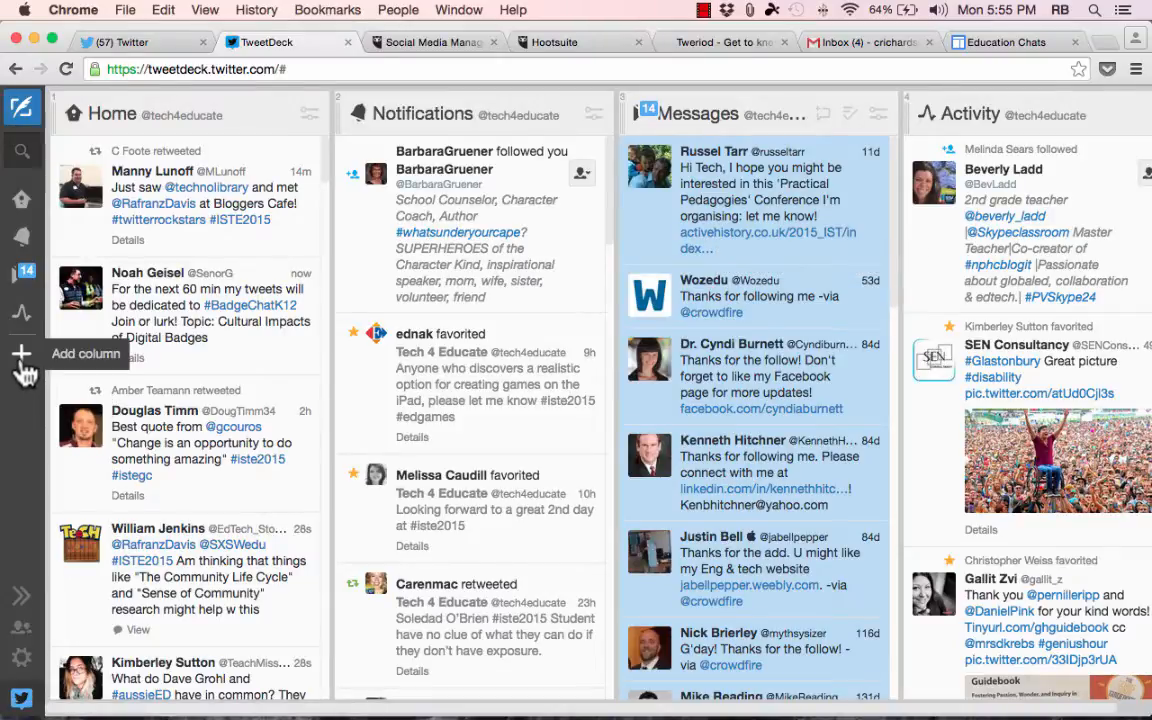
Add a Mentions column for Tech 4 Educate via Add column, then close the setup dialog
click(22, 356)
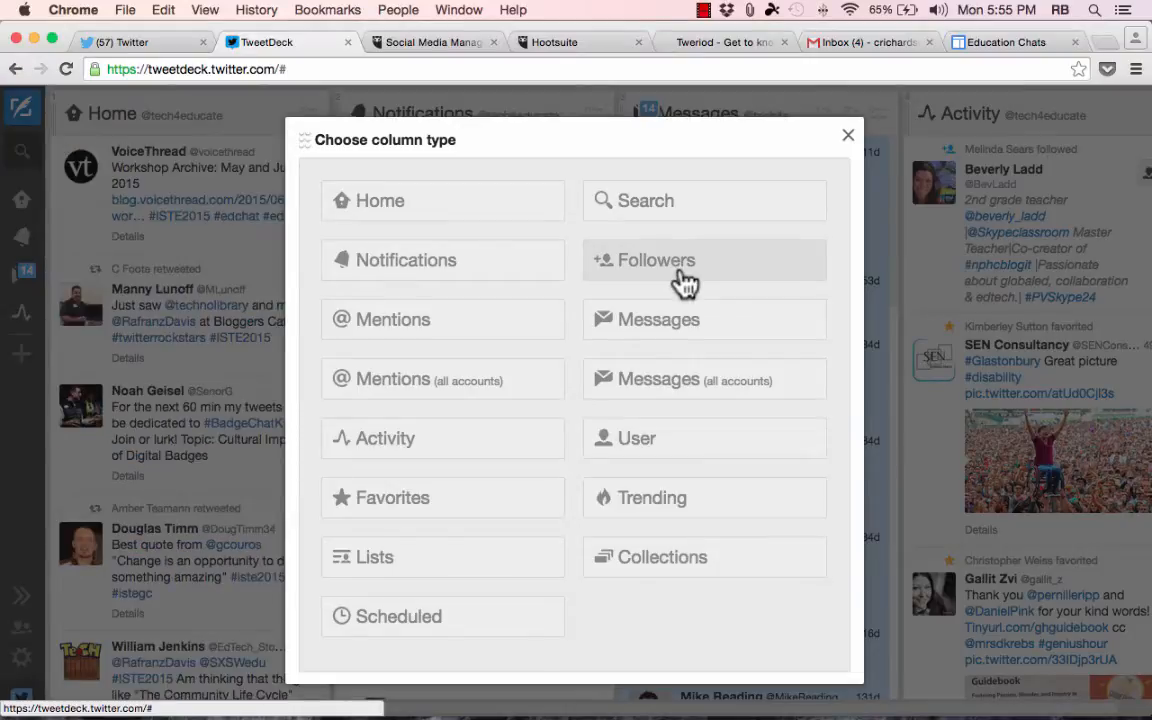
click(704, 260)
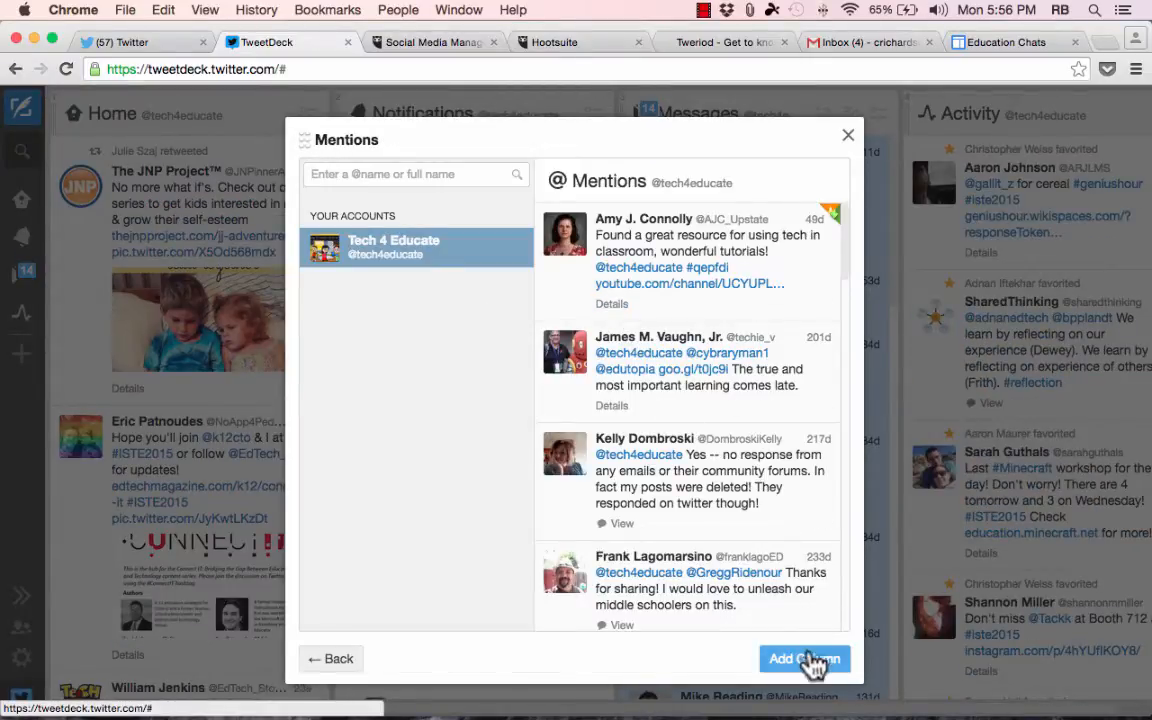
click(804, 658)
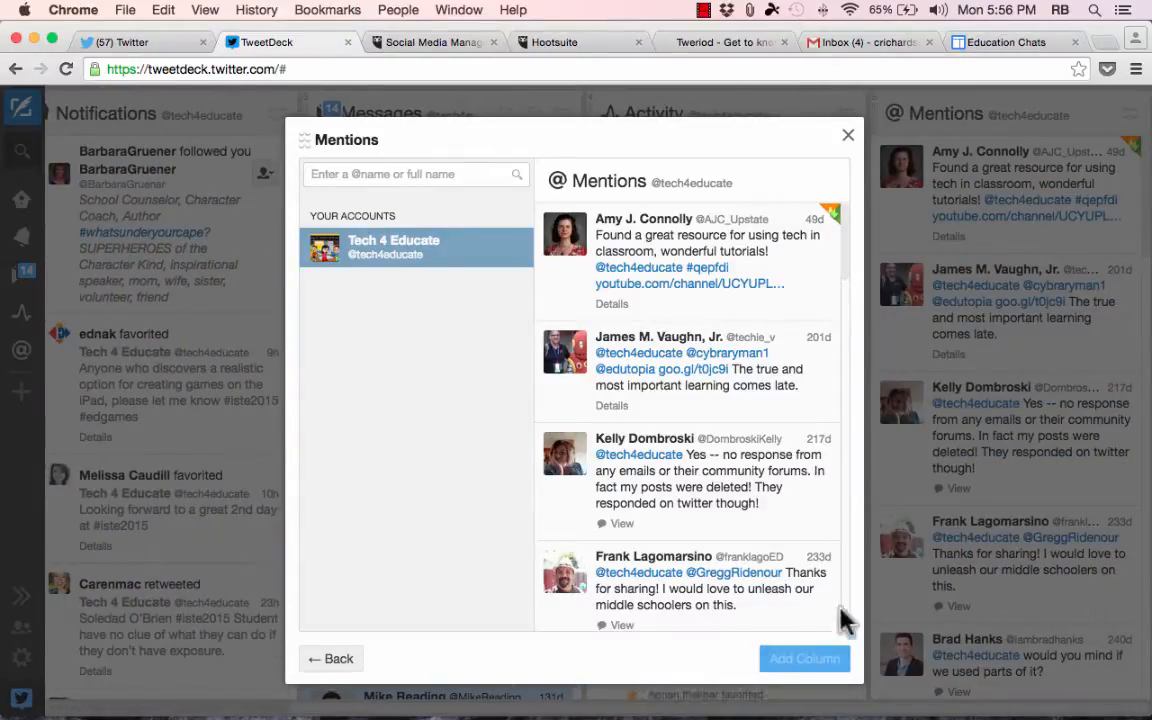
click(848, 134)
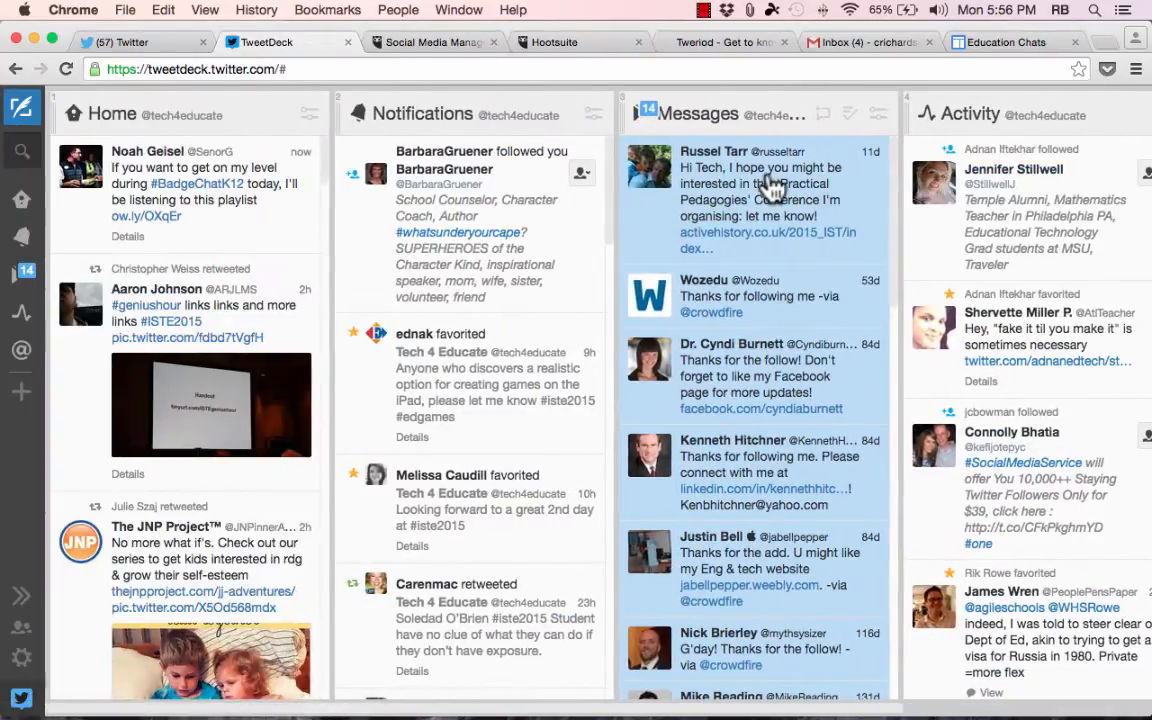
mouse_move(776, 184)
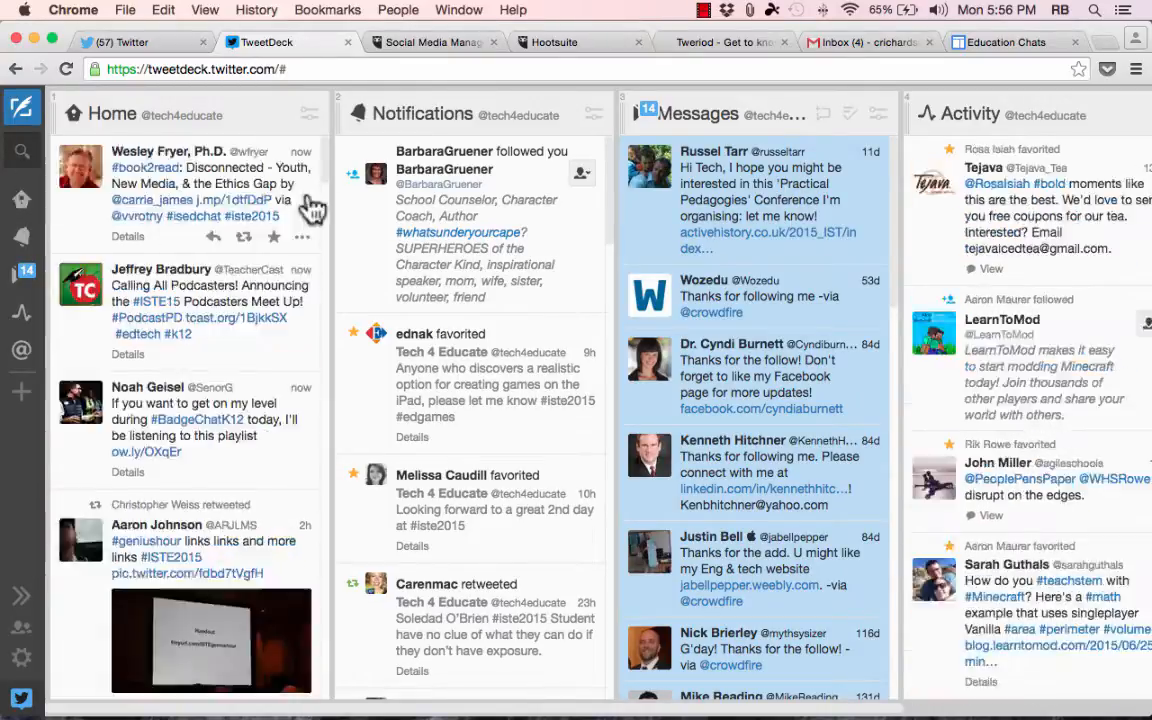
mouse_move(22, 200)
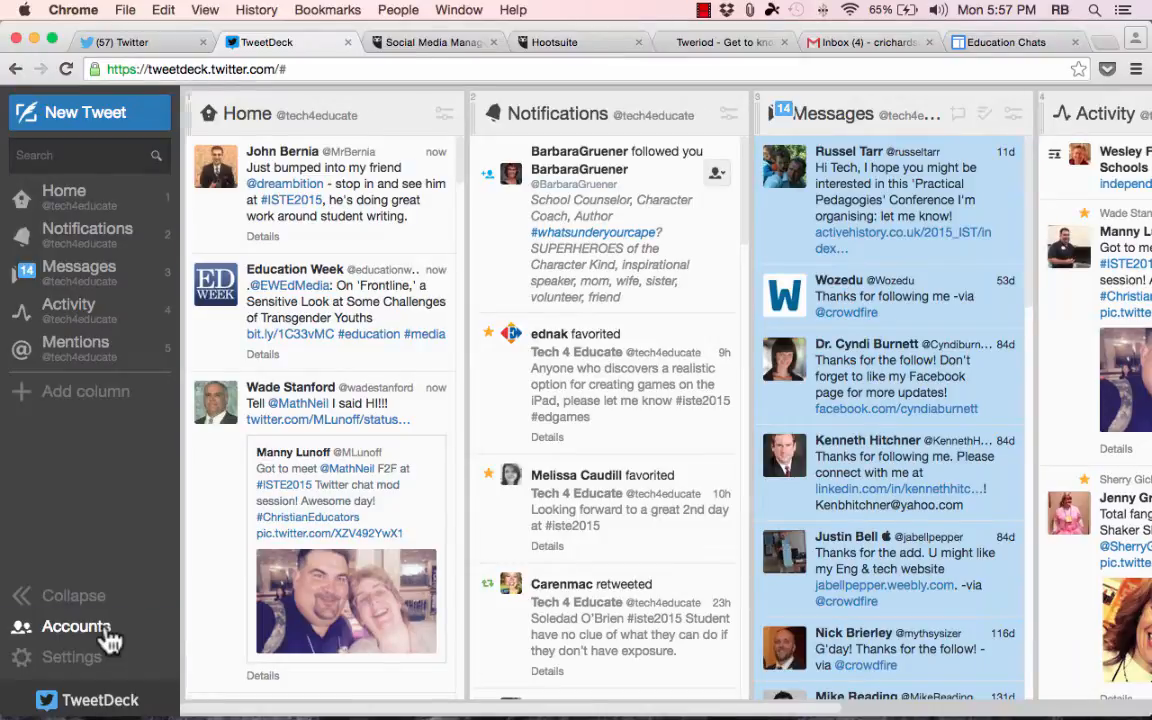
click(76, 626)
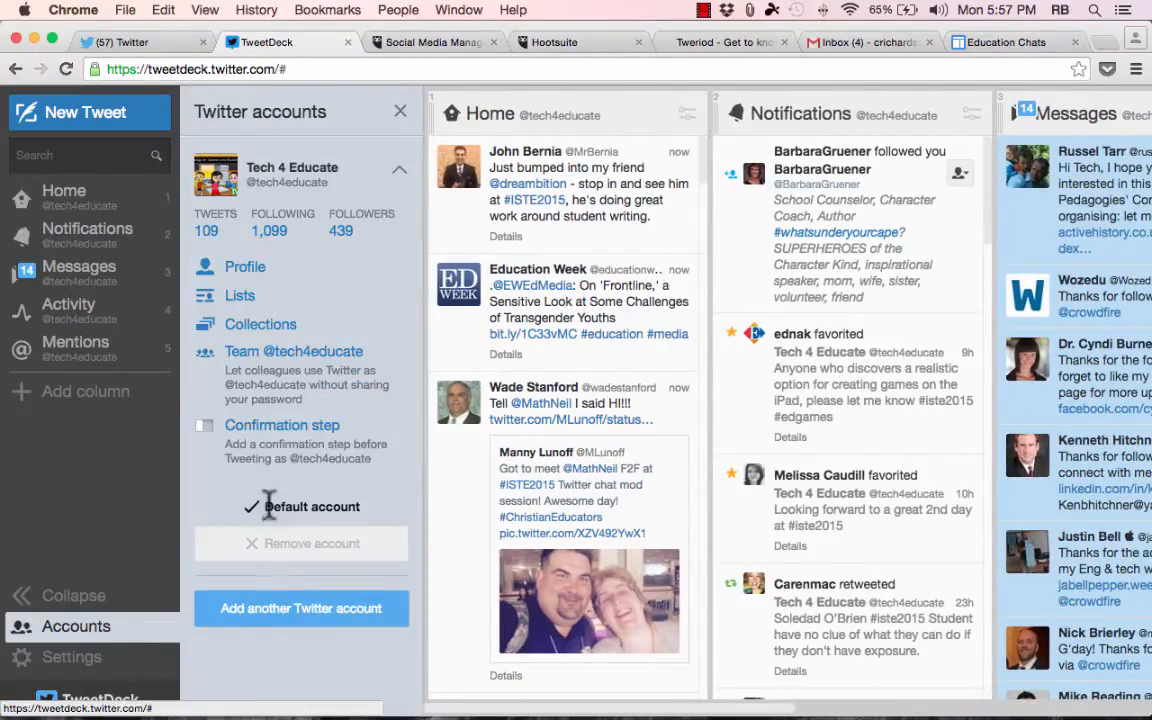
mouse_move(280, 644)
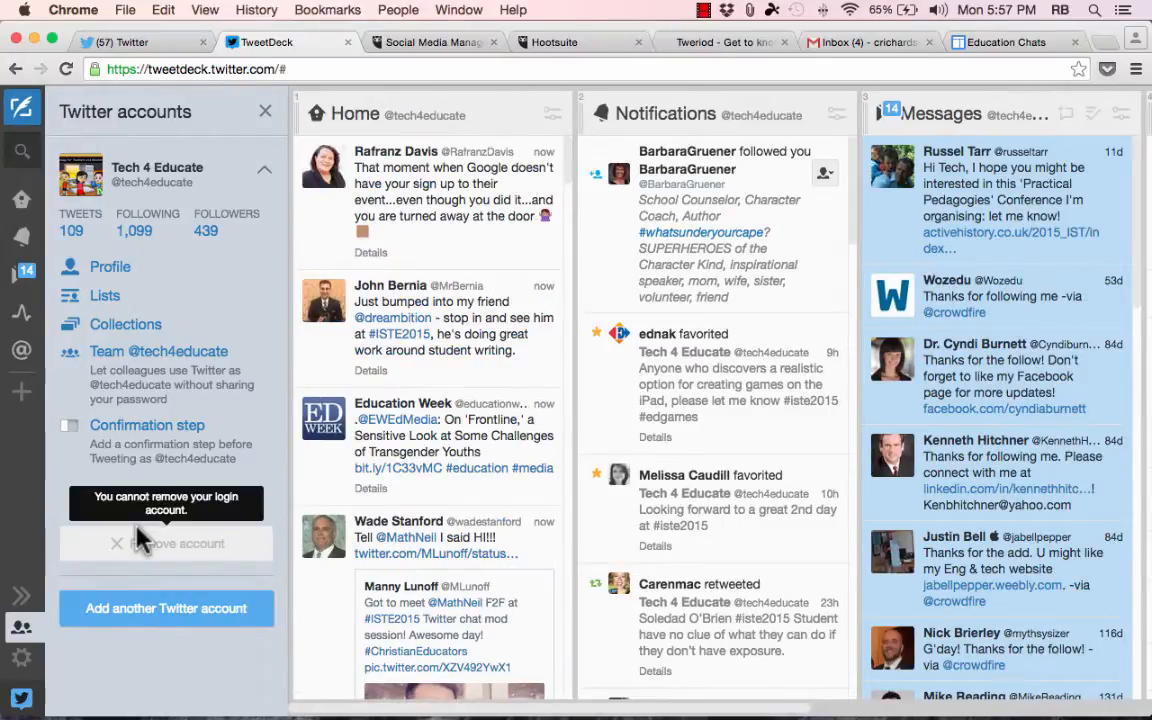
scroll(up, 3)
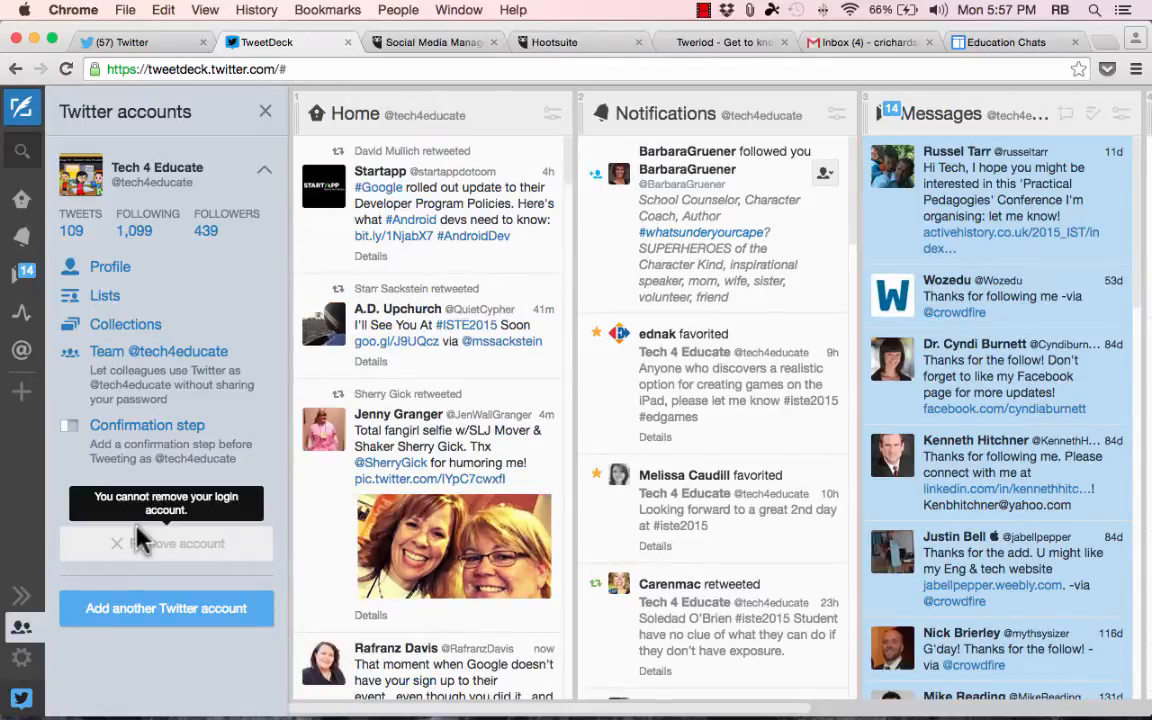
click(264, 112)
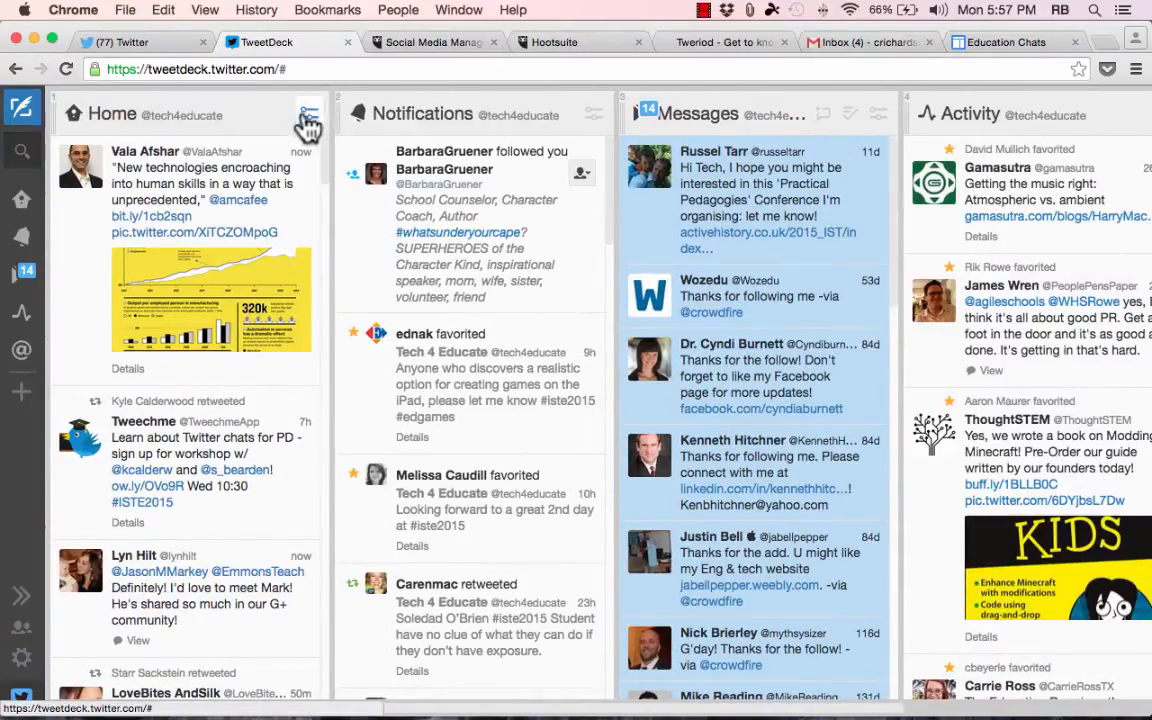
In the Home column's content filter, try video-only tweets then settle on All Tweets
click(308, 114)
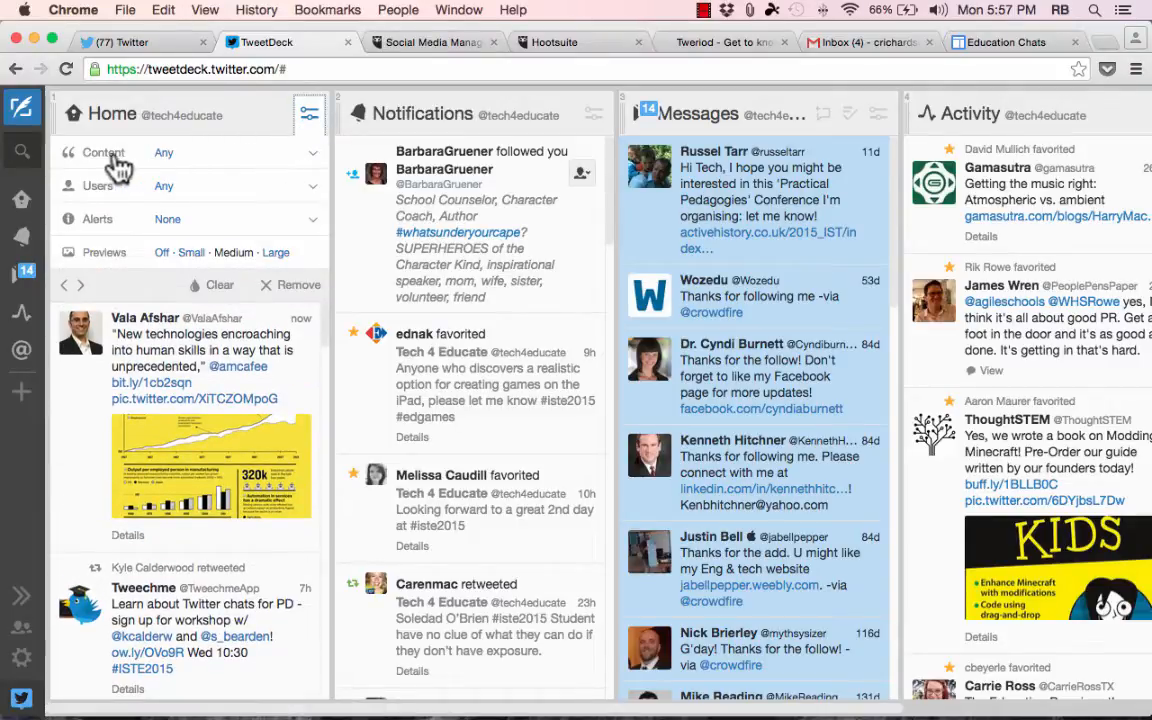
click(104, 152)
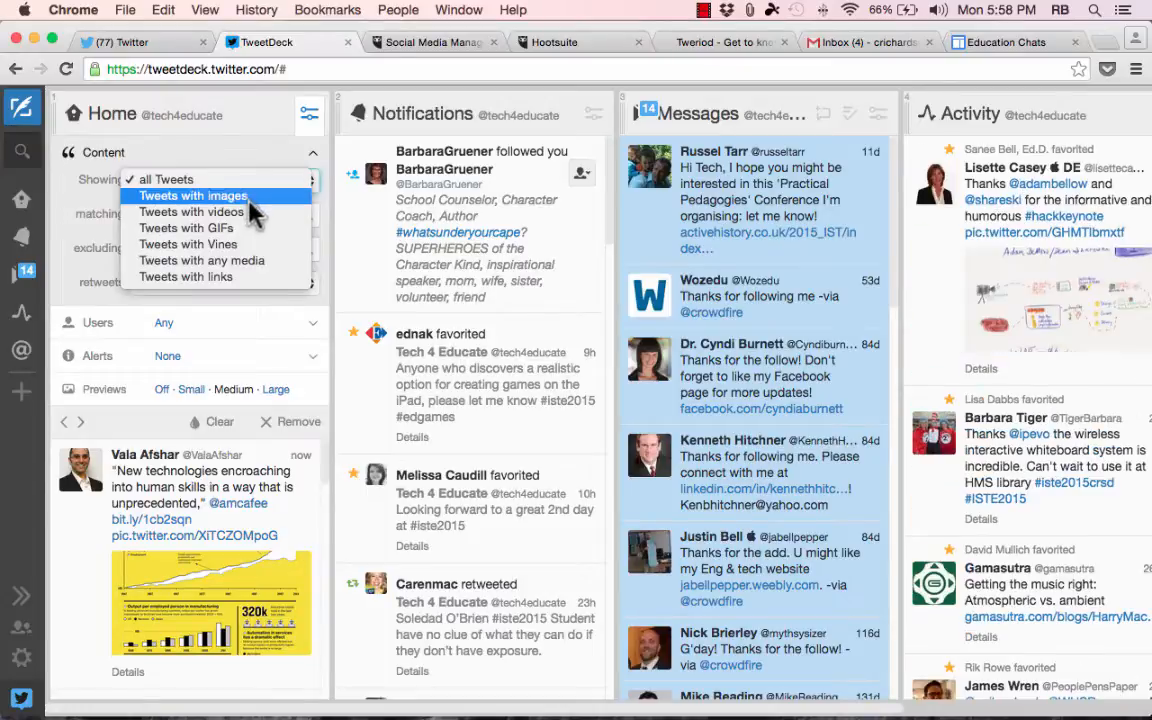
click(192, 212)
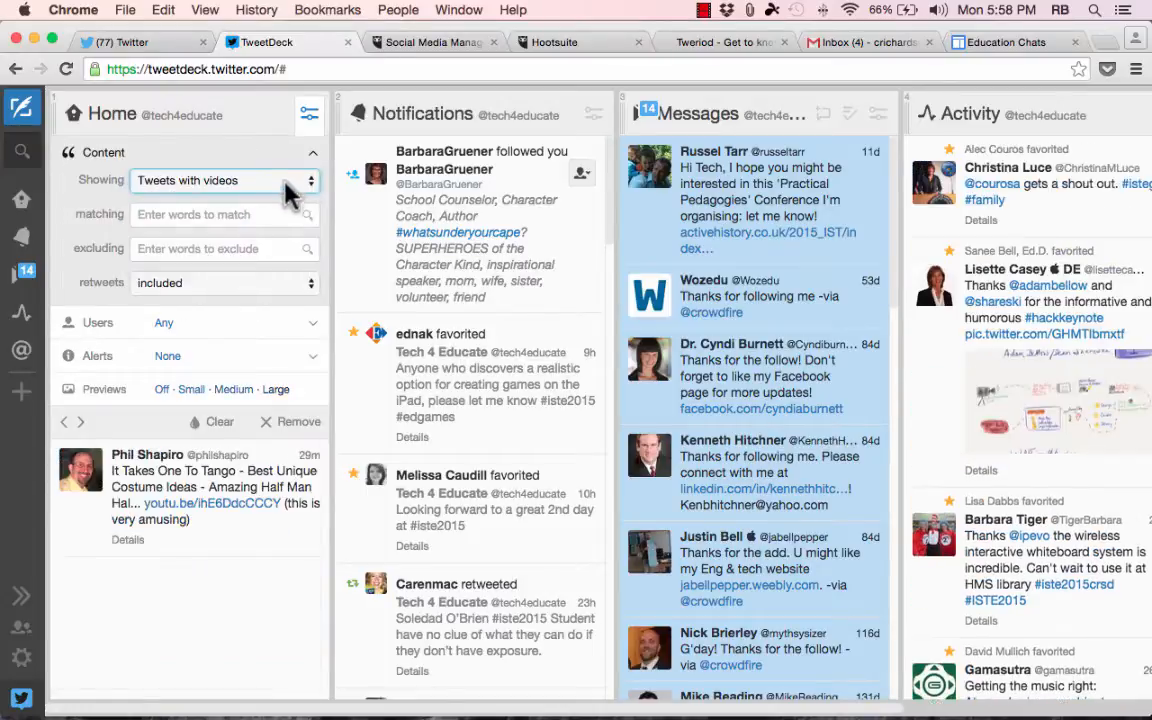
click(220, 180)
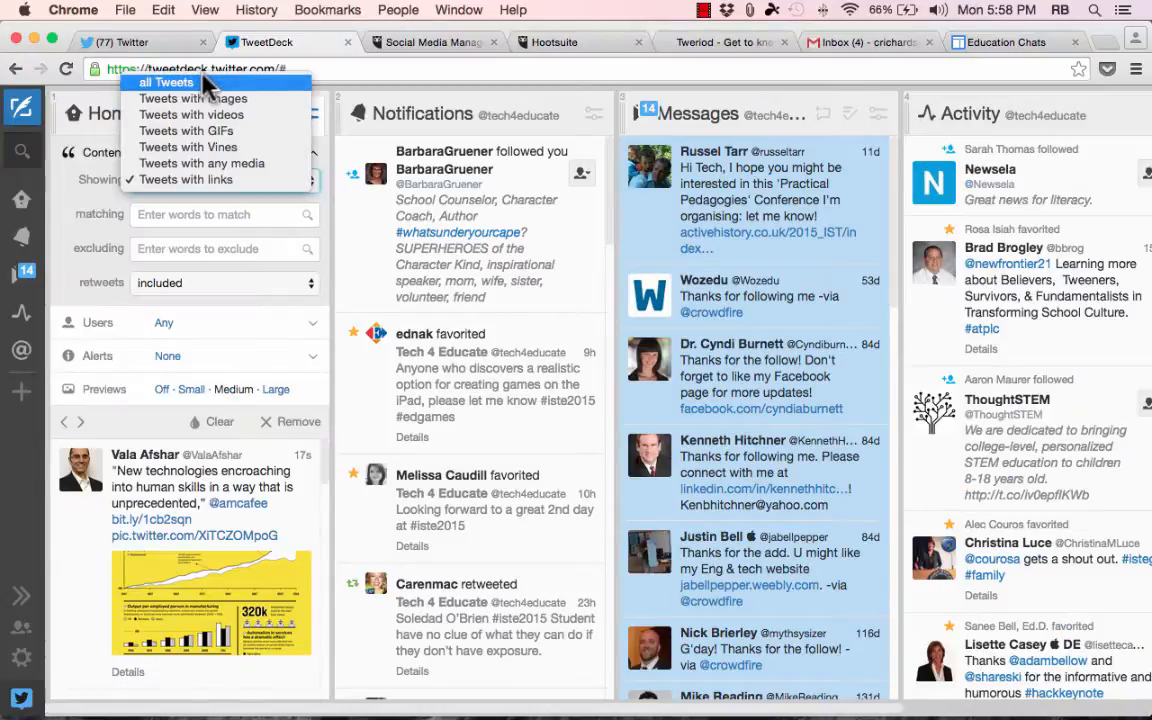
click(166, 82)
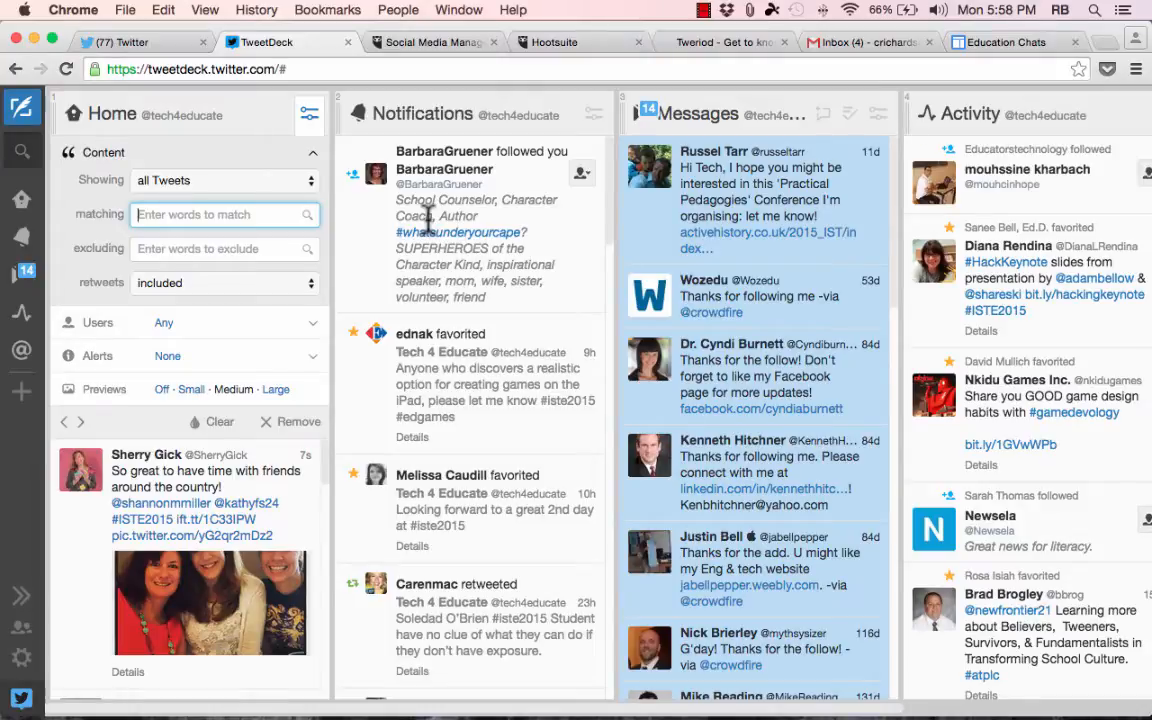
Set the matching field to #iste2015 and collapse the filter so only matching tweets show
text(#iste)
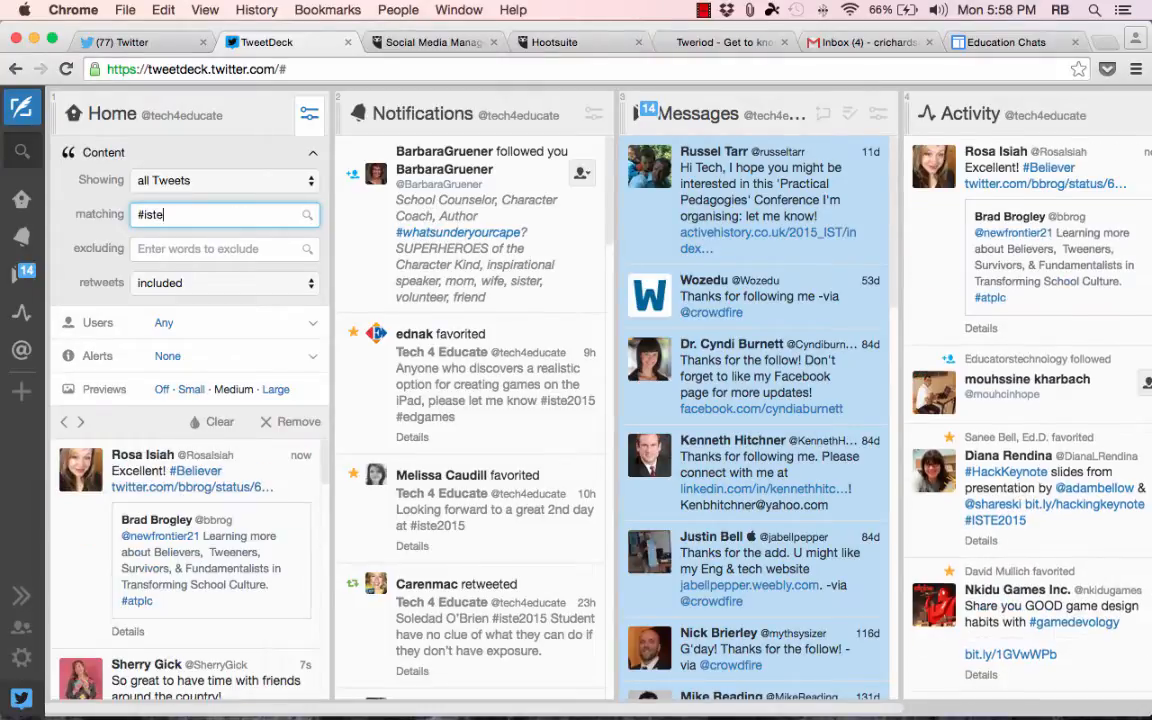
text(2015)
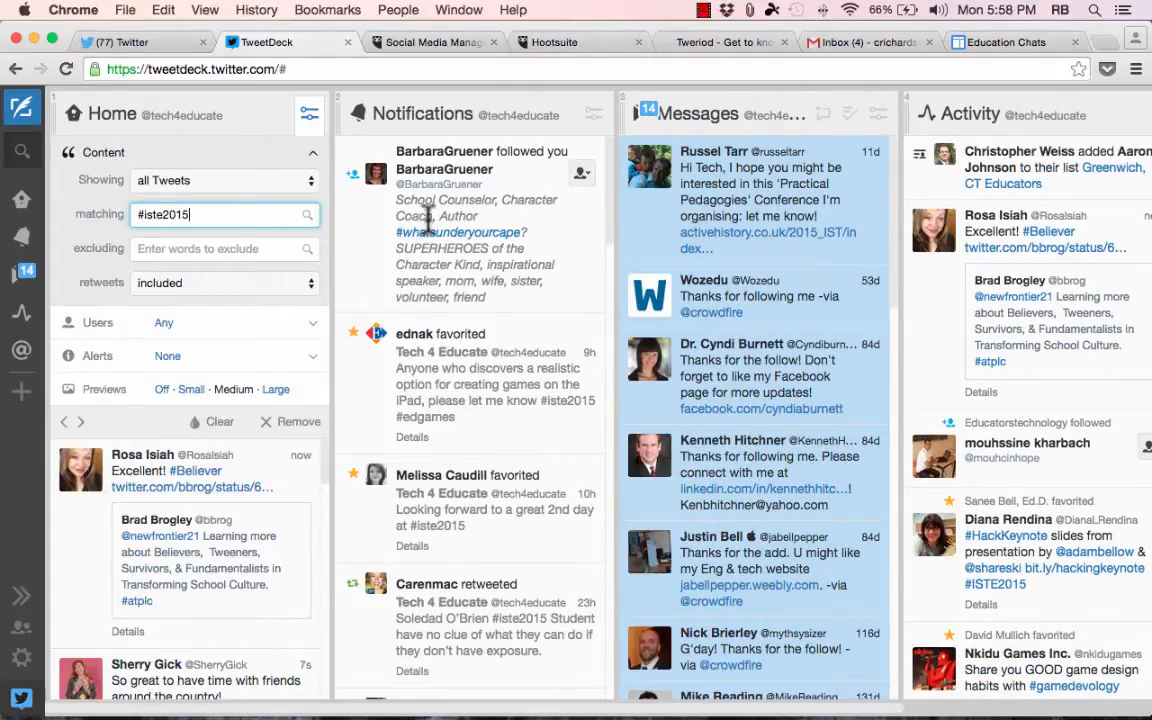
click(210, 248)
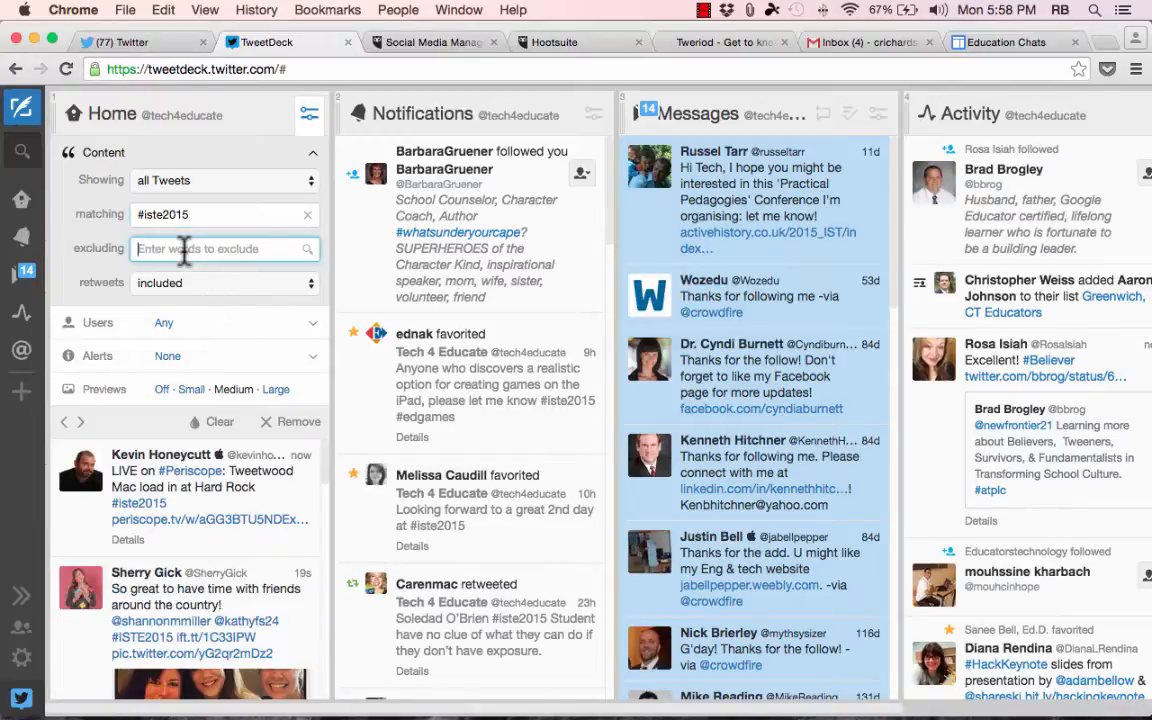
mouse_move(192, 296)
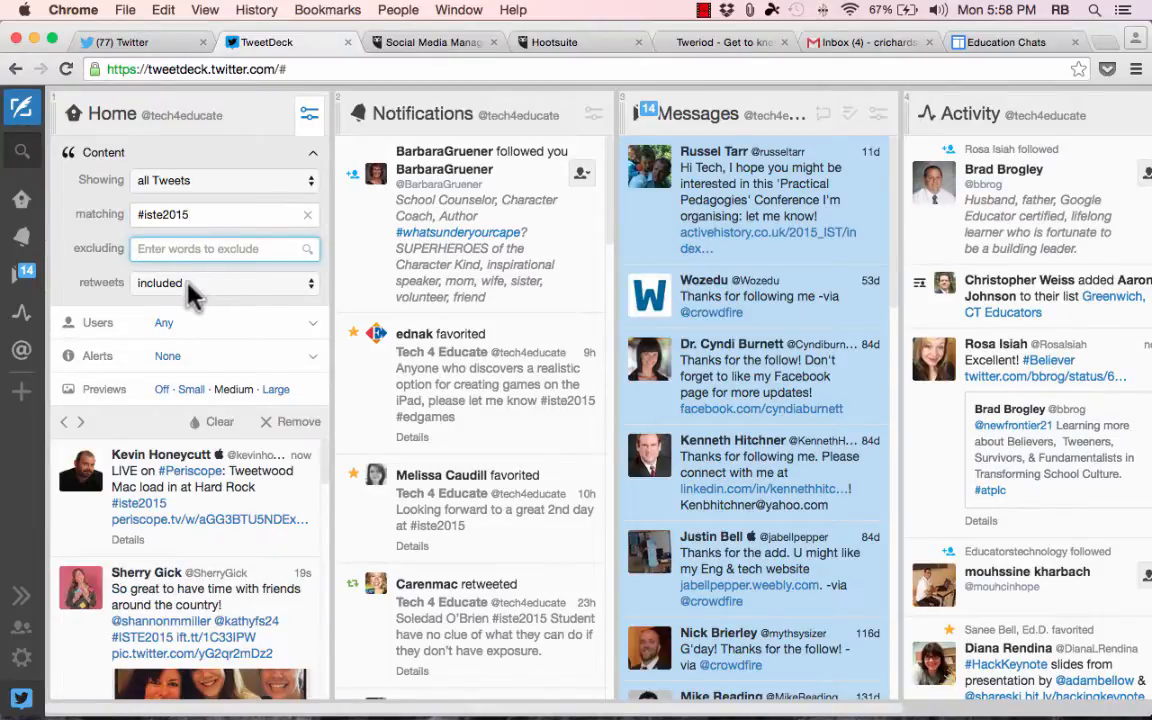
click(224, 282)
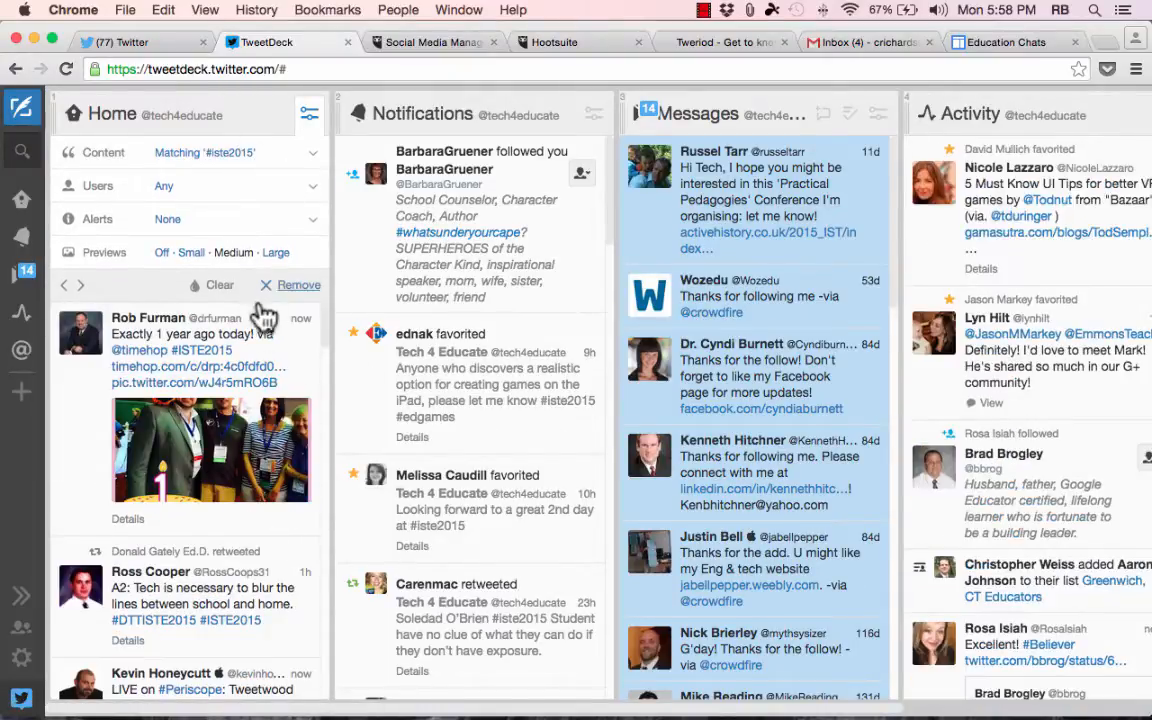
scroll(down, 3)
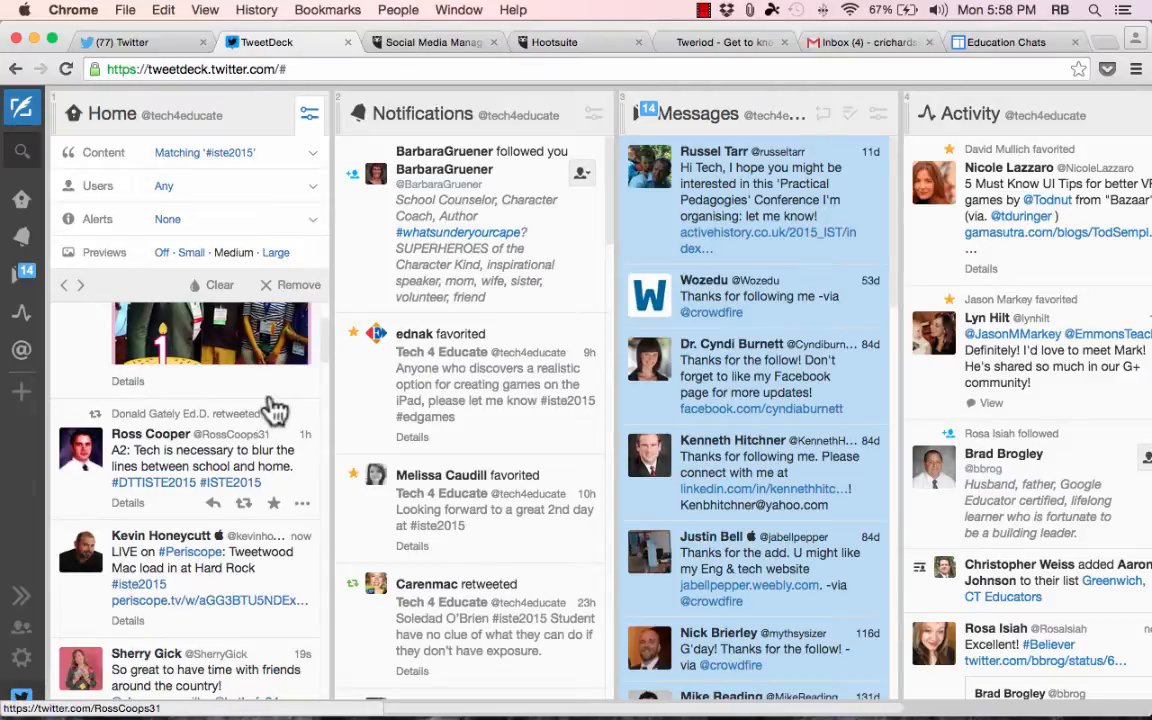
mouse_move(232, 512)
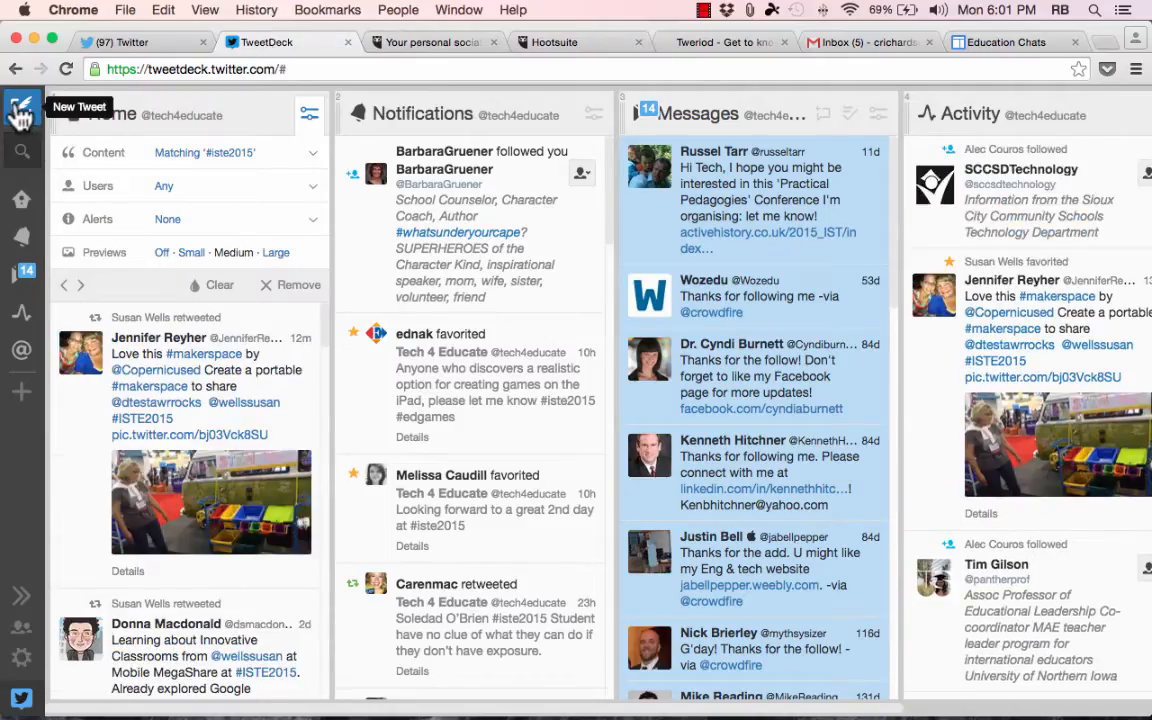
Compose 'Working on a new YouTube video here at #iste2015' and schedule it for 6:09pm
click(20, 108)
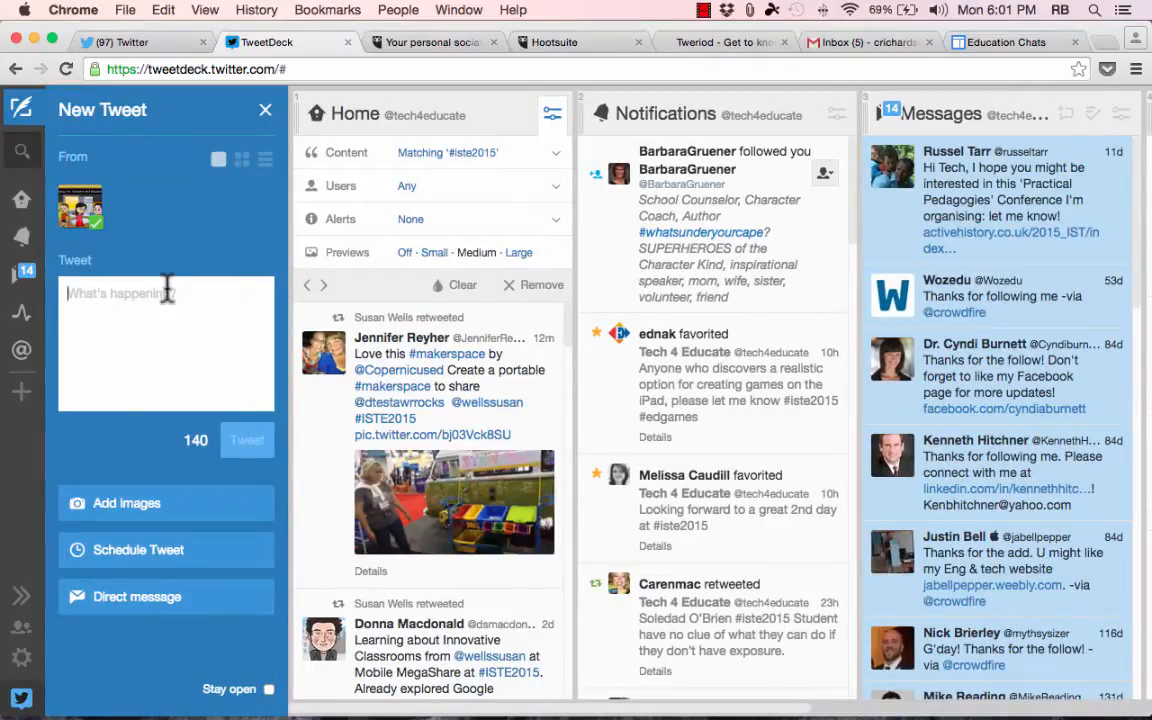
text(Working on a new YouTube video here at #iste2015)
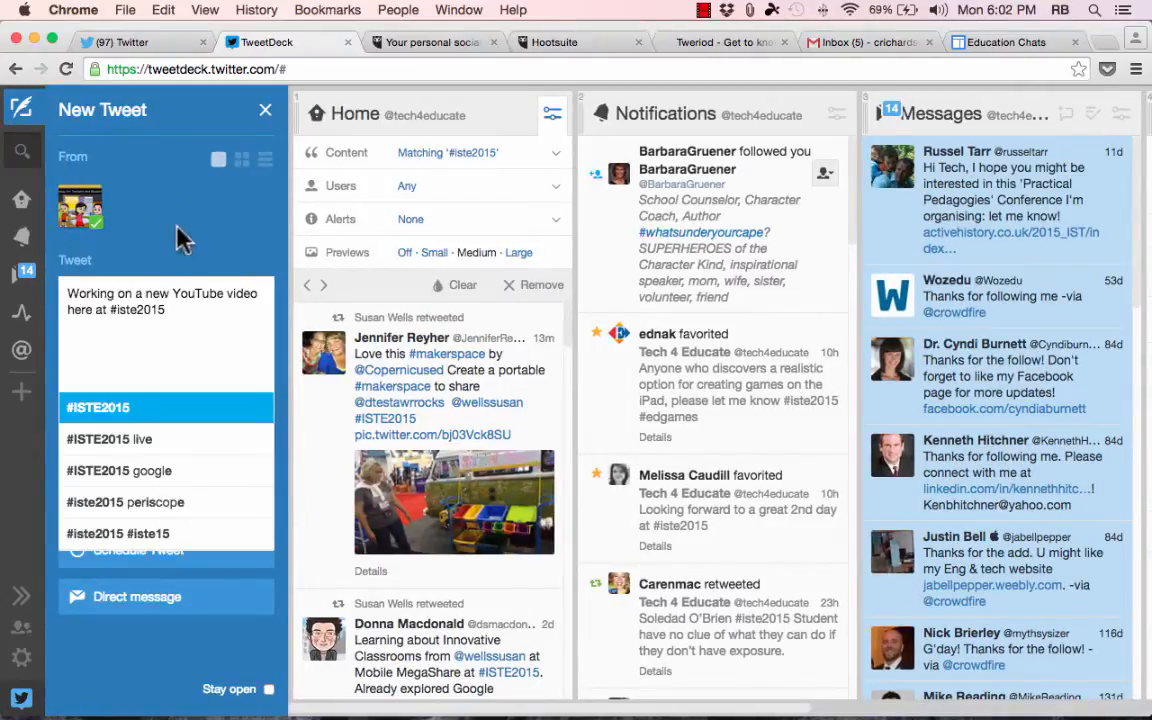
click(96, 408)
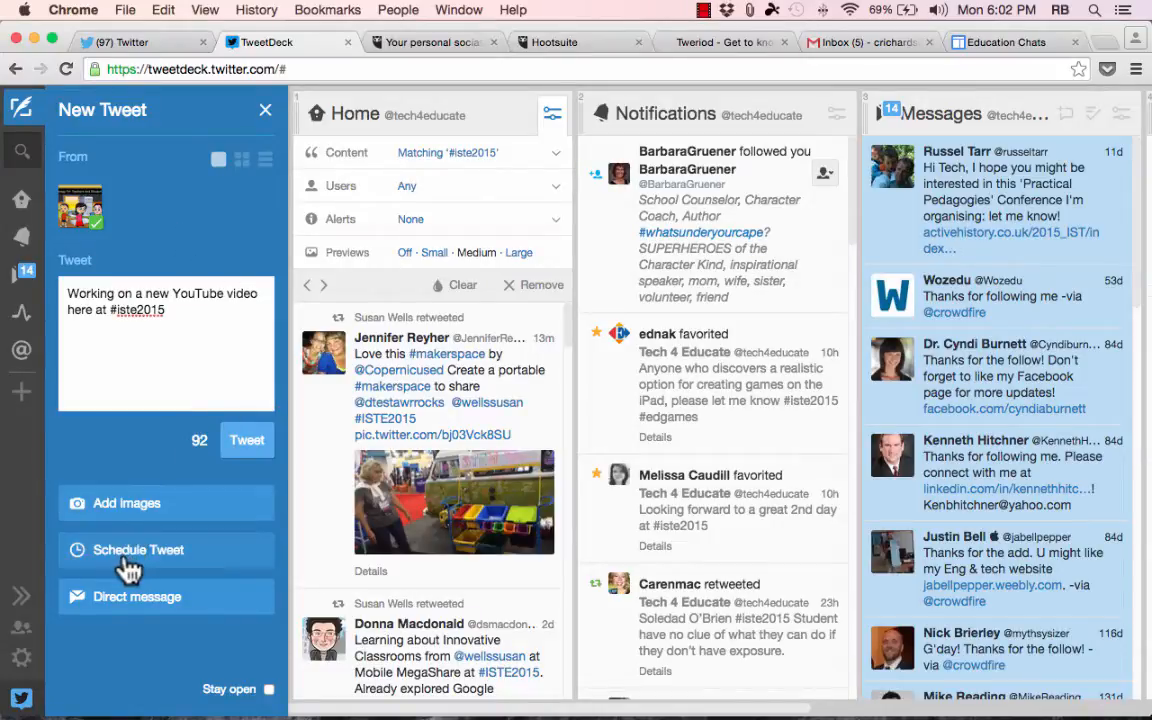
click(138, 548)
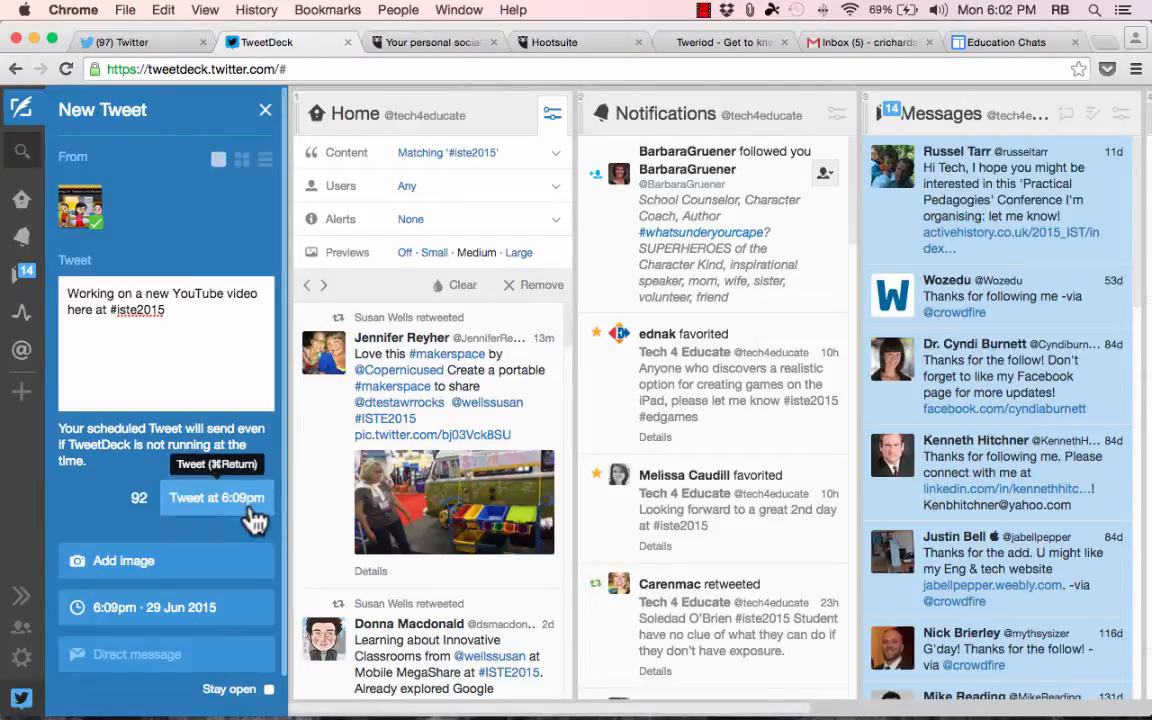
click(216, 496)
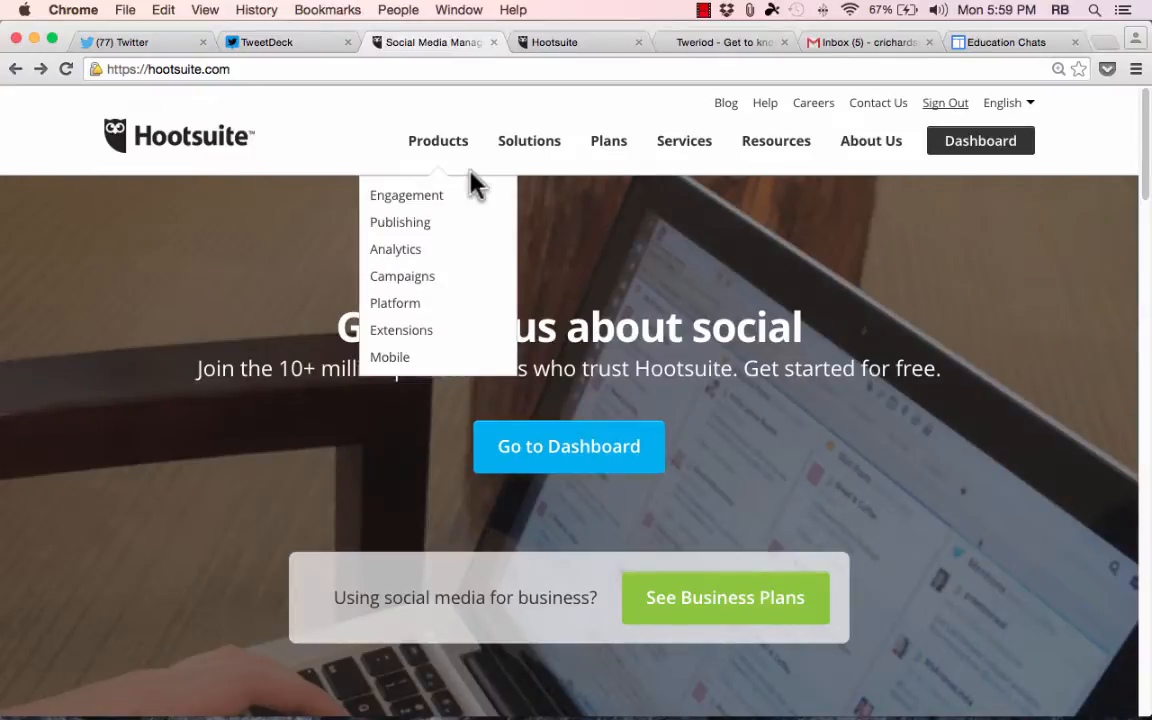
mouse_move(958, 208)
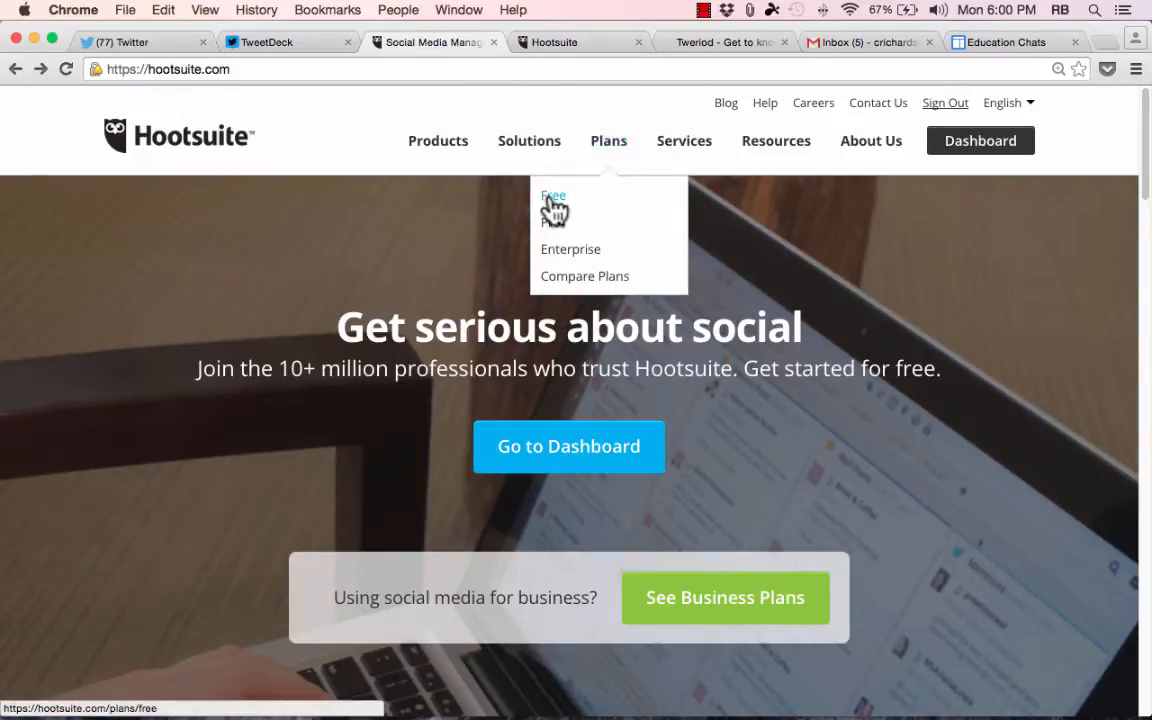
Open the Hootsuite free plan page and scroll to its Top Features comparison list
click(552, 196)
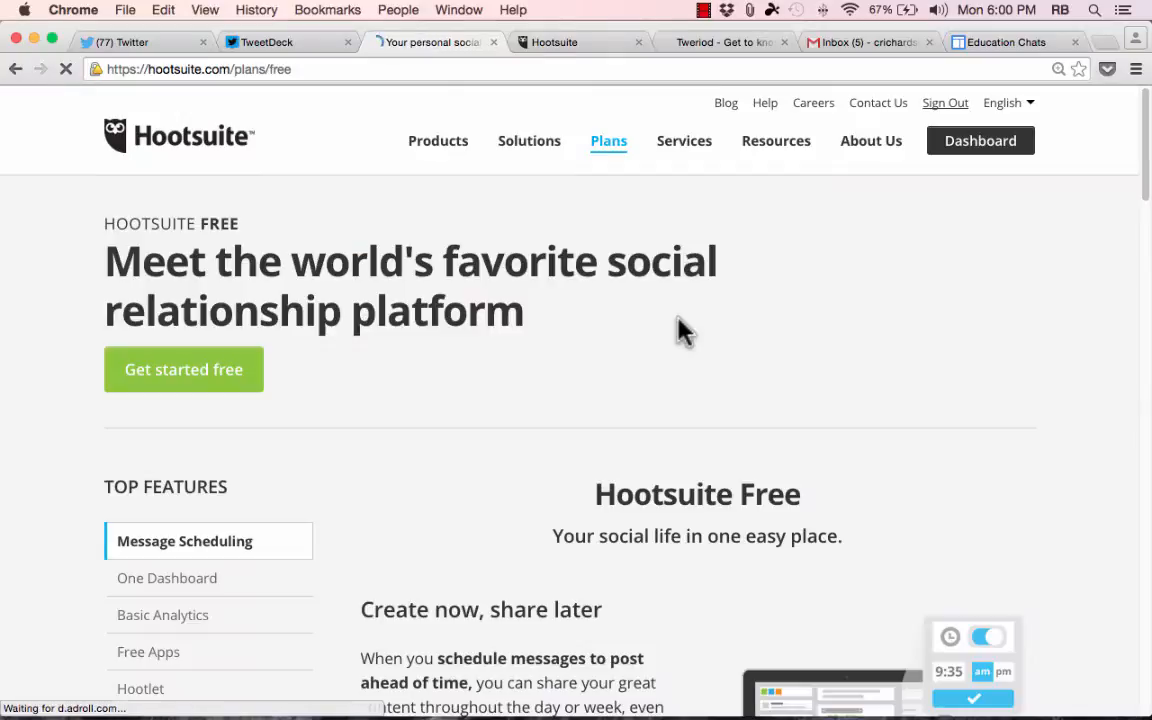
scroll(down, 3)
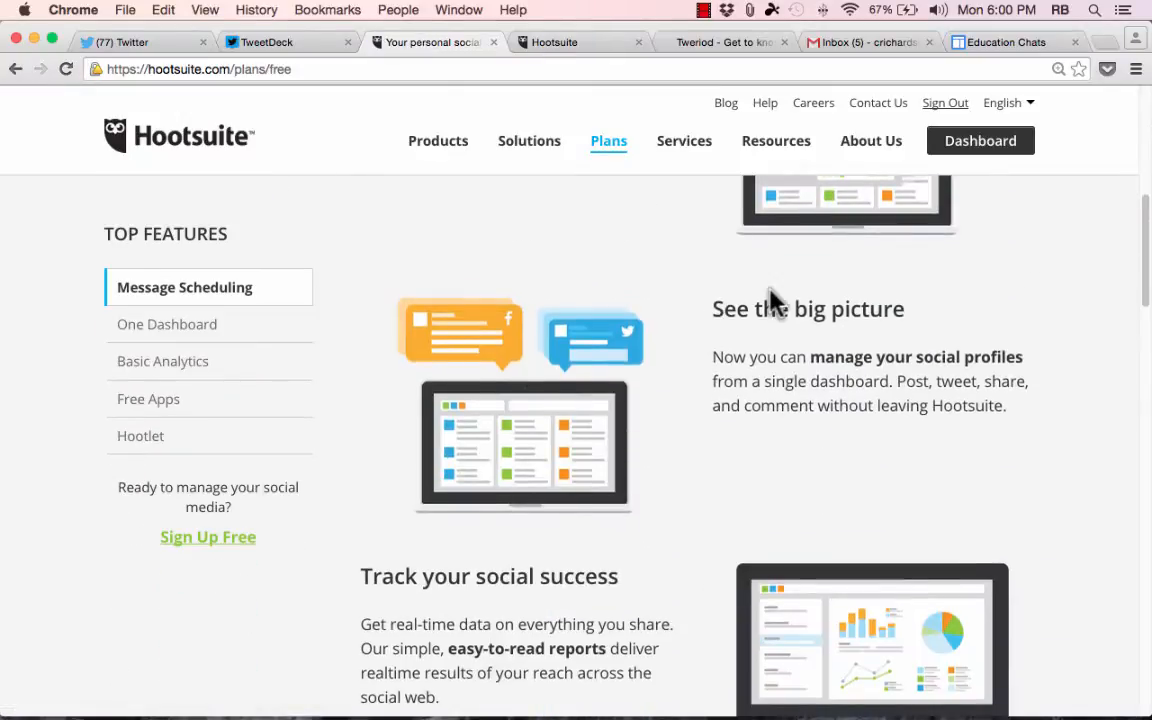
scroll(down, 3)
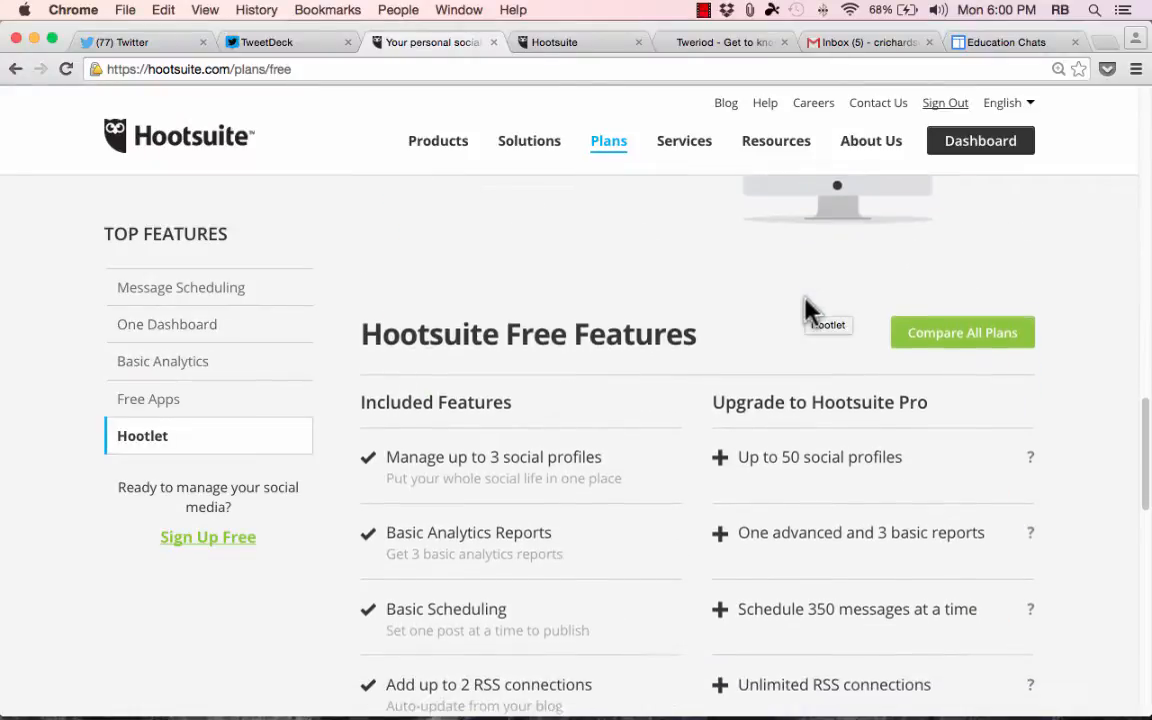
scroll(down, 3)
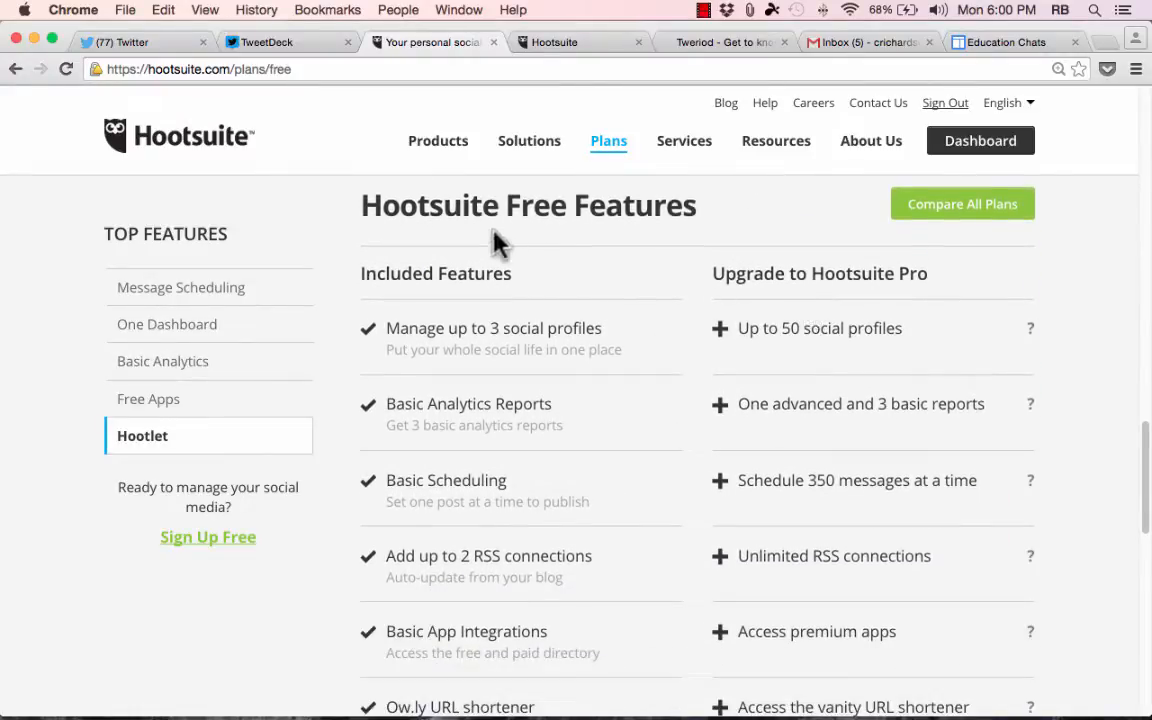
mouse_move(510, 336)
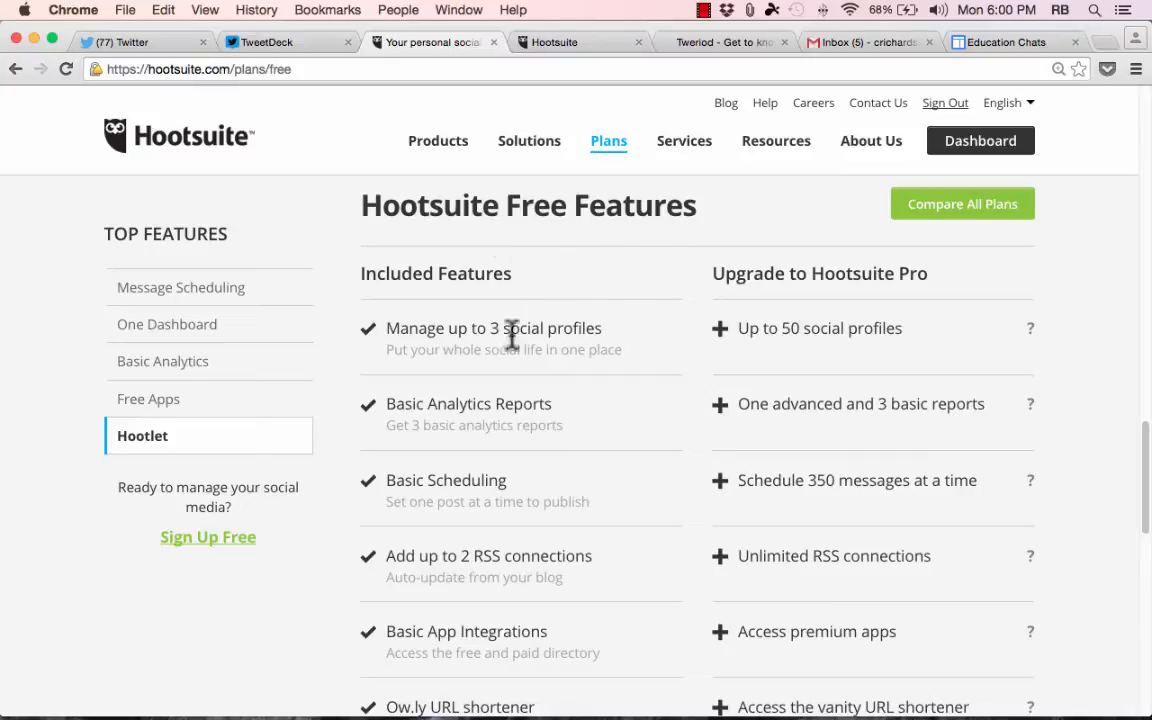
mouse_move(692, 344)
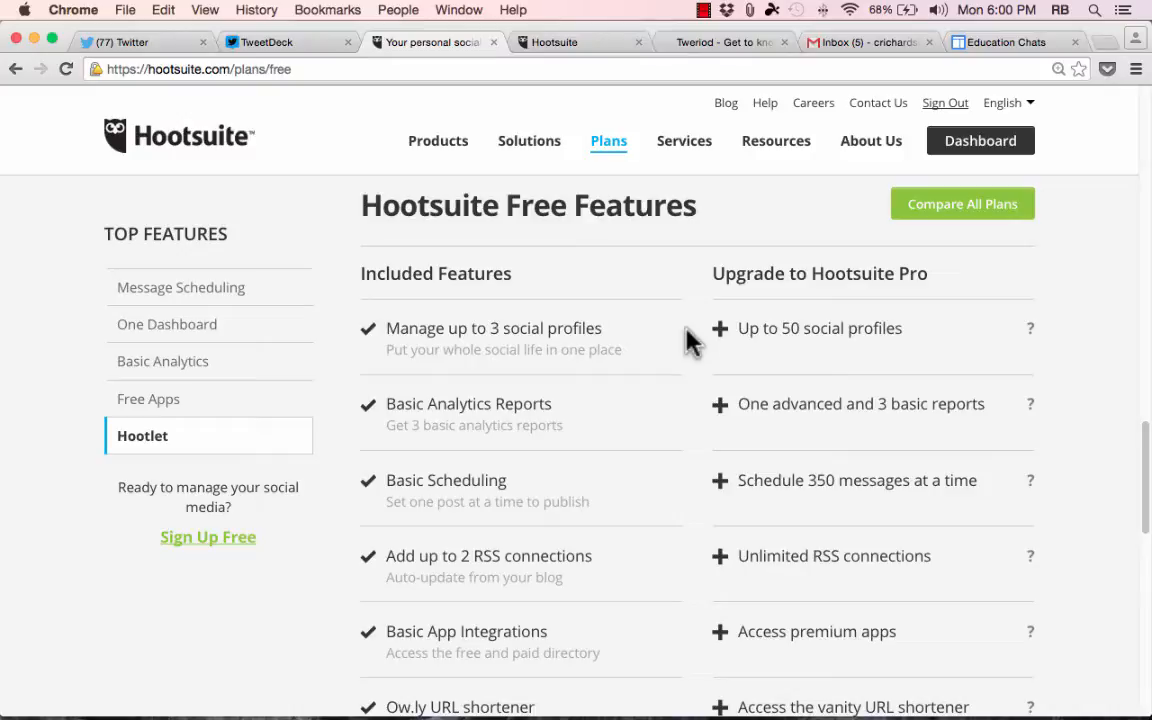
mouse_move(590, 348)
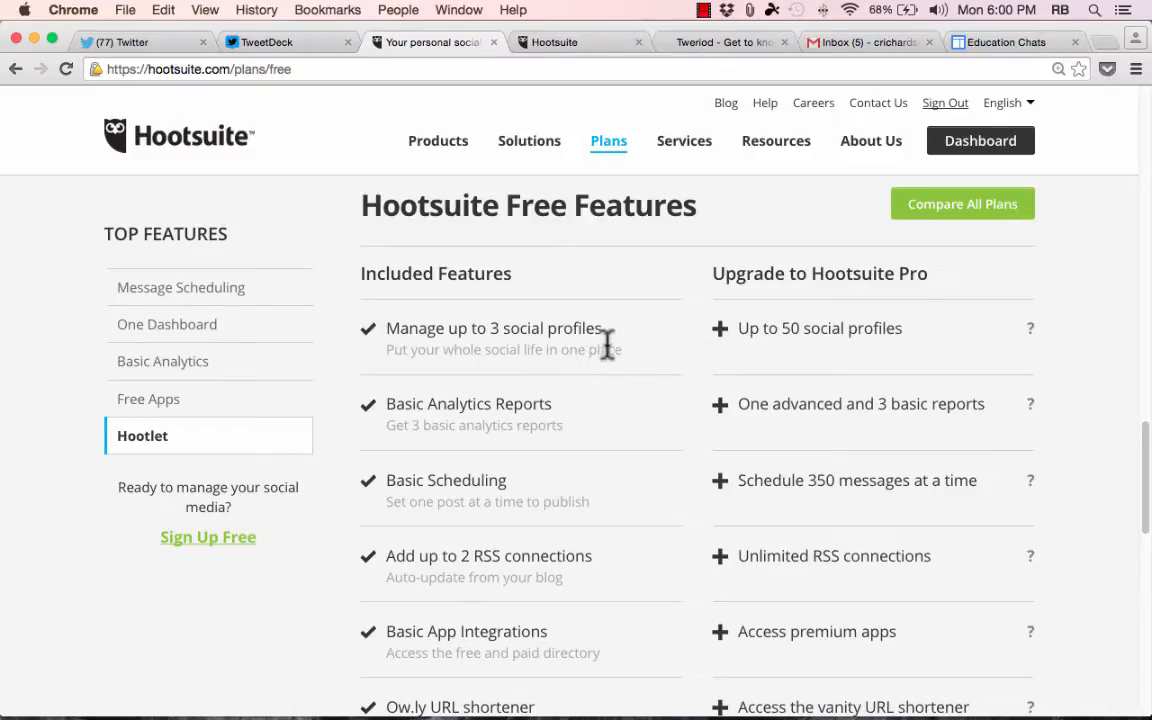
mouse_move(816, 284)
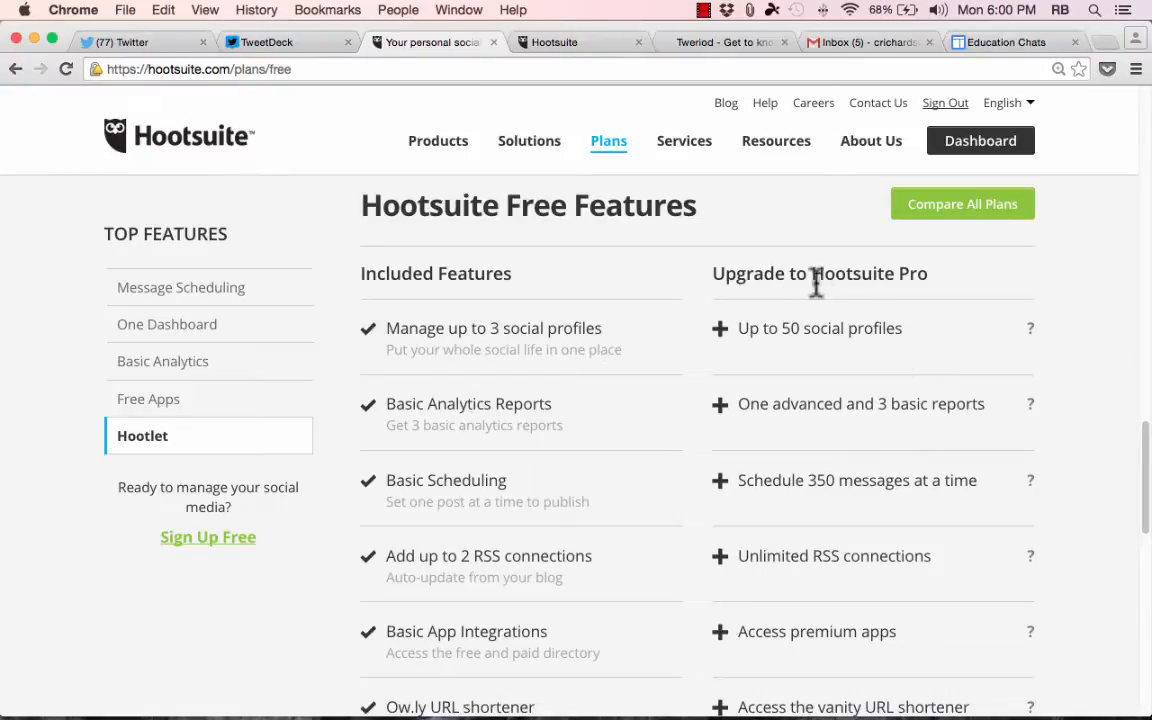
mouse_move(936, 290)
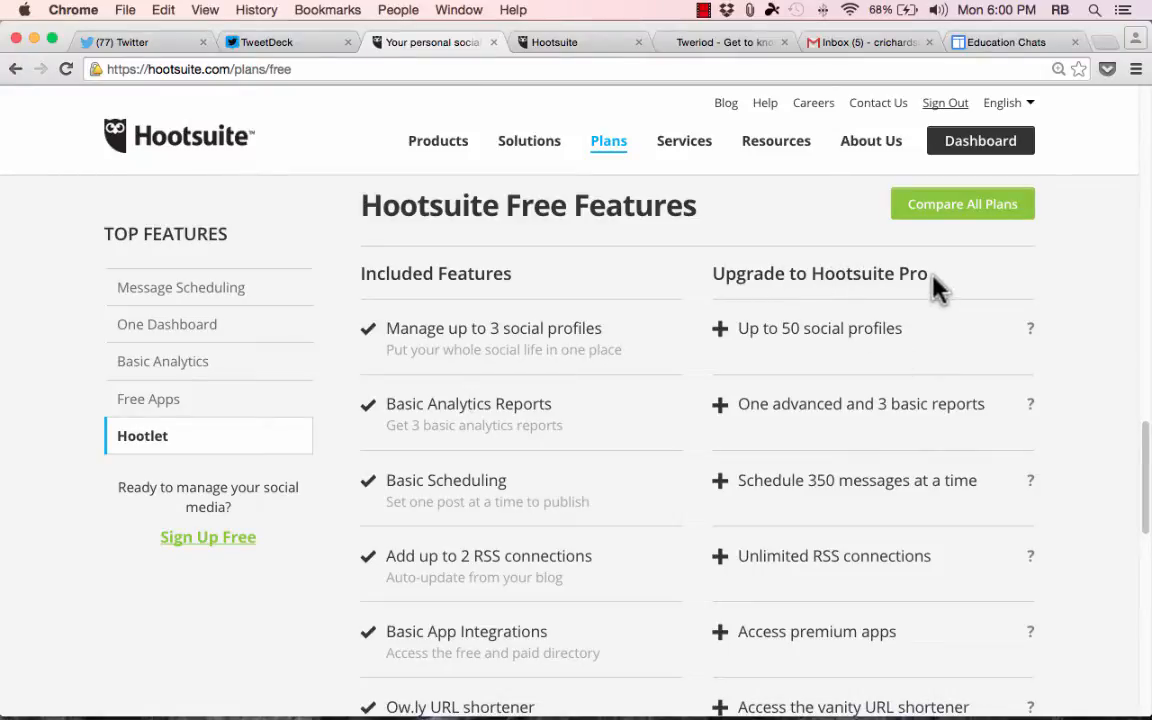
scroll(down, 3)
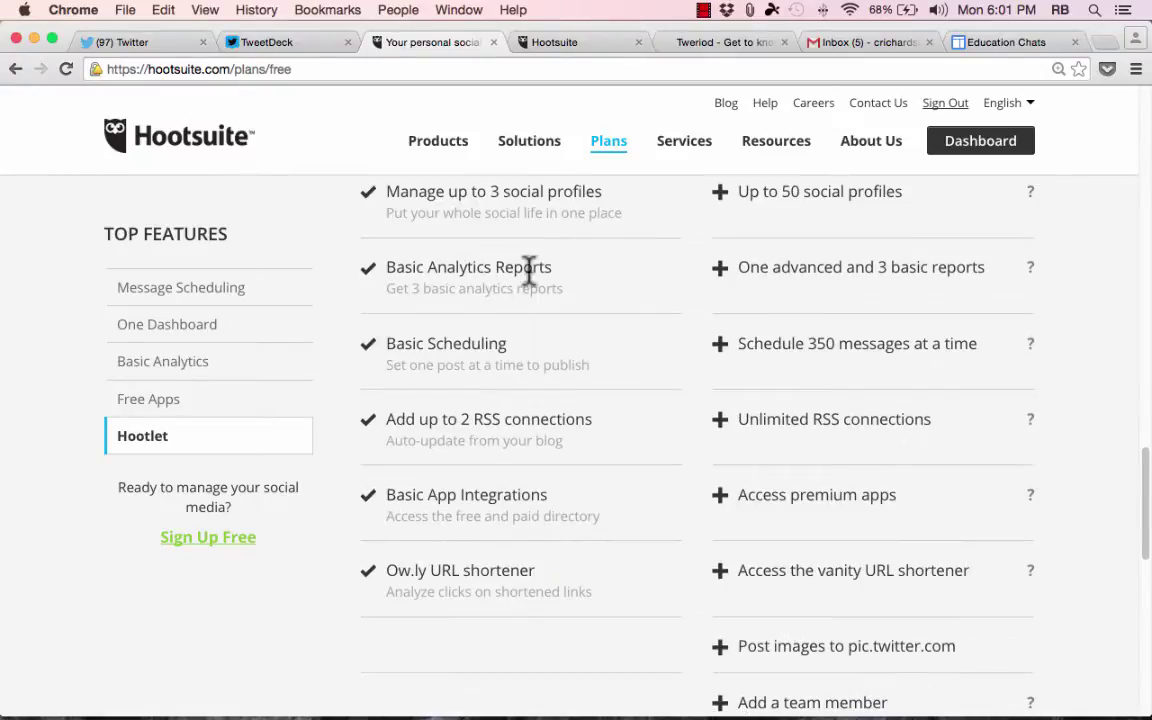
mouse_move(510, 360)
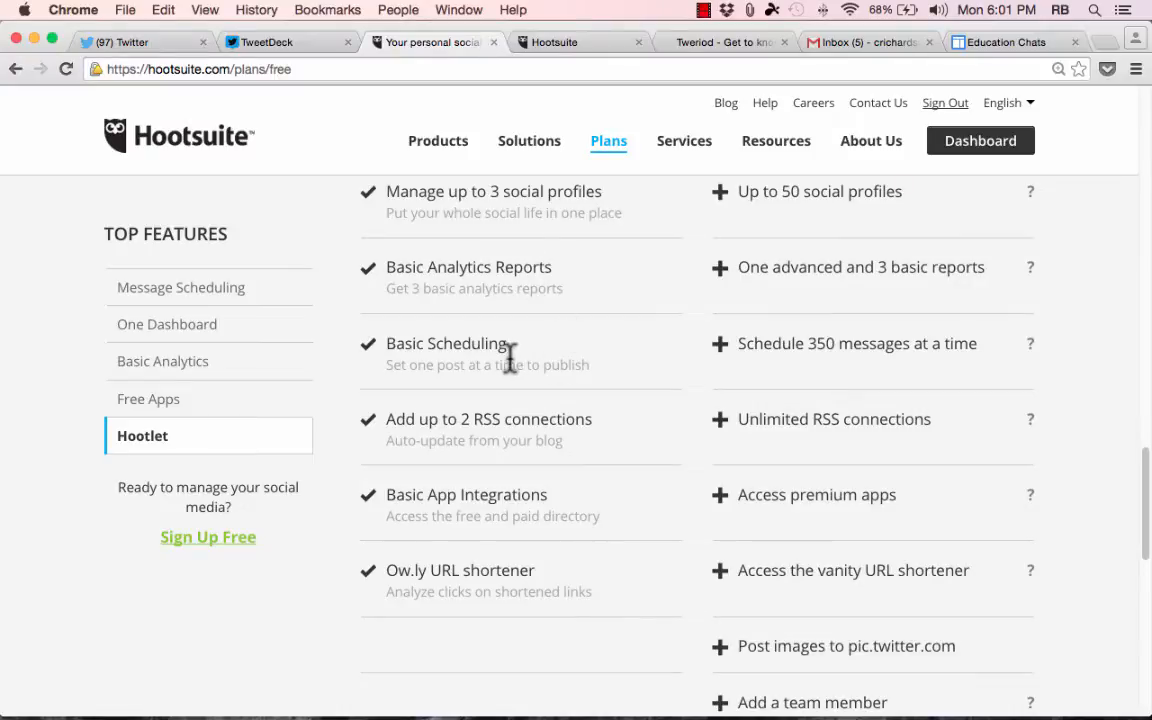
mouse_move(432, 404)
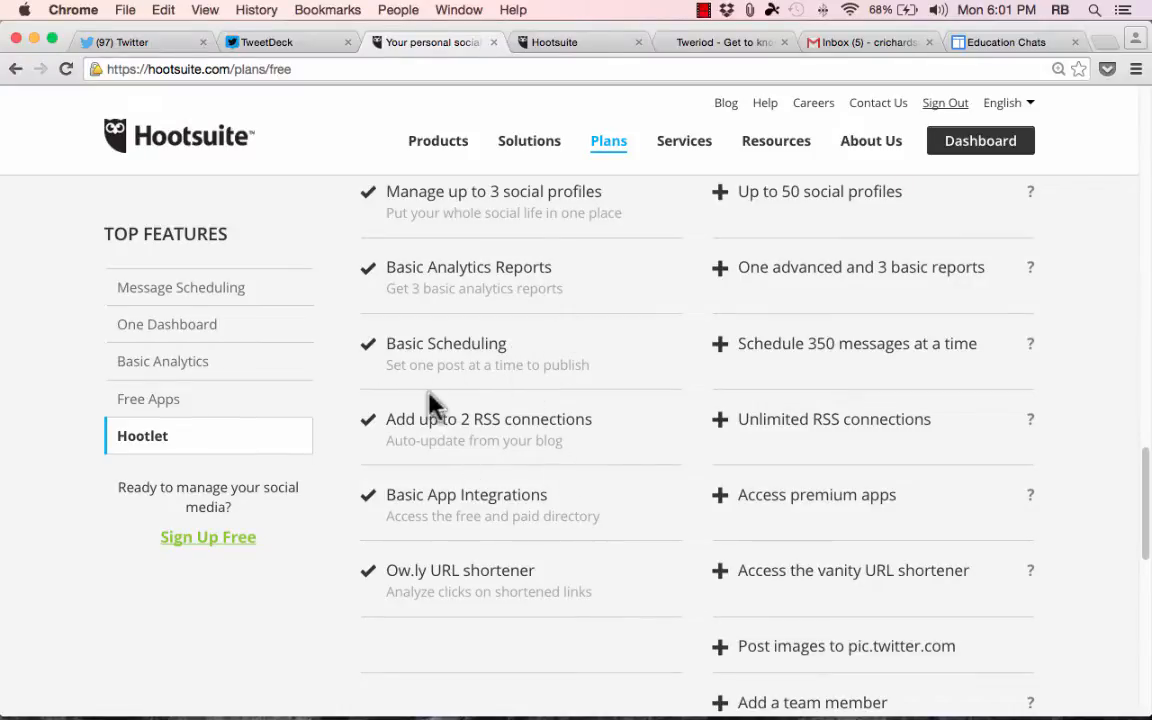
mouse_move(528, 404)
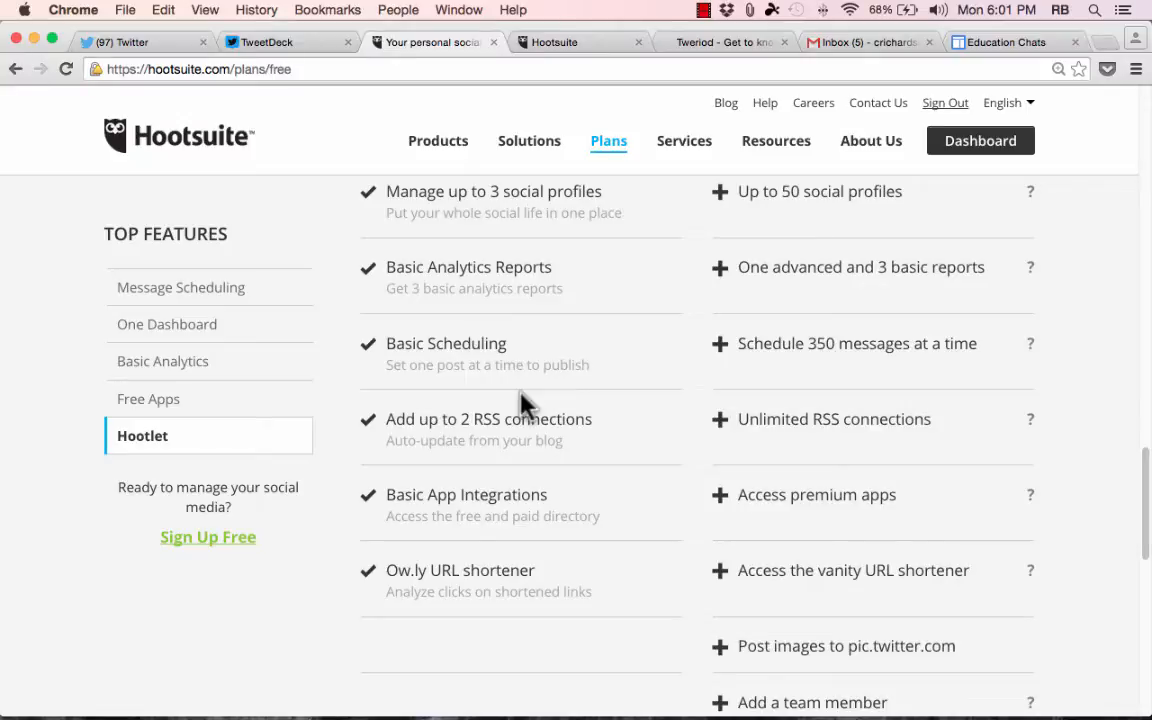
mouse_move(408, 376)
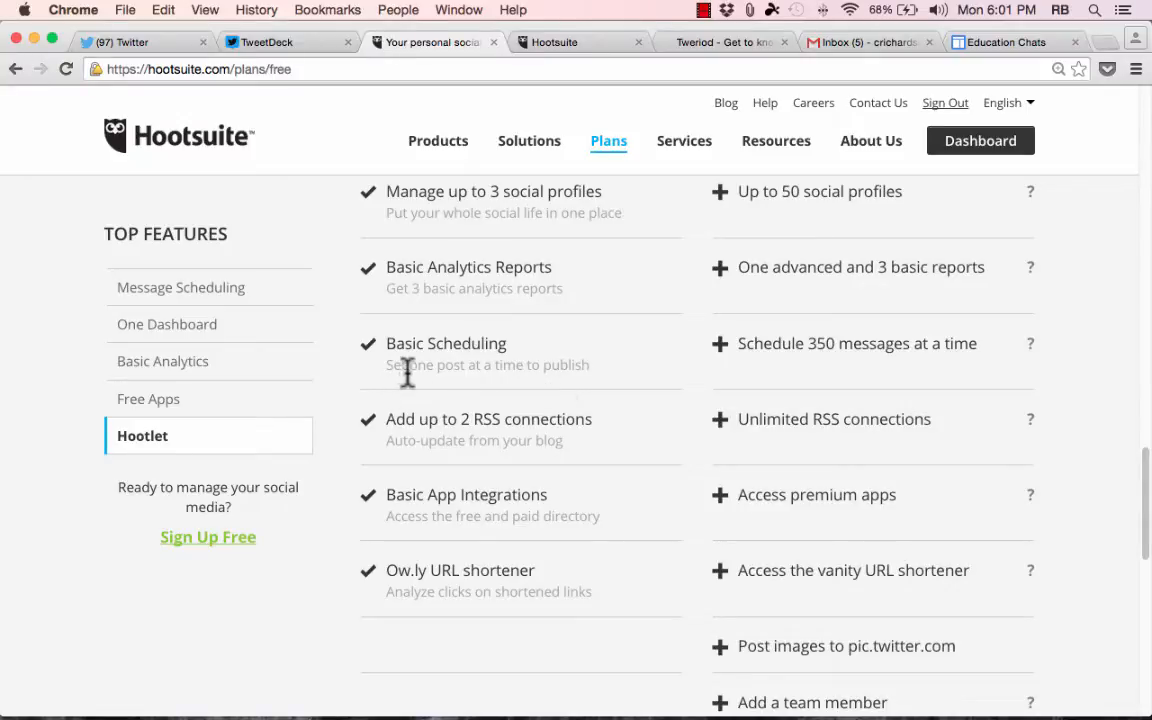
mouse_move(580, 388)
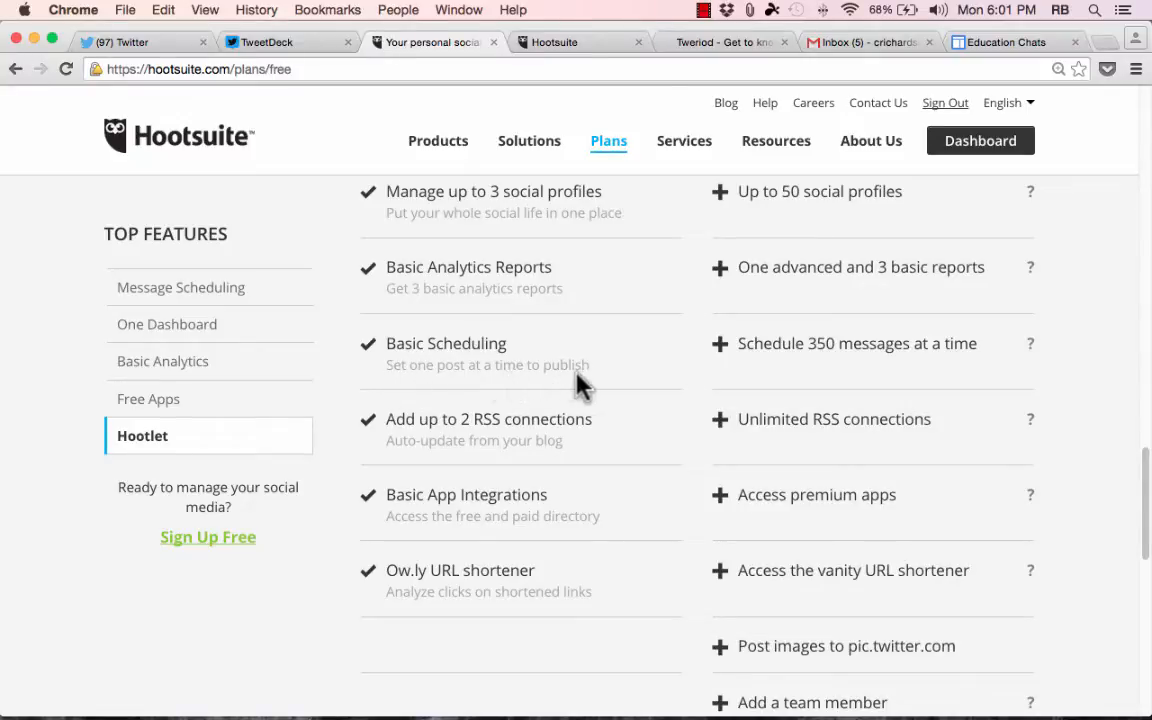
scroll(up, 3)
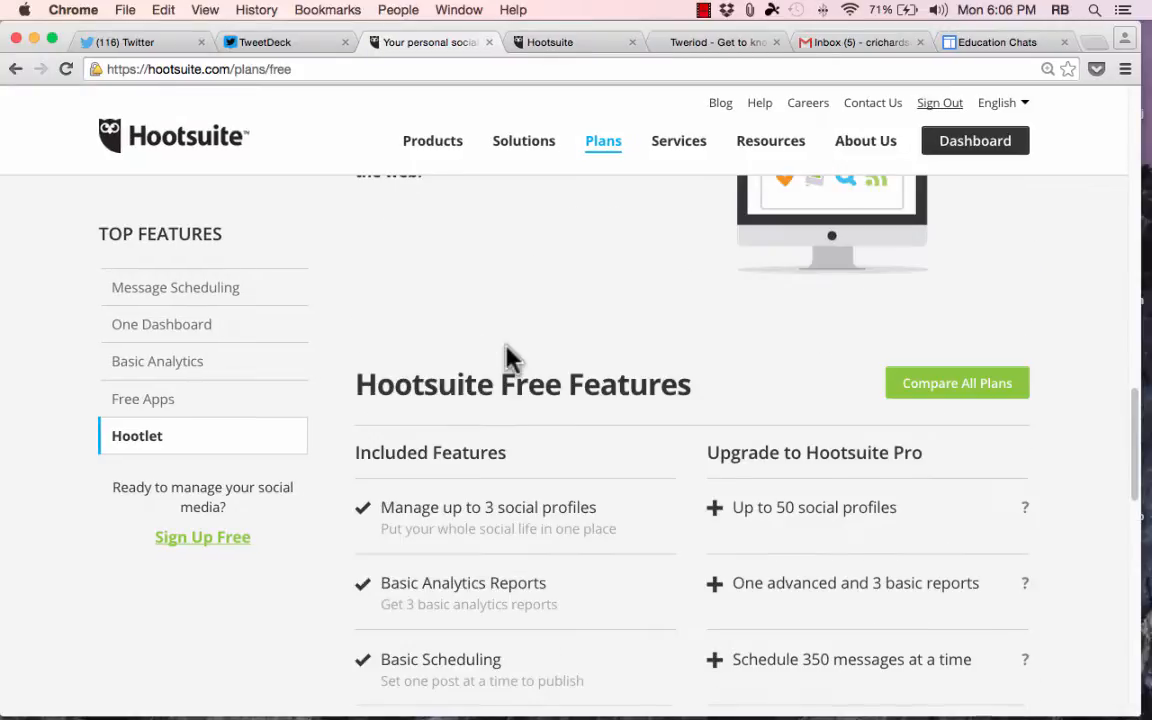
scroll(down, 3)
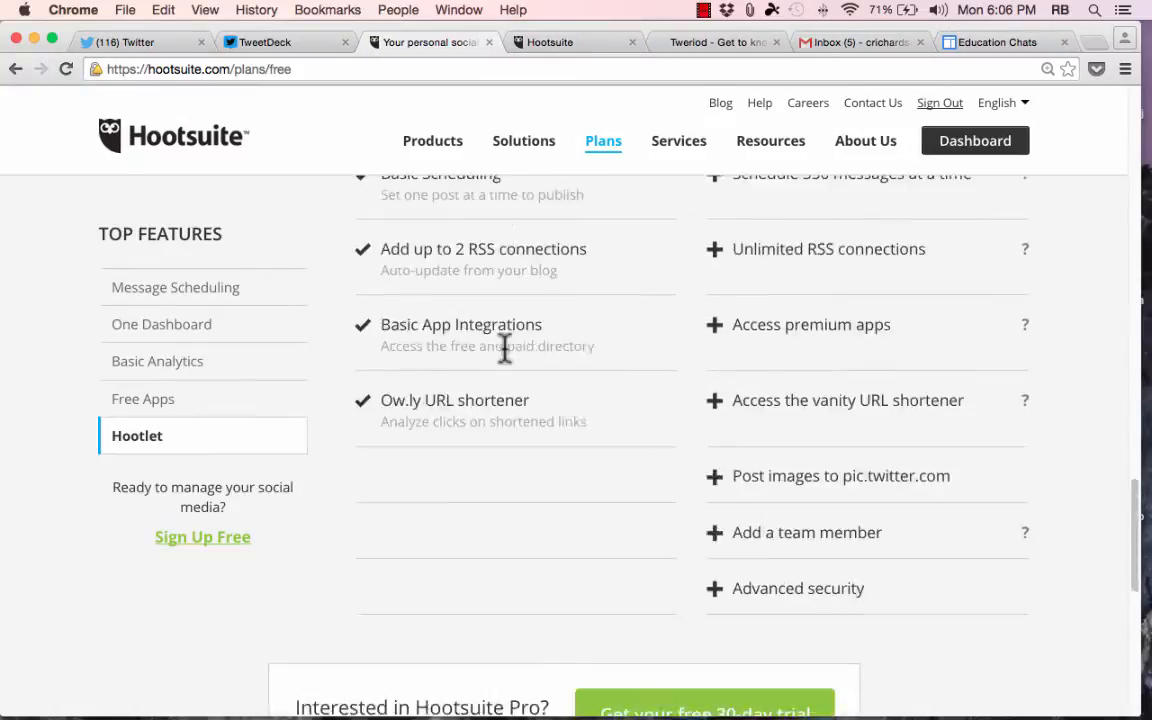
scroll(up, 3)
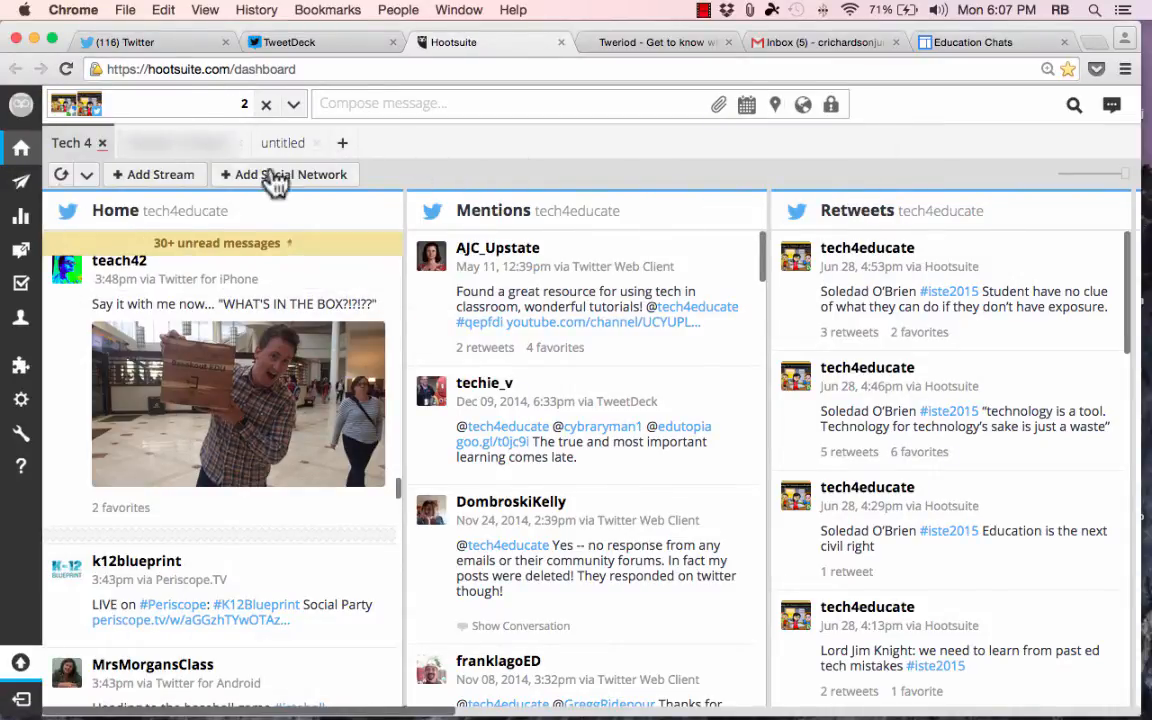
mouse_move(156, 174)
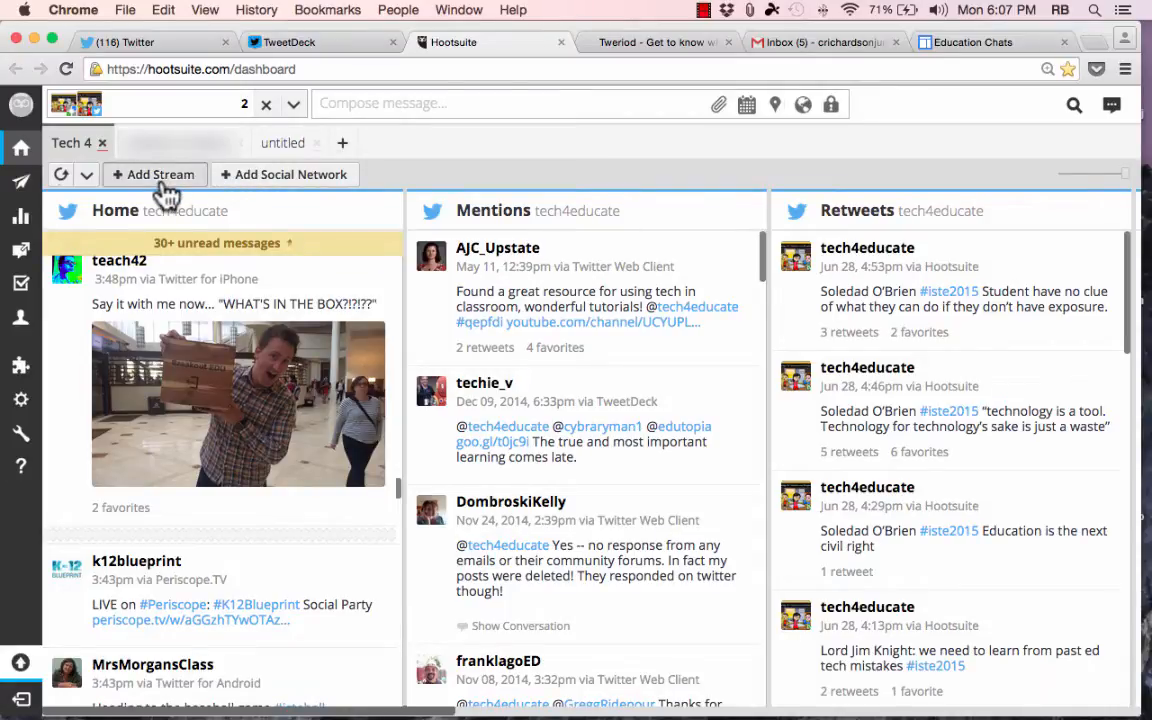
Open Add Stream and scroll the Twitter stream types down to Scheduled and New Followers
click(152, 174)
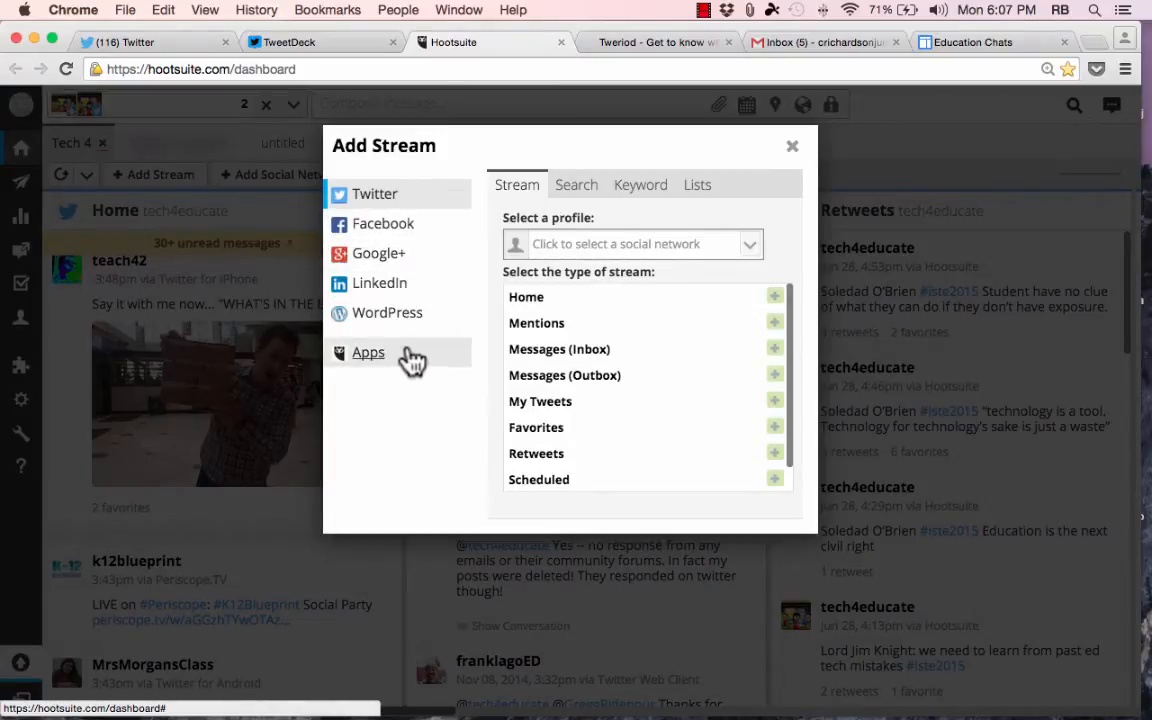
mouse_move(616, 348)
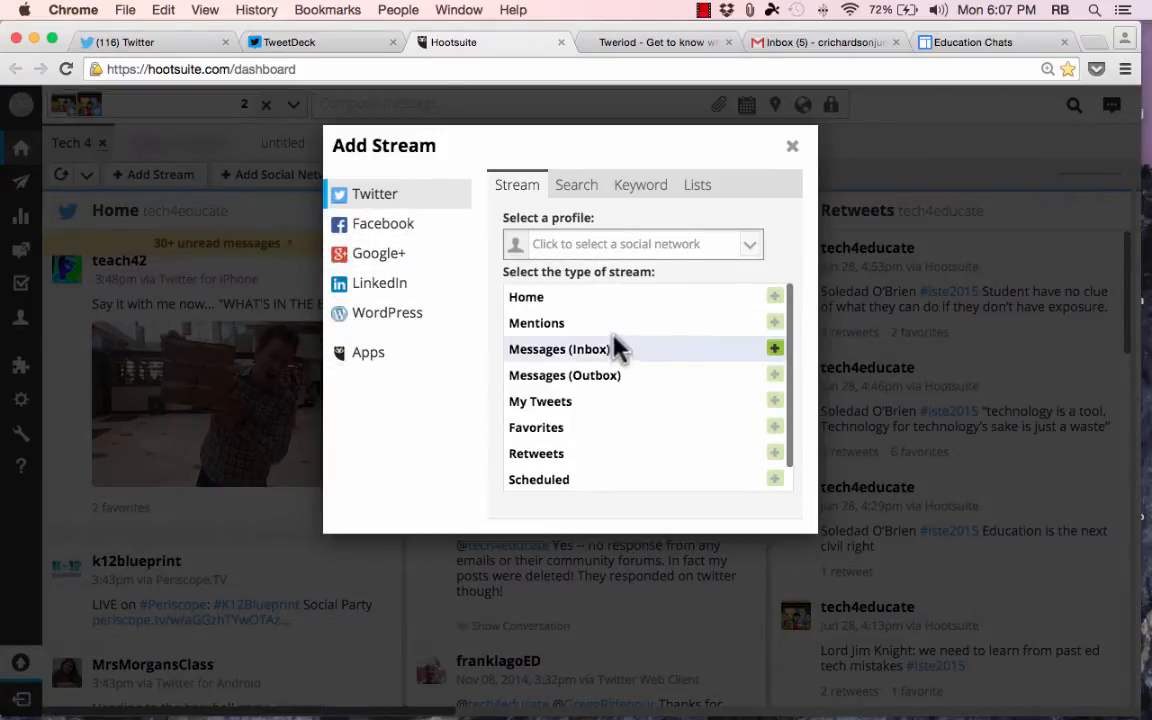
mouse_move(530, 200)
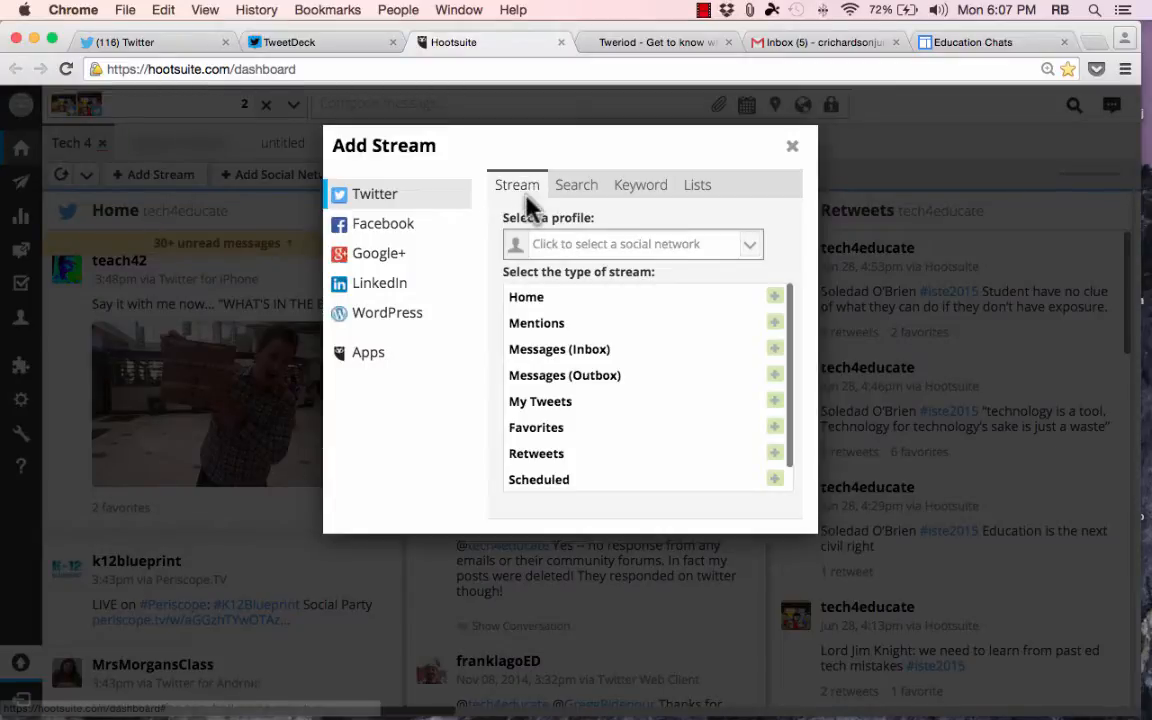
scroll(down, 3)
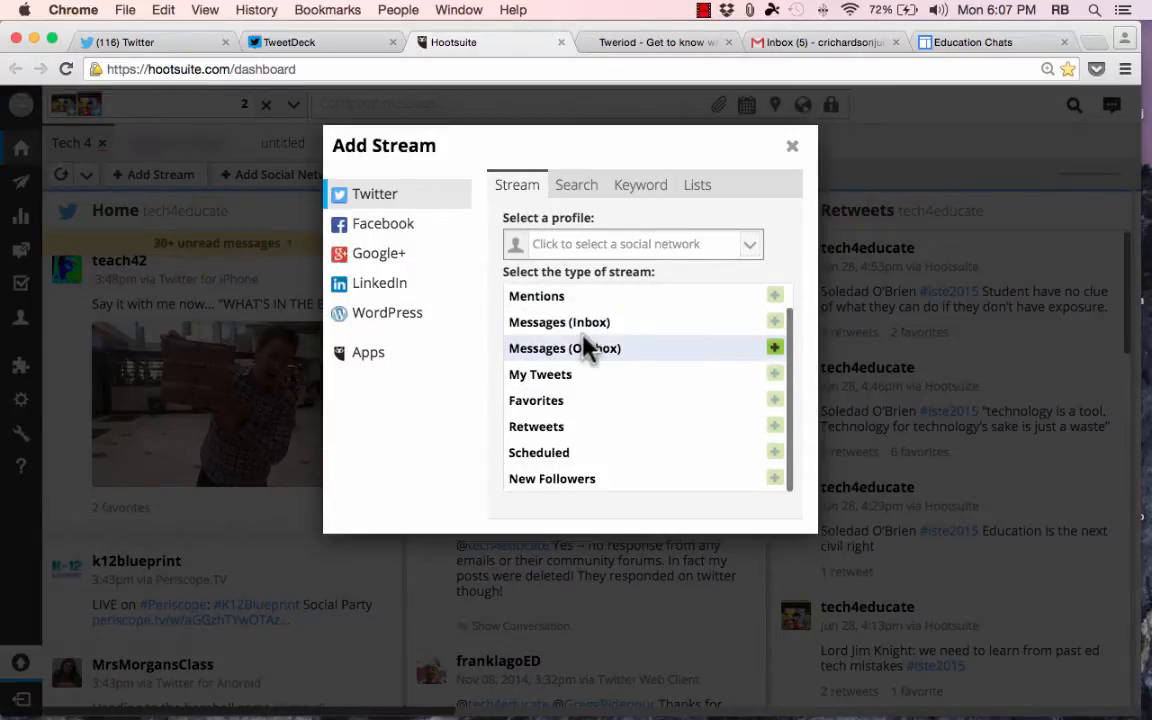
mouse_move(592, 510)
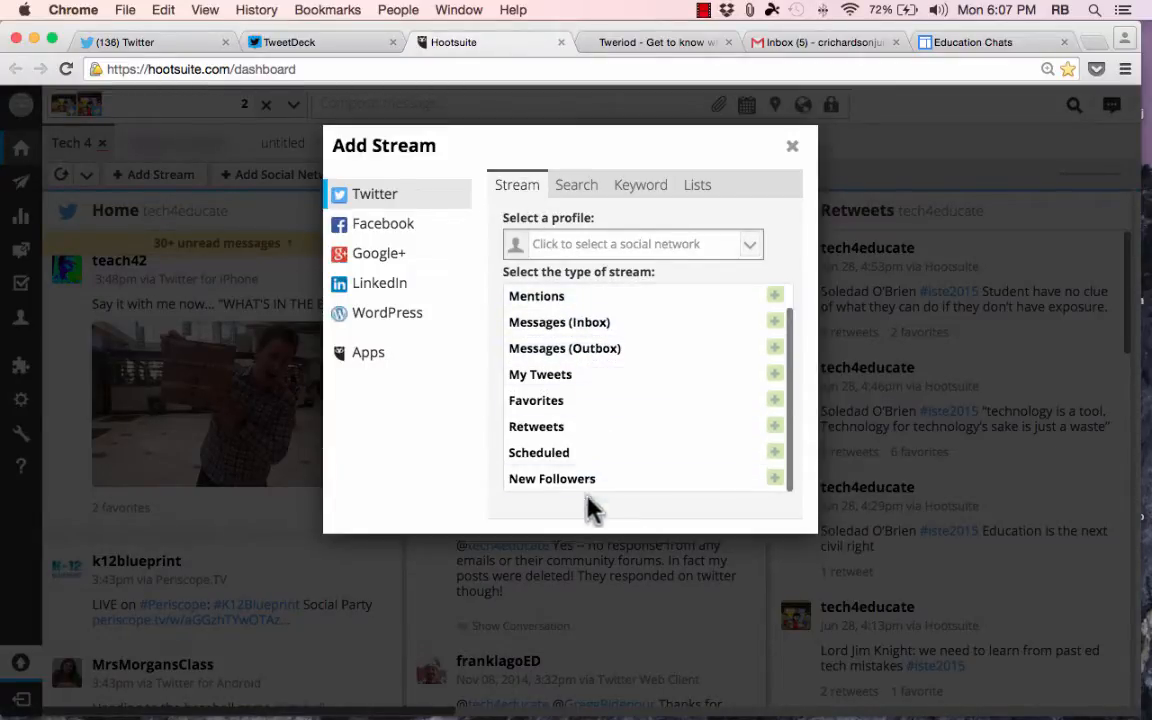
View the Add Twitter Profile panel under Add Social Network, then close the dialog
click(270, 174)
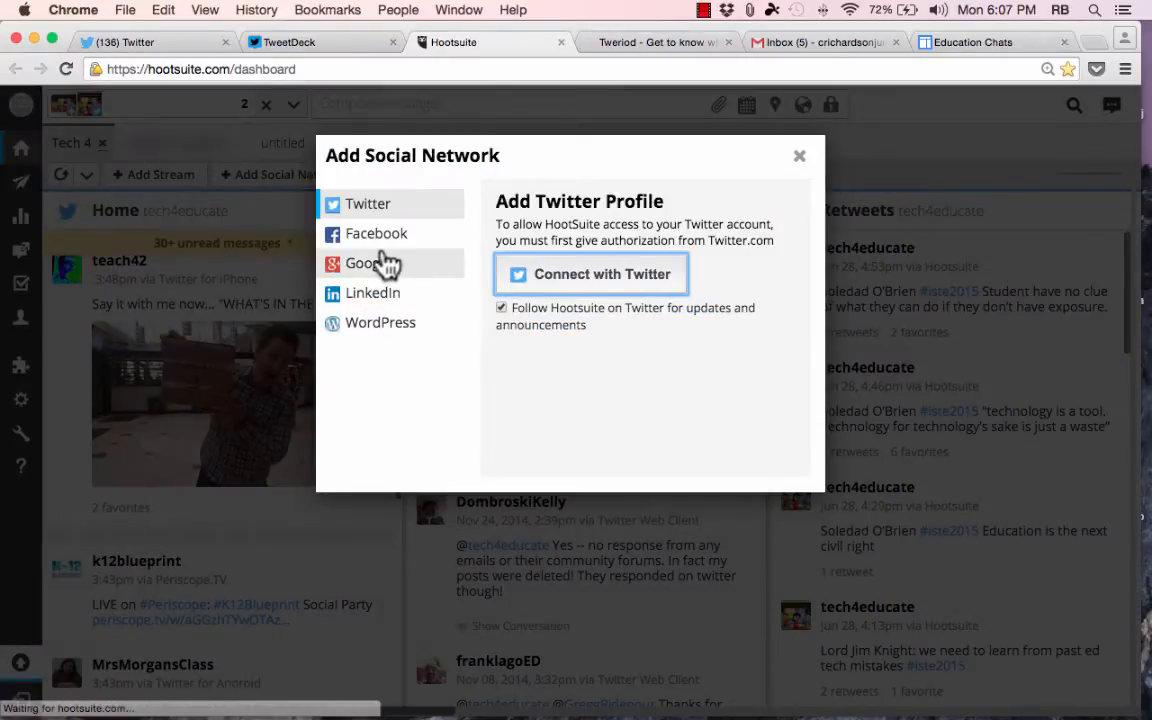
mouse_move(744, 200)
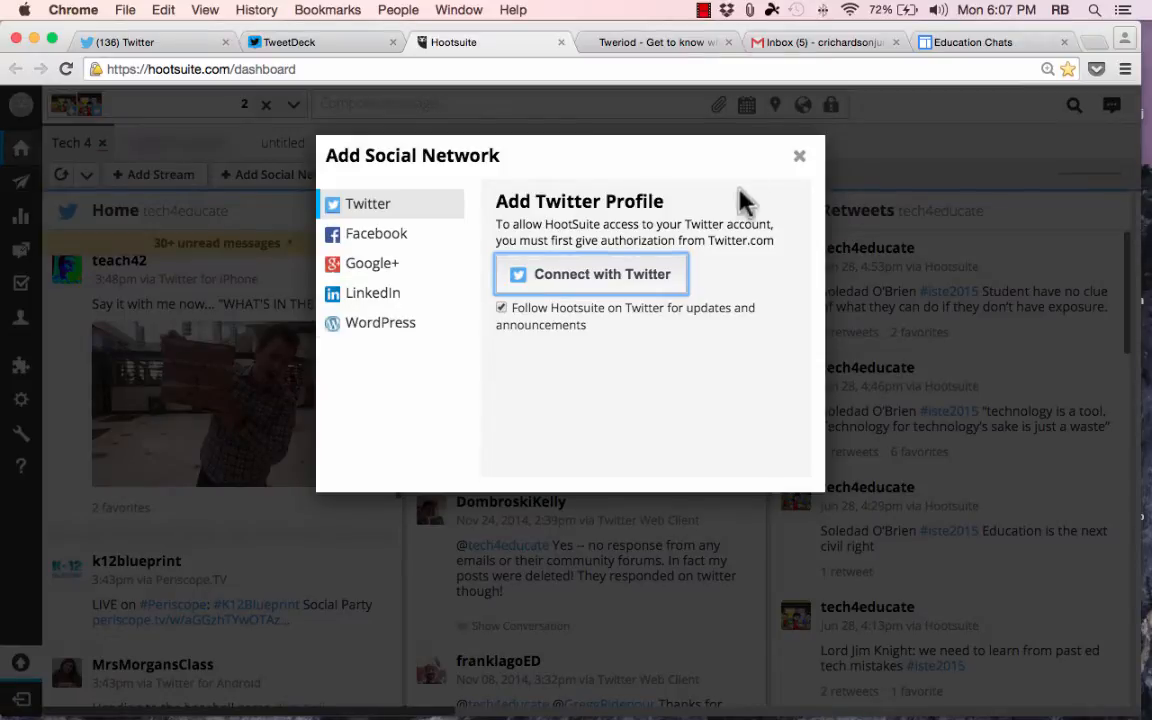
click(800, 156)
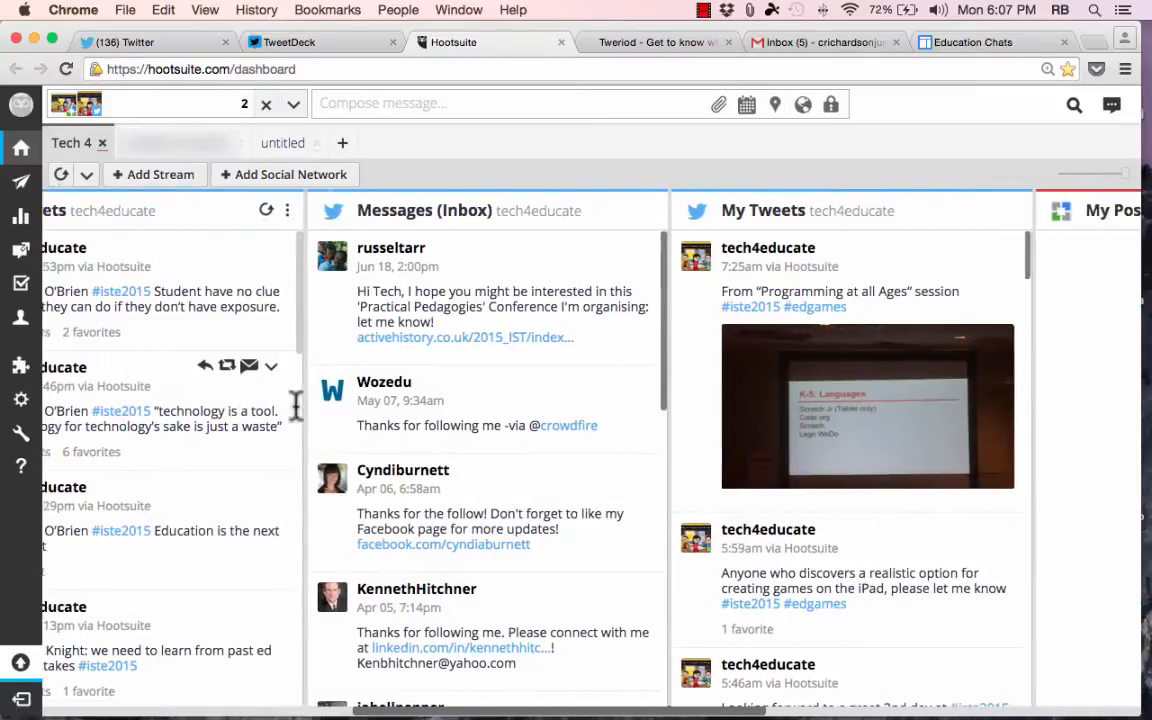
scroll(right, 3)
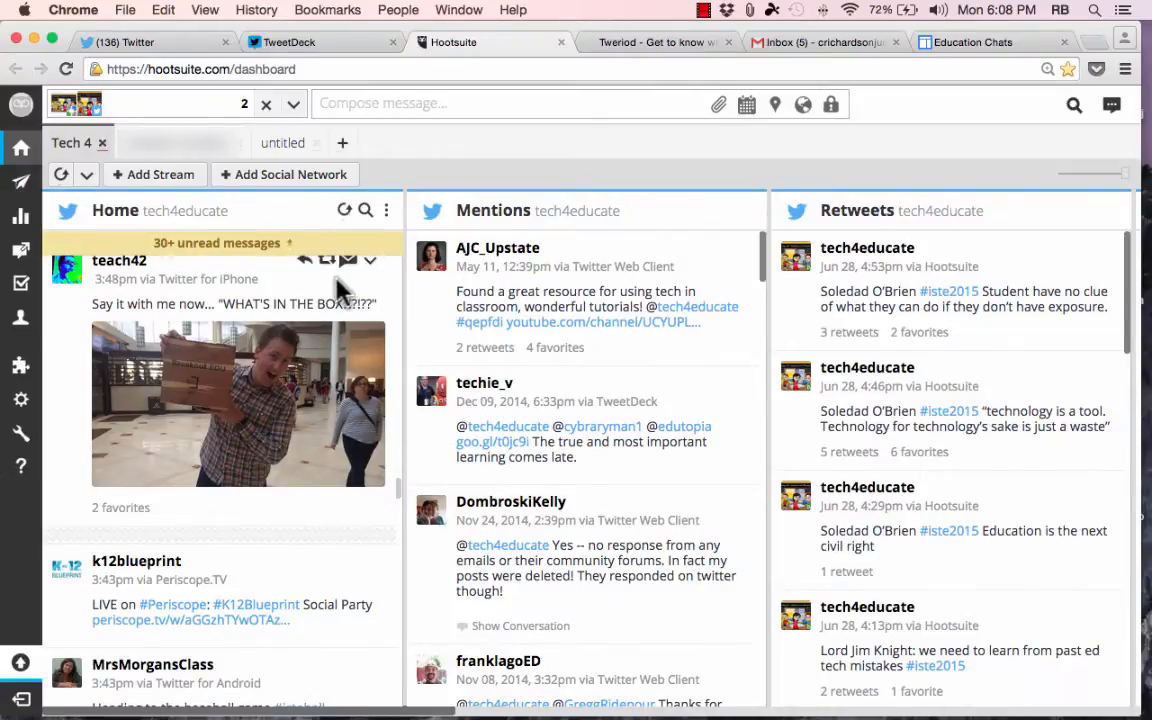
mouse_move(130, 310)
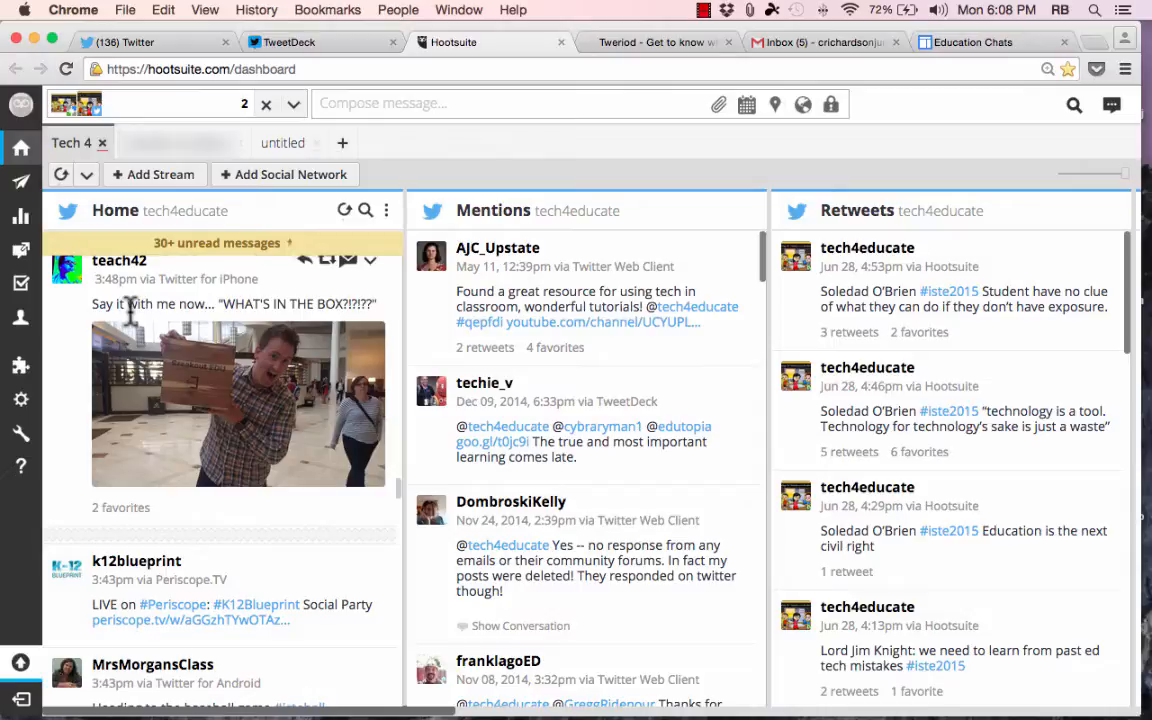
mouse_move(288, 190)
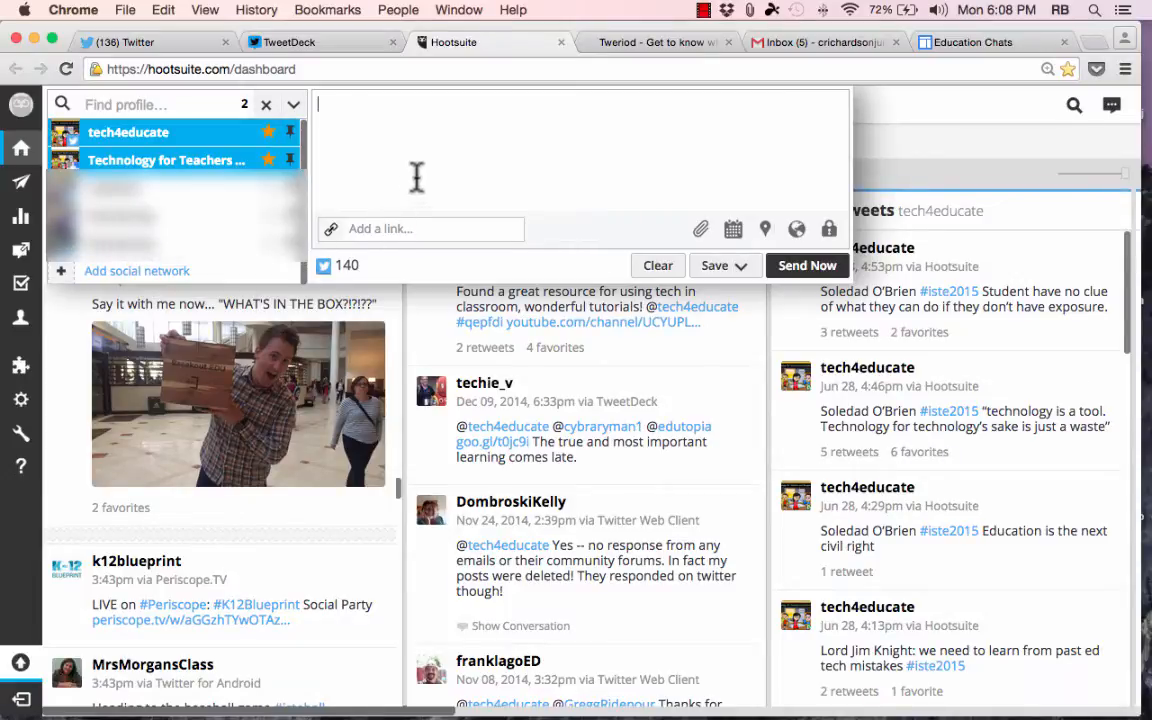
mouse_move(592, 170)
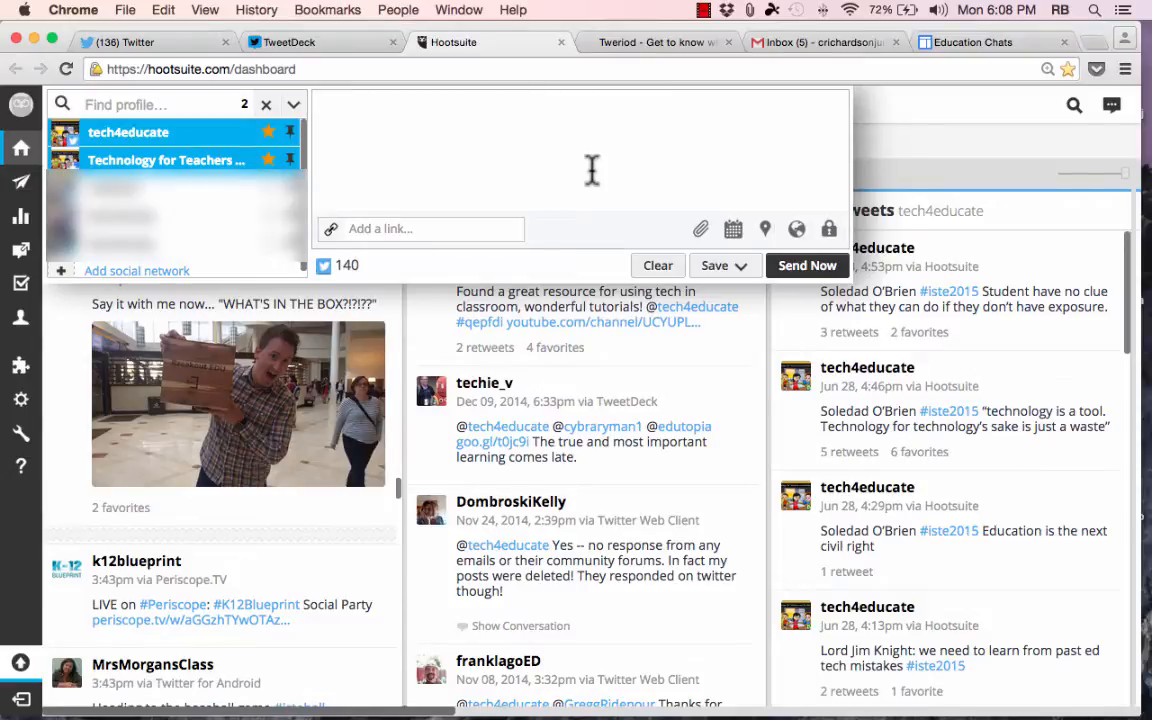
mouse_move(688, 102)
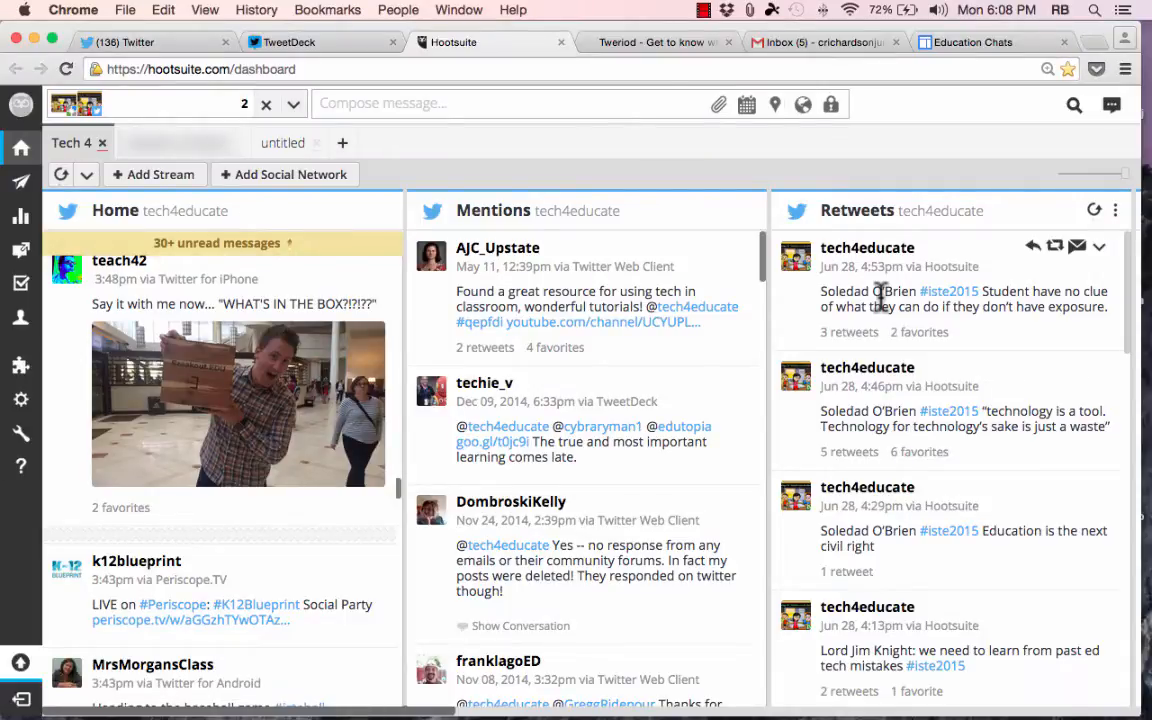
click(290, 42)
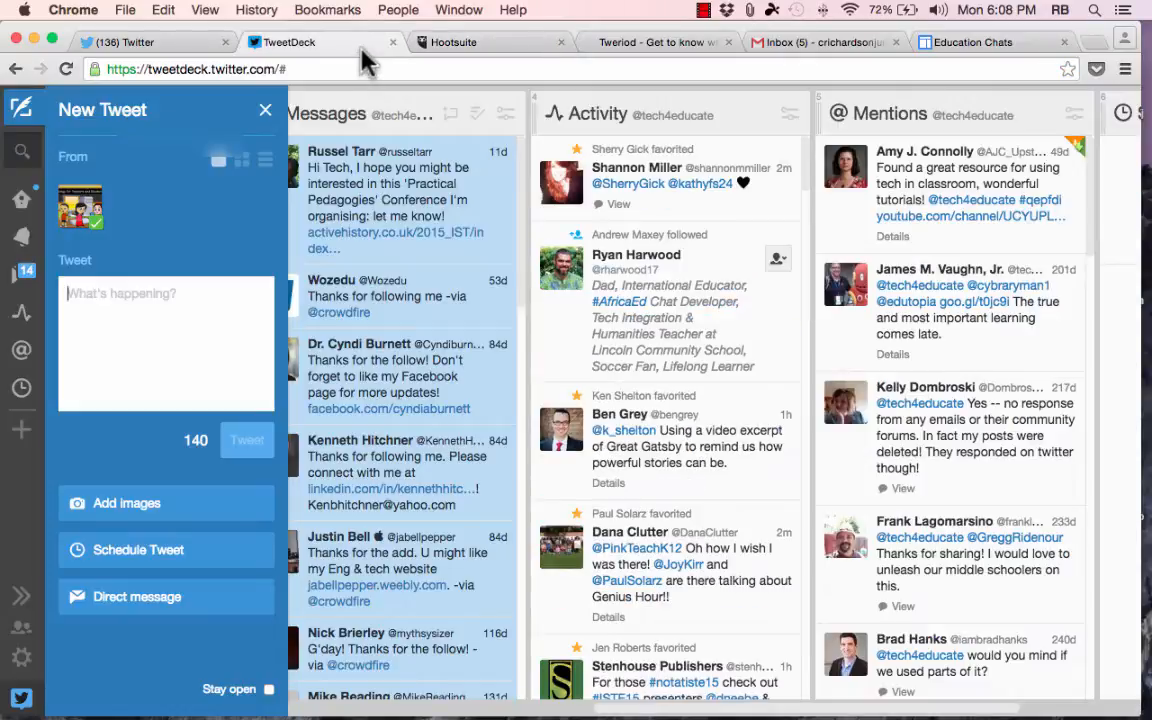
click(452, 42)
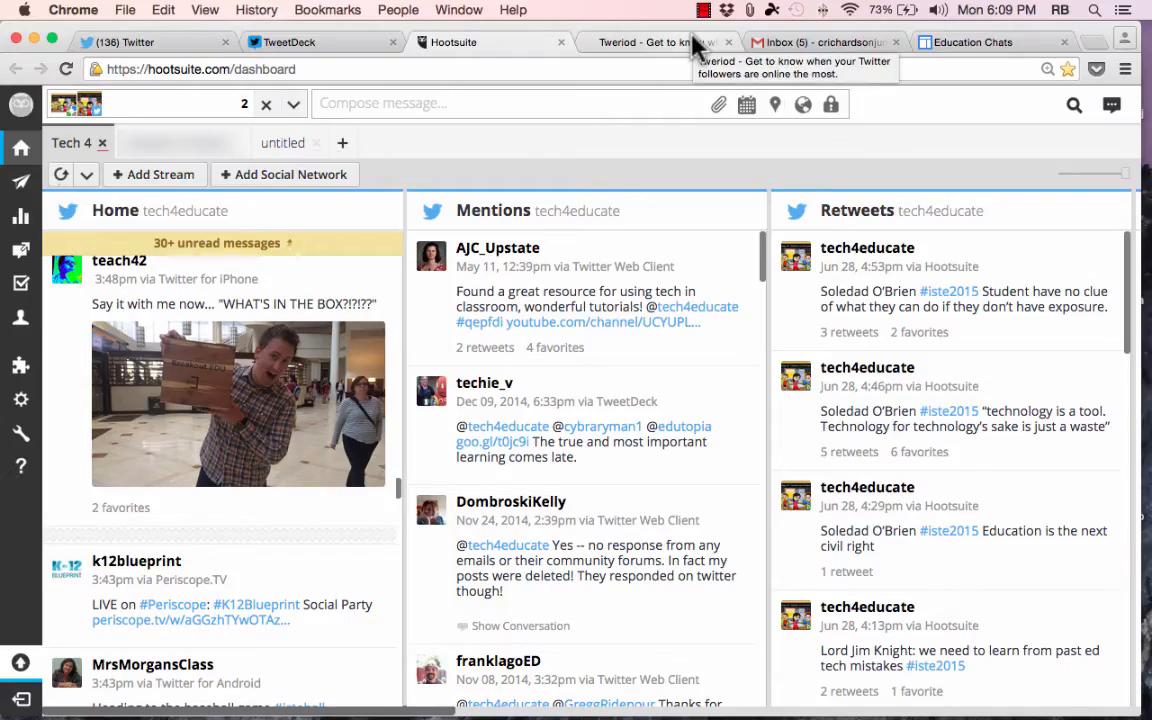
mouse_move(650, 48)
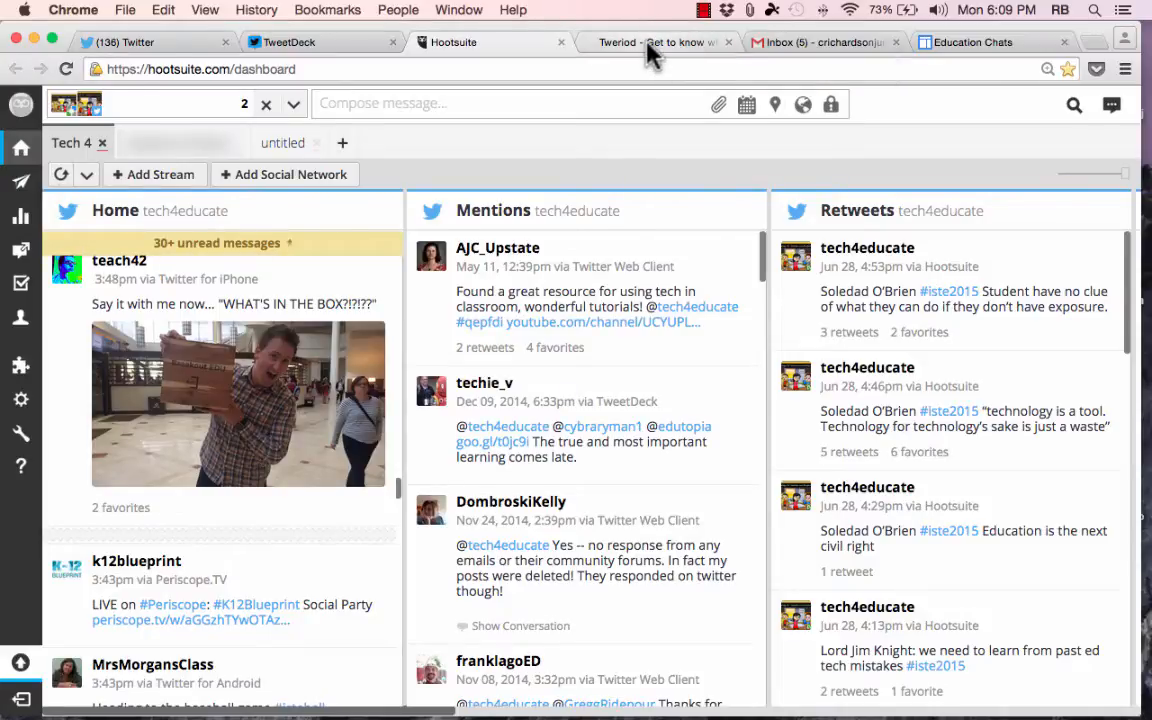
From the Tweriod tab, go to Gmail and open the 'Tweriod report' email from Tweriod Support
click(656, 42)
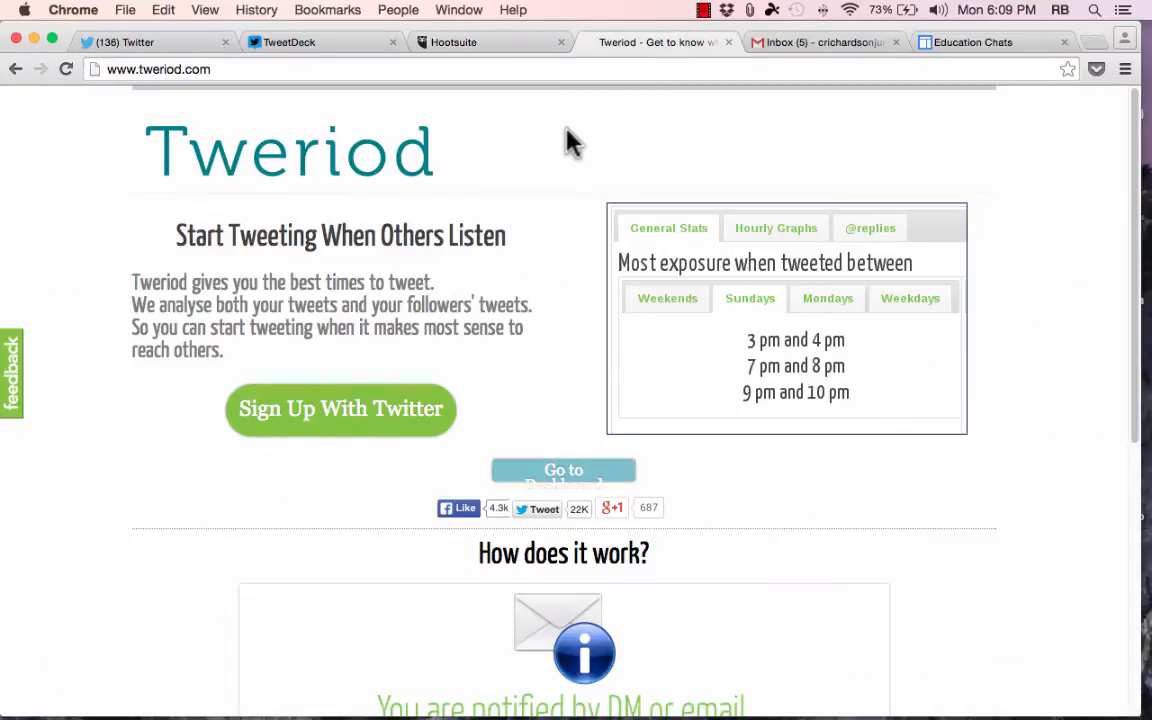
mouse_move(650, 172)
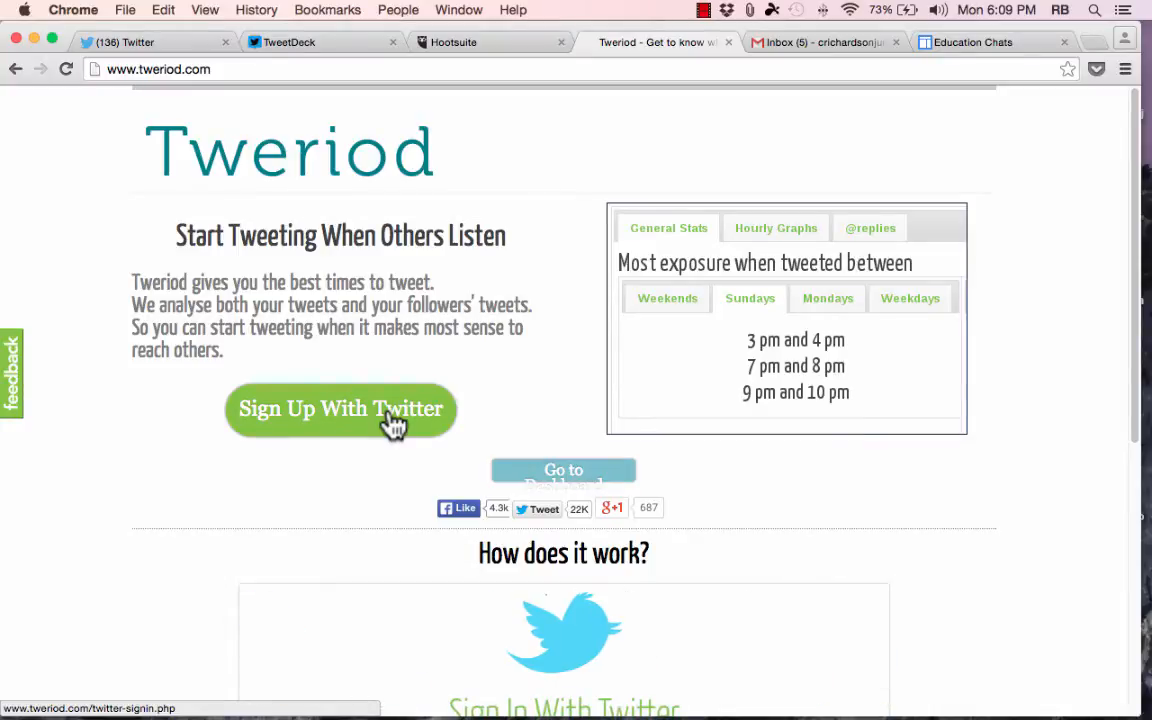
mouse_move(830, 42)
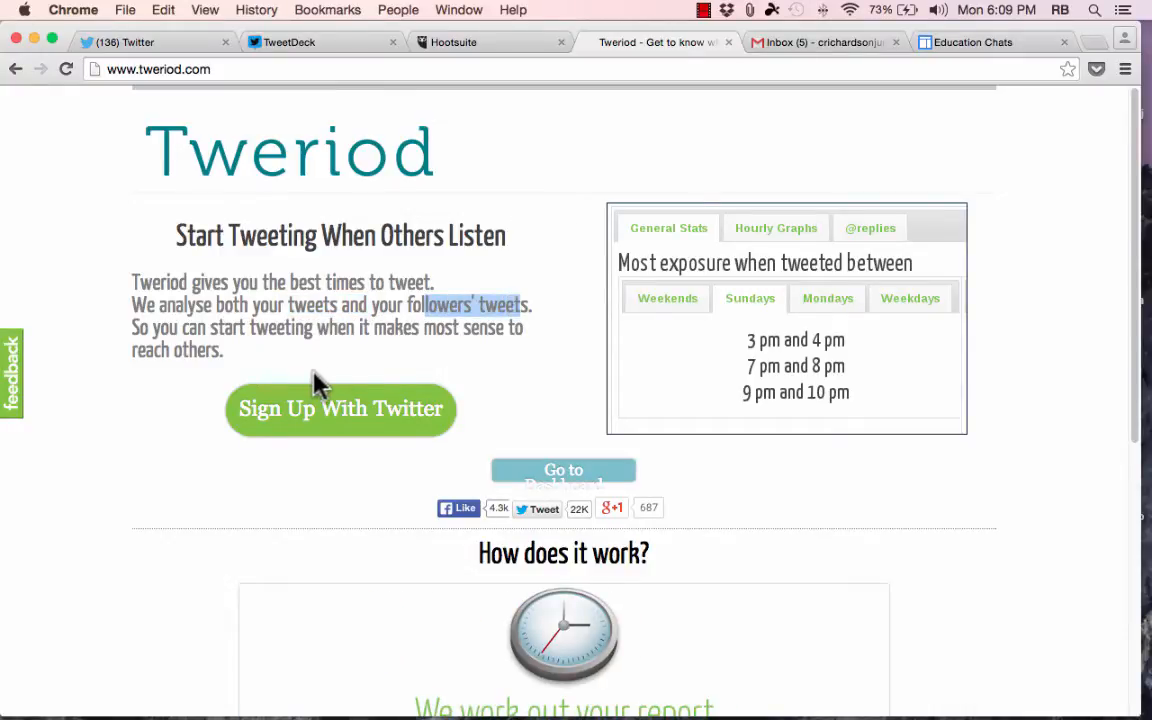
mouse_move(498, 330)
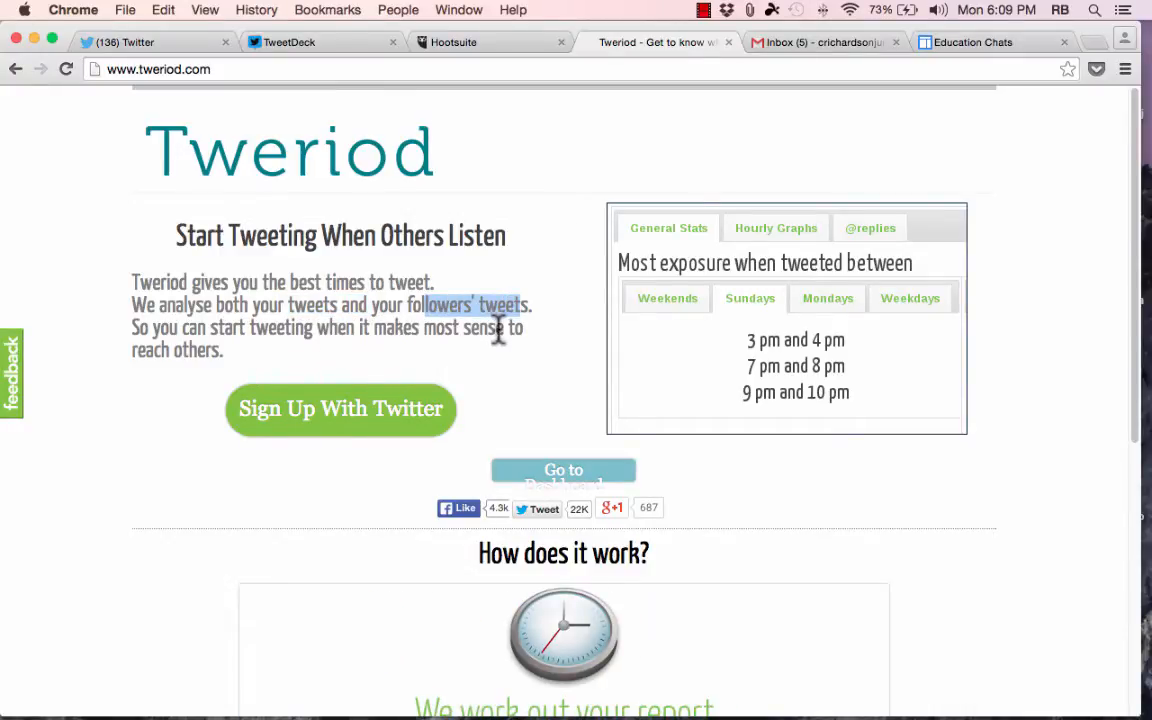
mouse_move(690, 360)
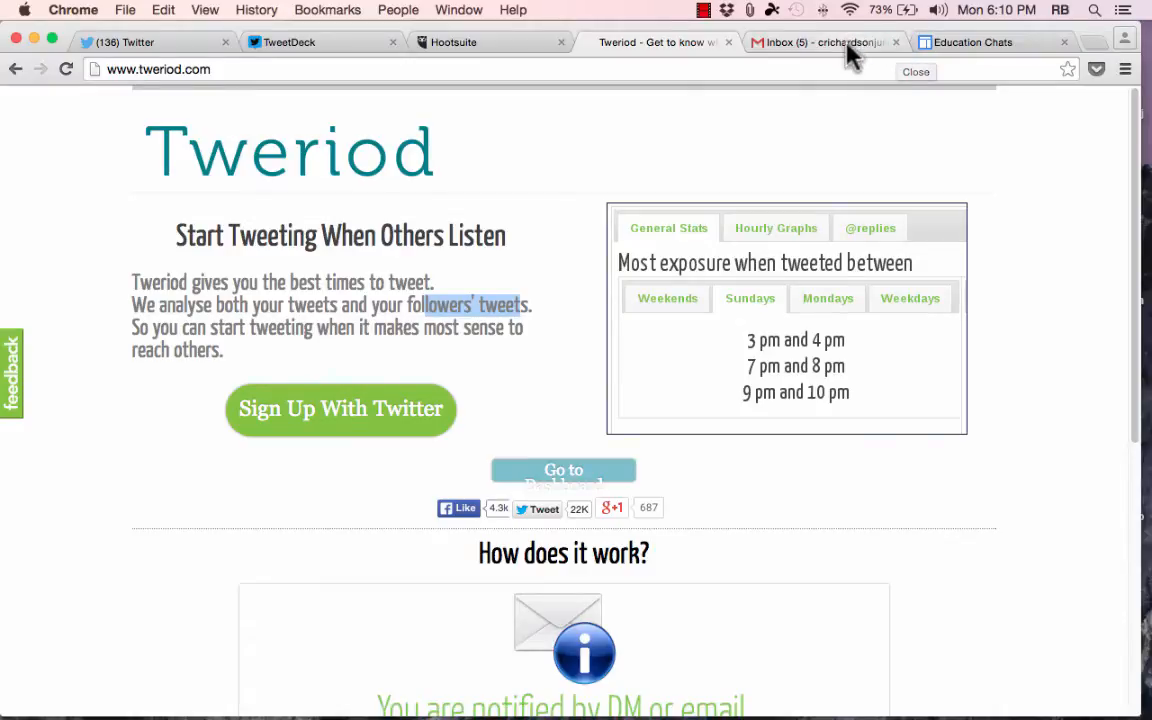
mouse_move(824, 42)
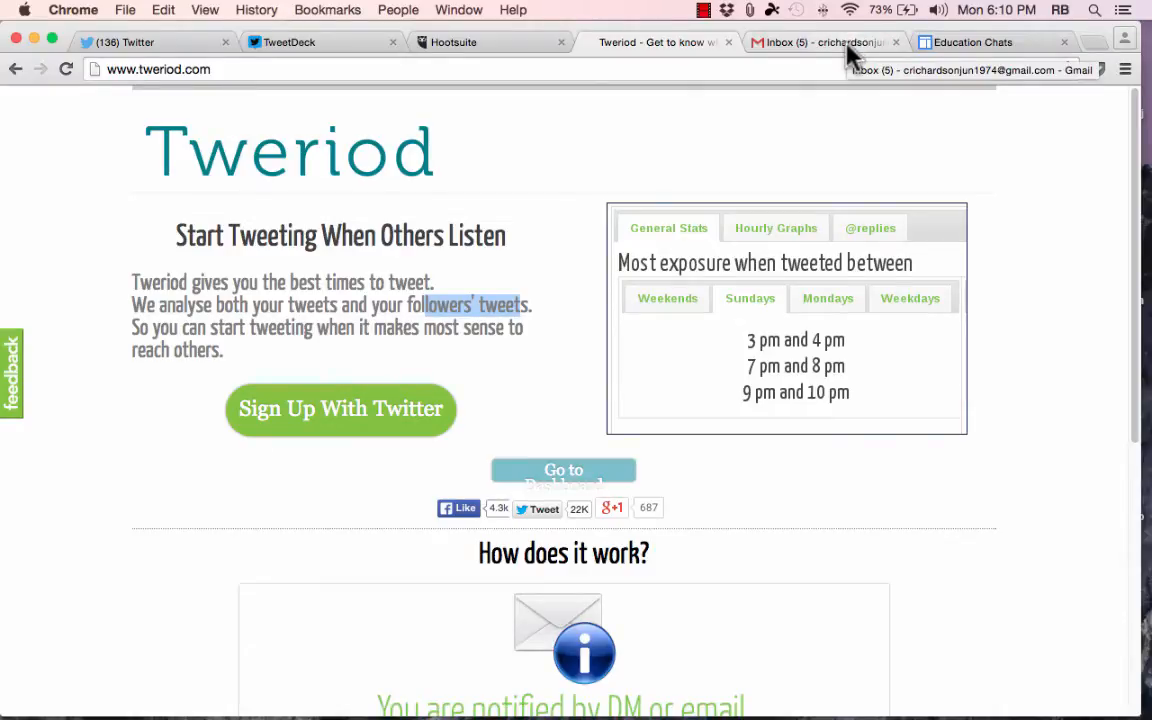
click(820, 42)
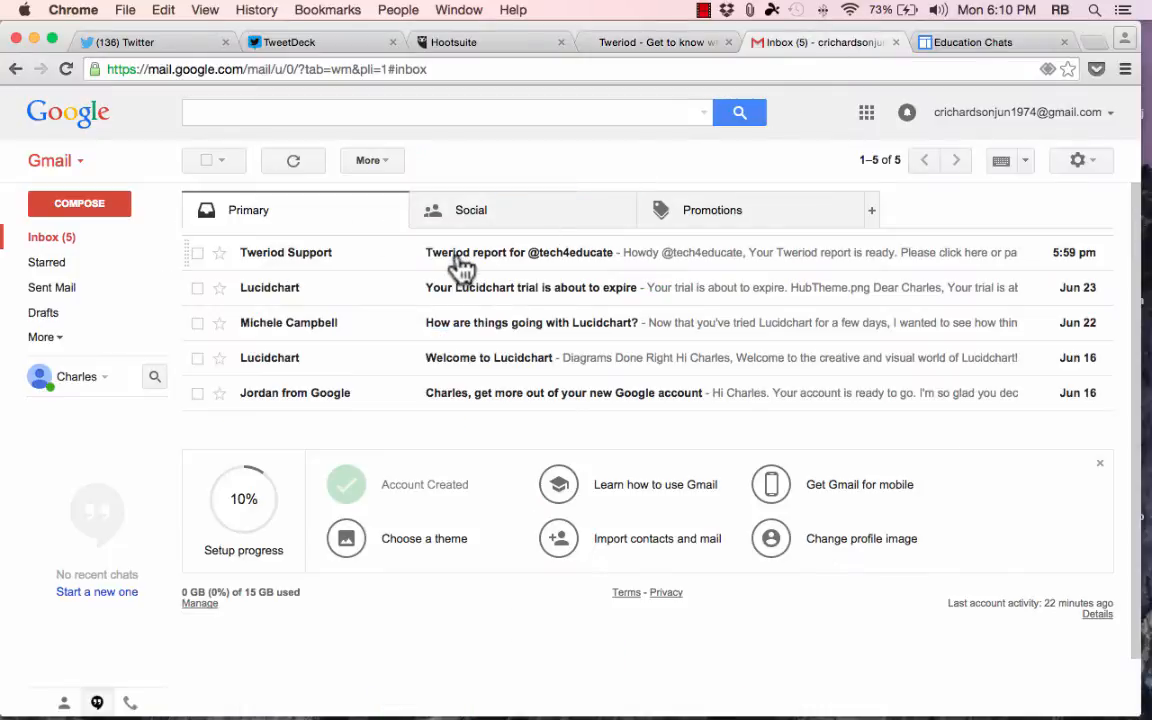
mouse_move(490, 264)
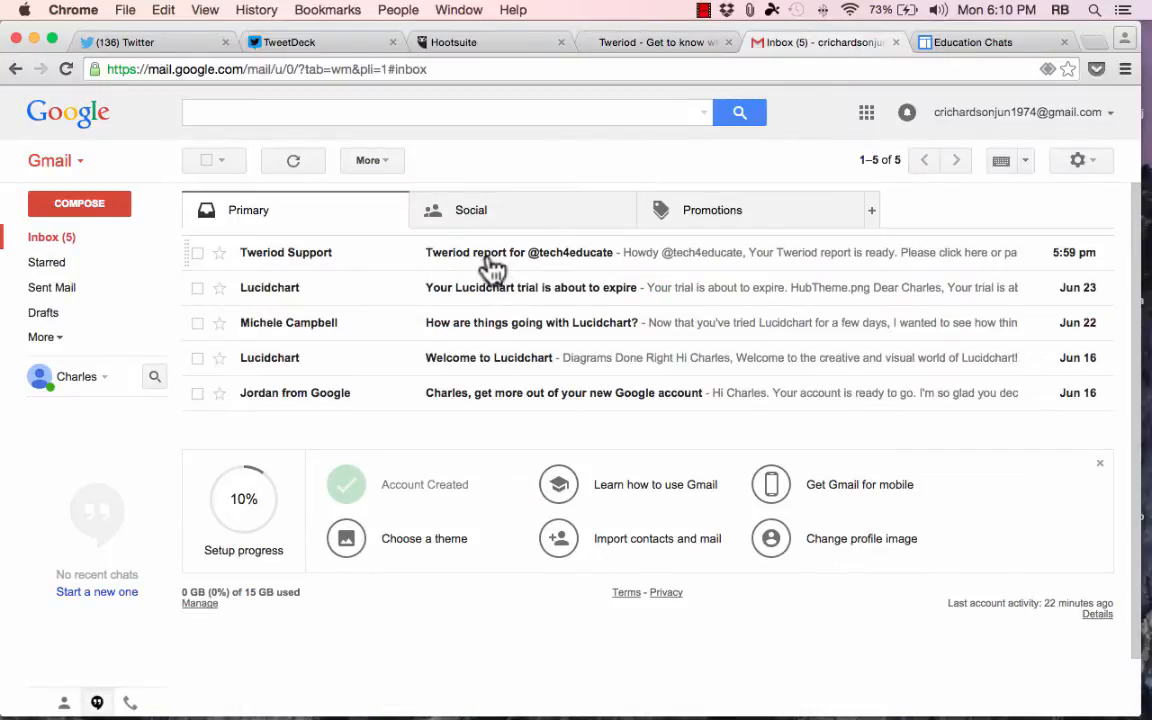
click(518, 252)
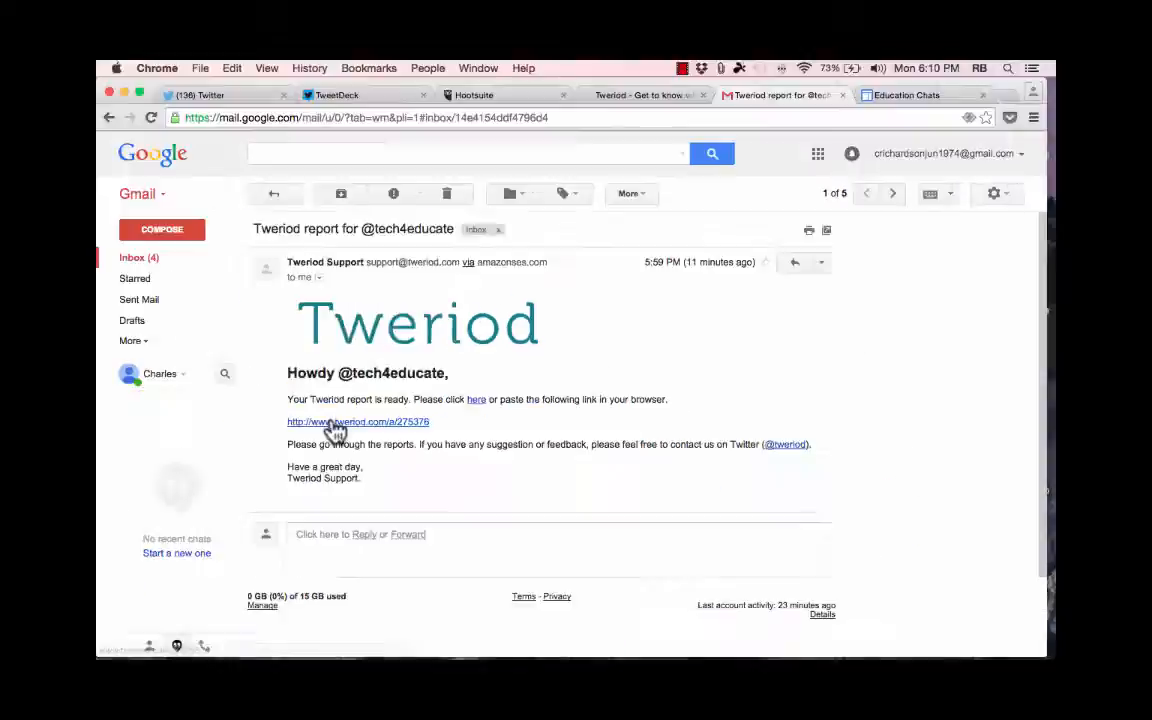
click(356, 420)
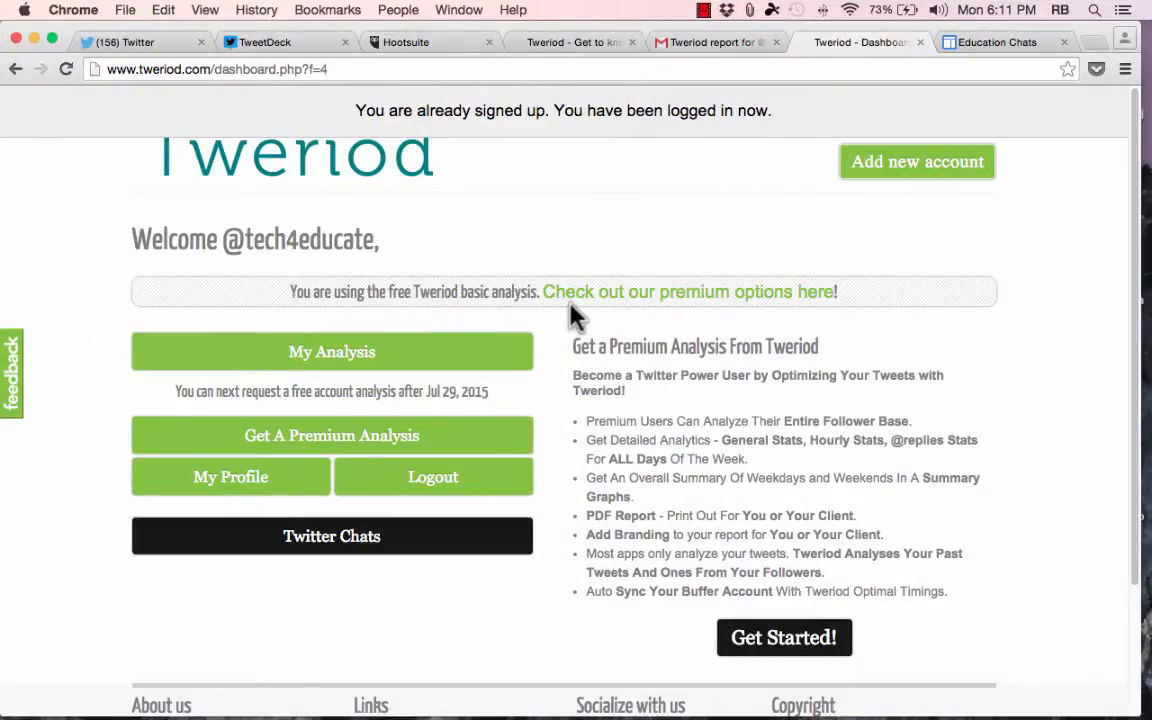
mouse_move(332, 352)
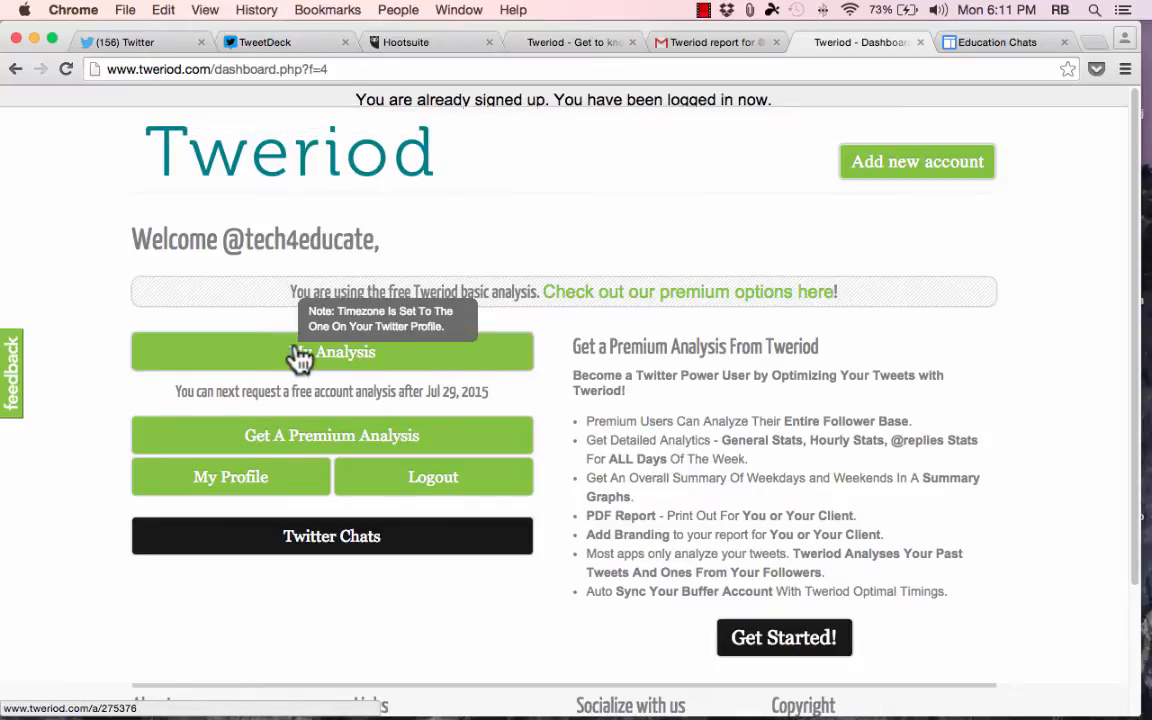
mouse_move(446, 396)
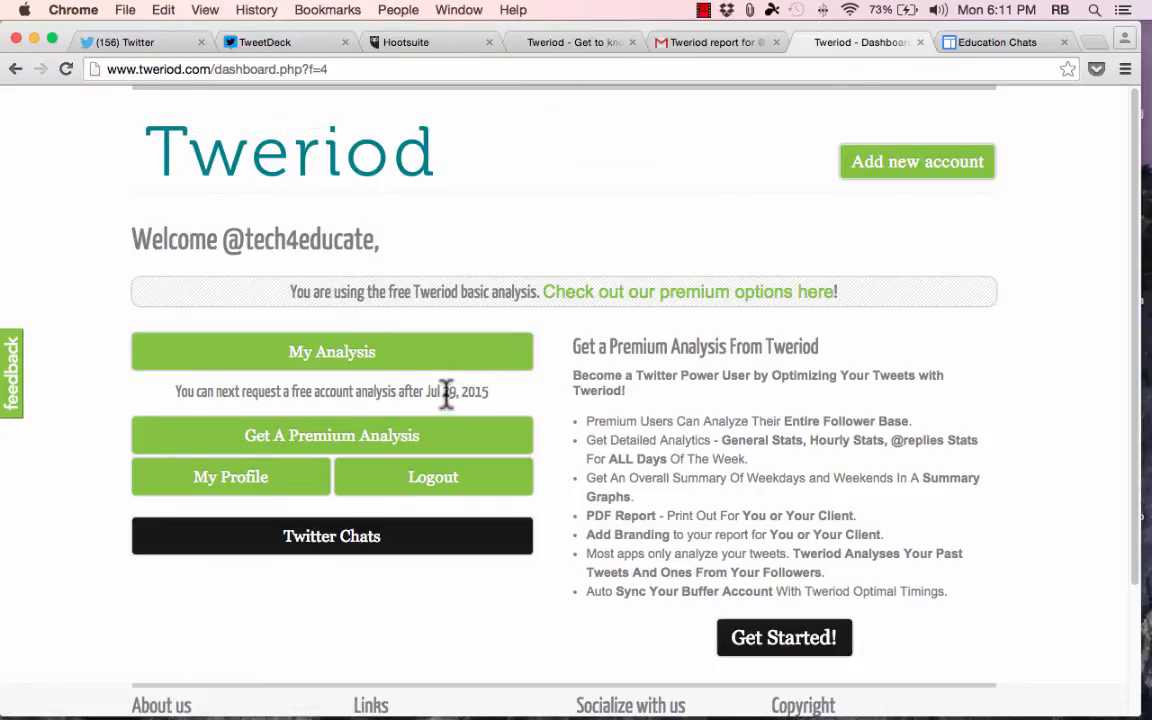
mouse_move(456, 392)
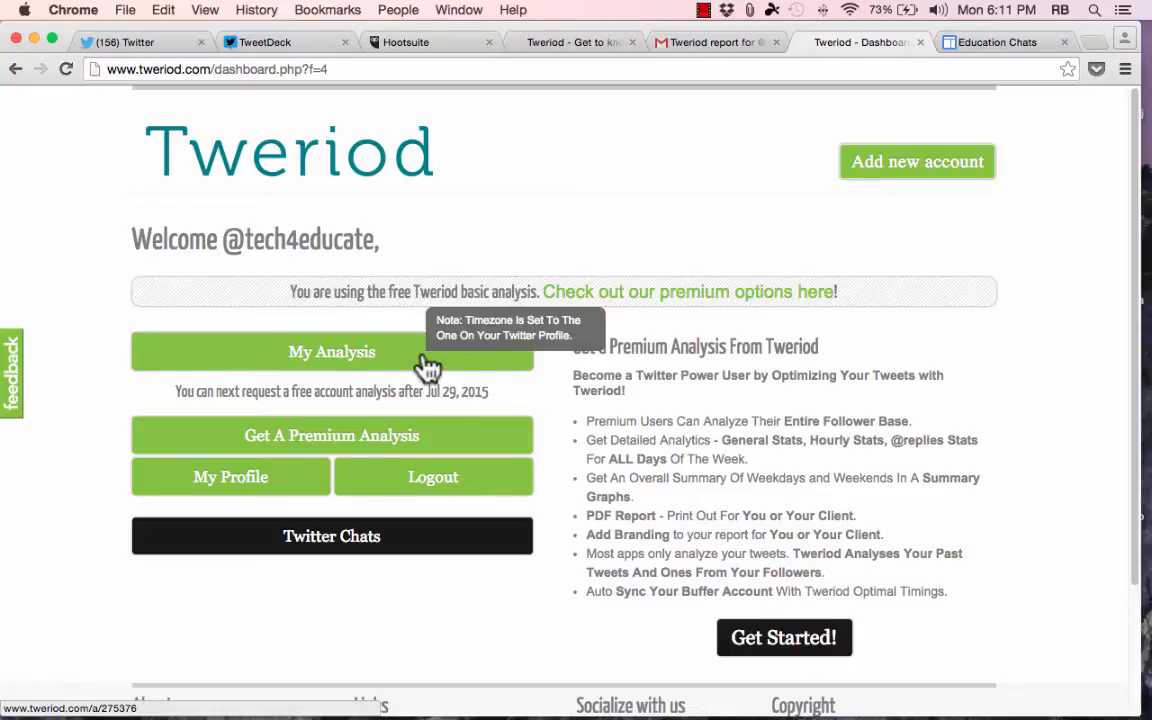
click(332, 352)
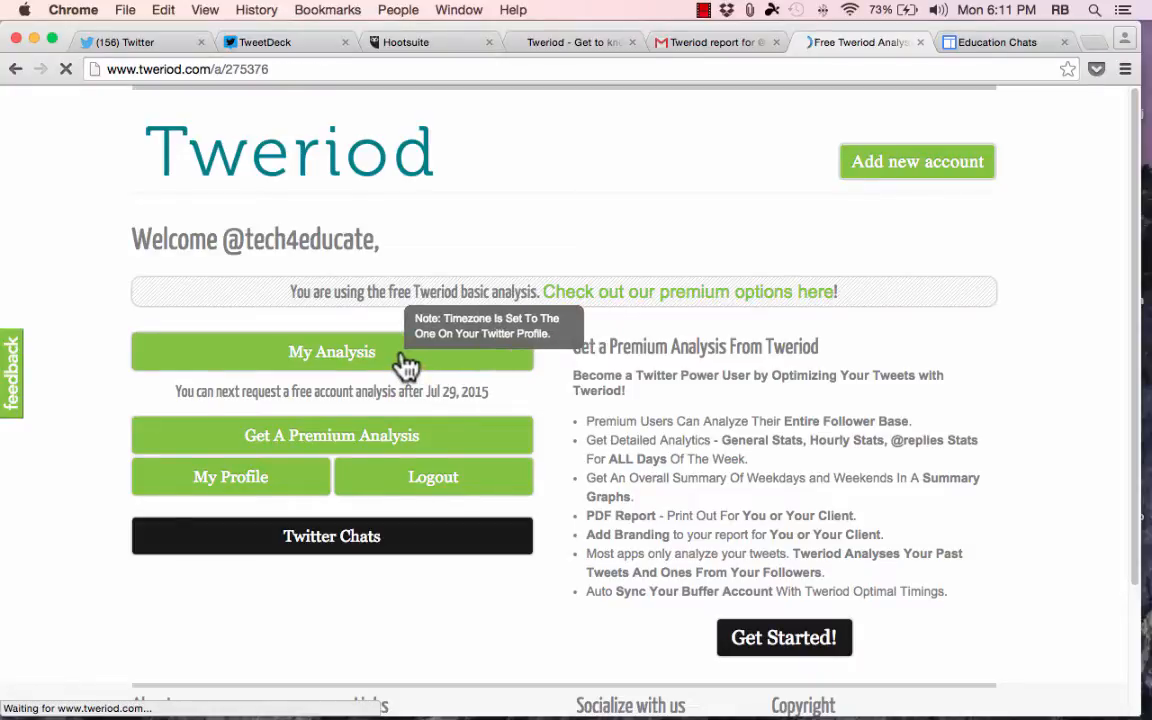
Compare Tweriod's best tweeting times for weekends, Mondays and weekdays
click(332, 352)
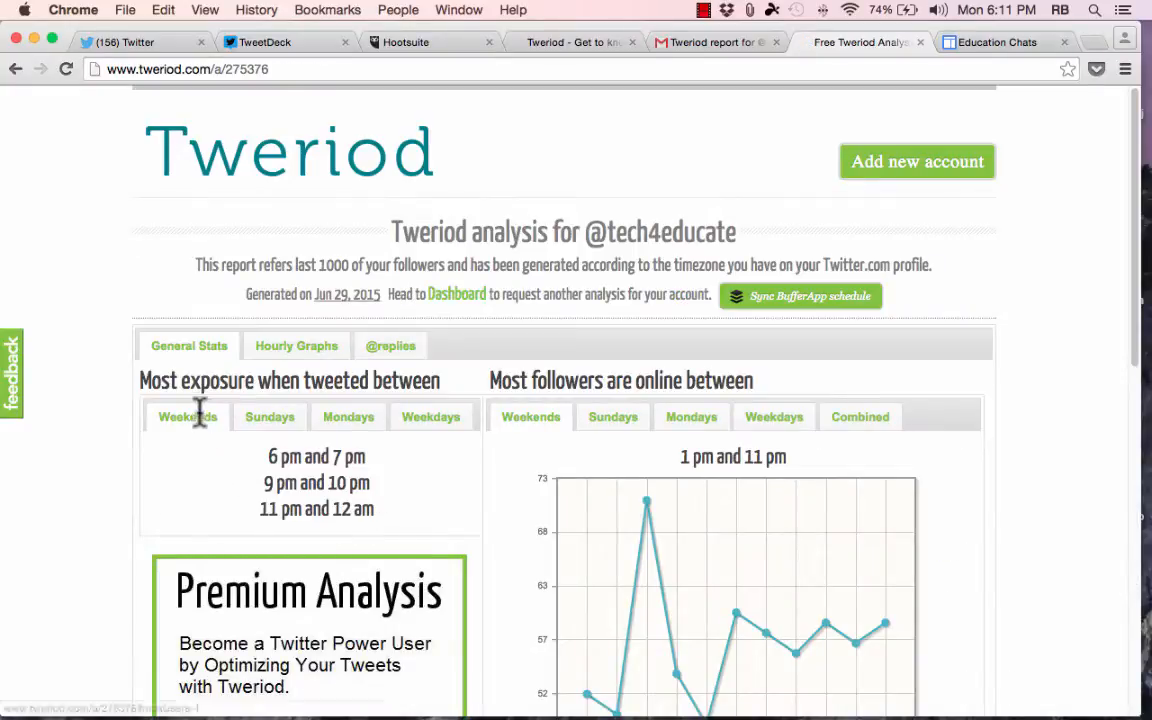
mouse_move(216, 456)
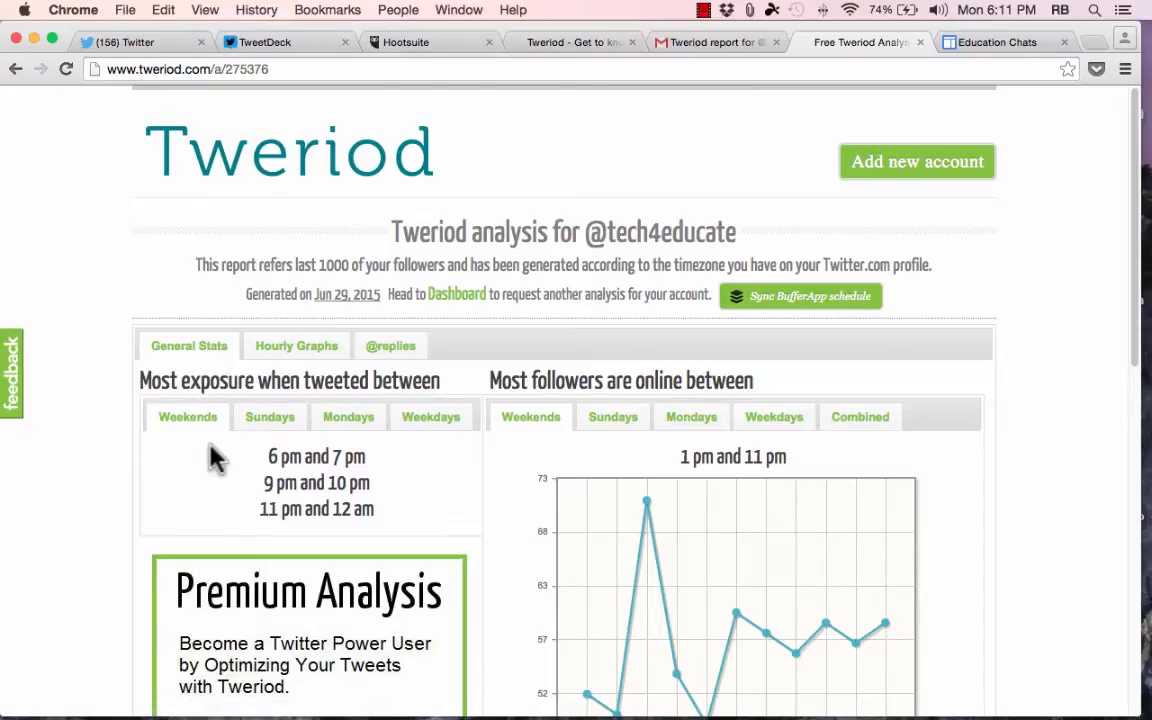
mouse_move(356, 510)
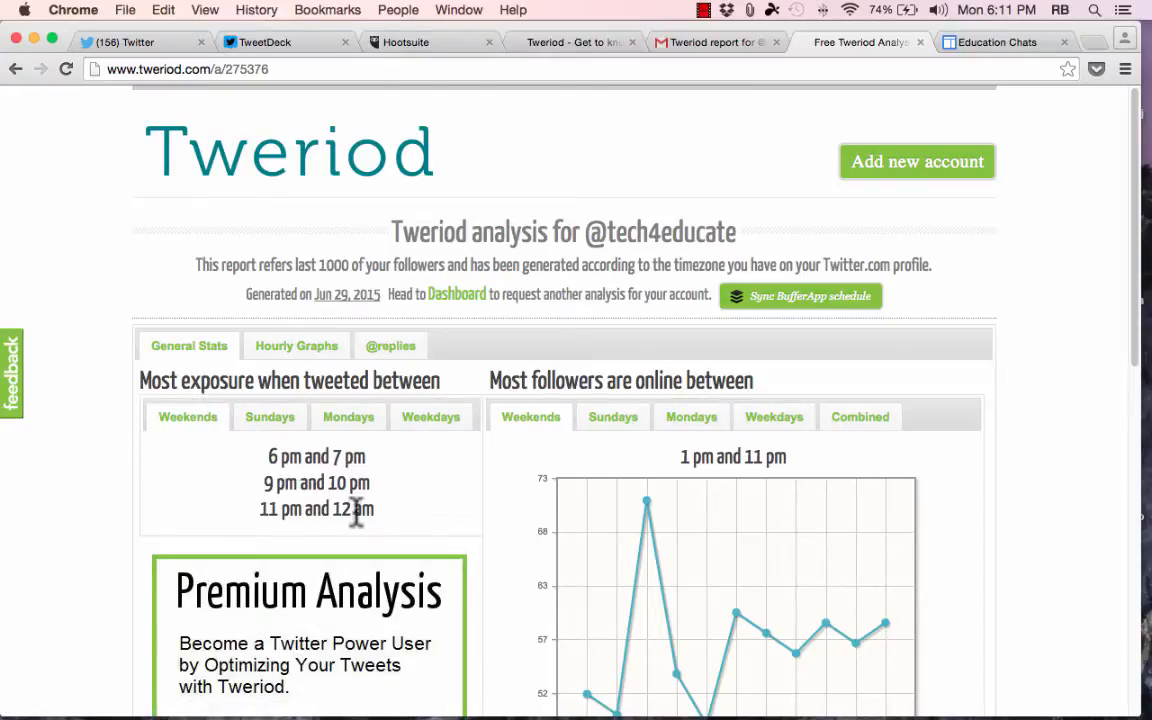
mouse_move(320, 476)
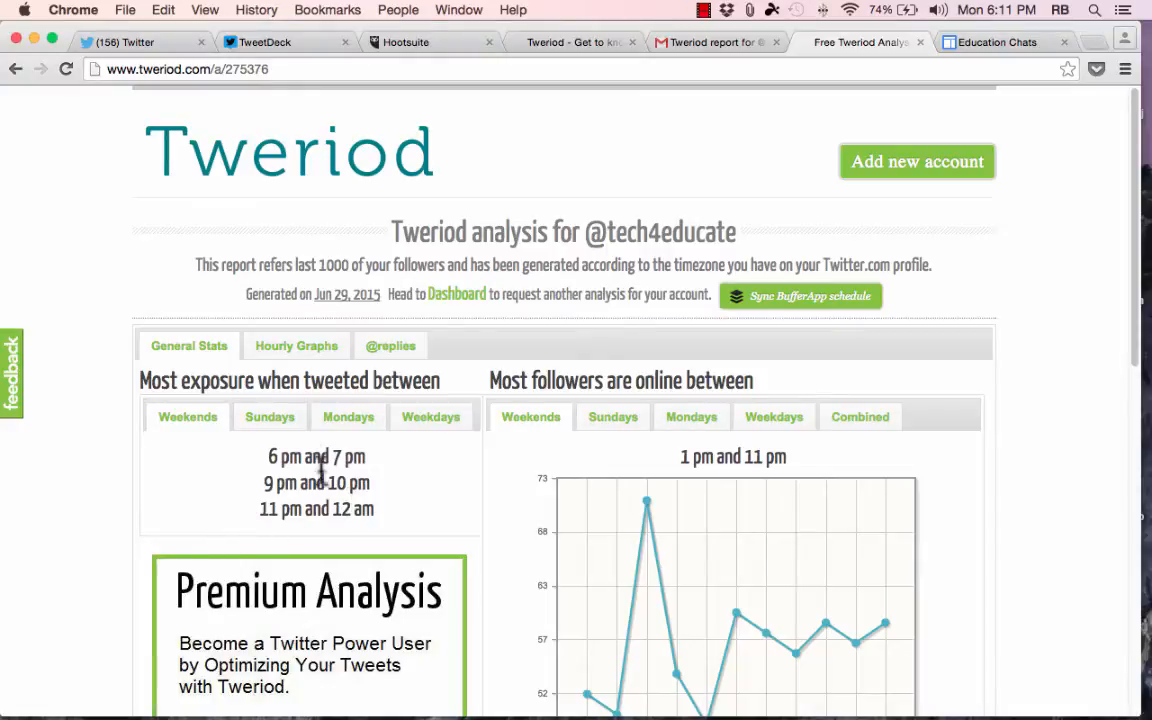
click(348, 416)
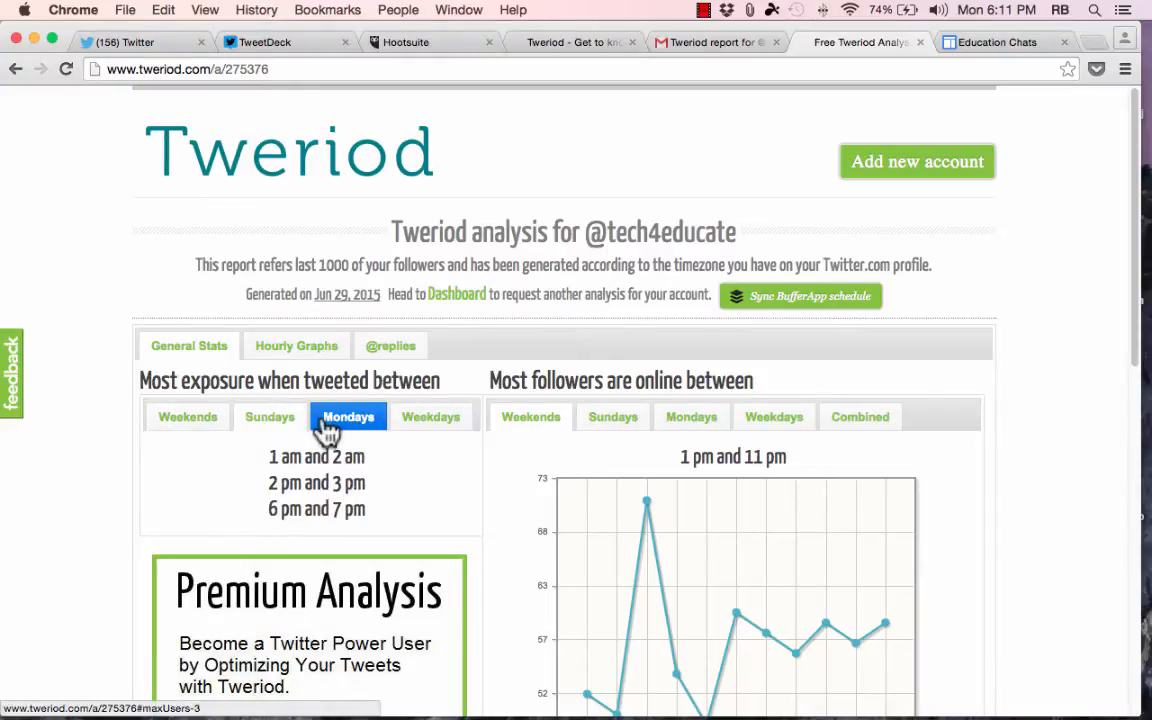
click(432, 418)
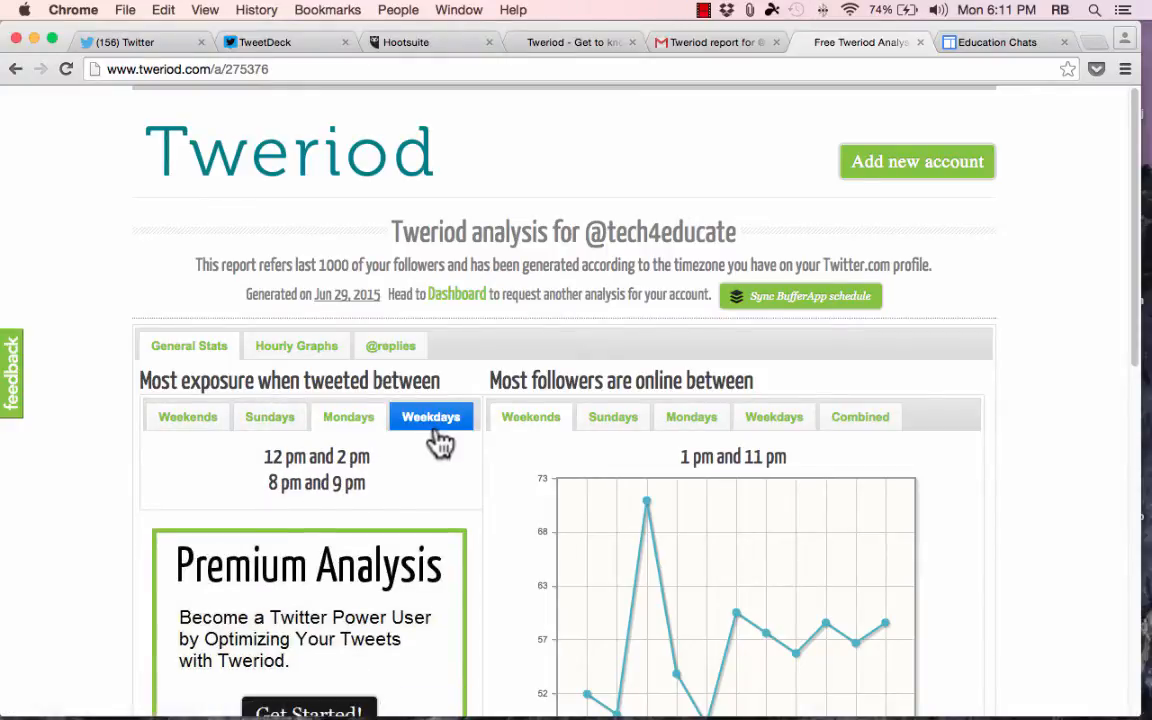
Compare follower-online times for weekends and weekdays, ending on the combined graph
click(432, 416)
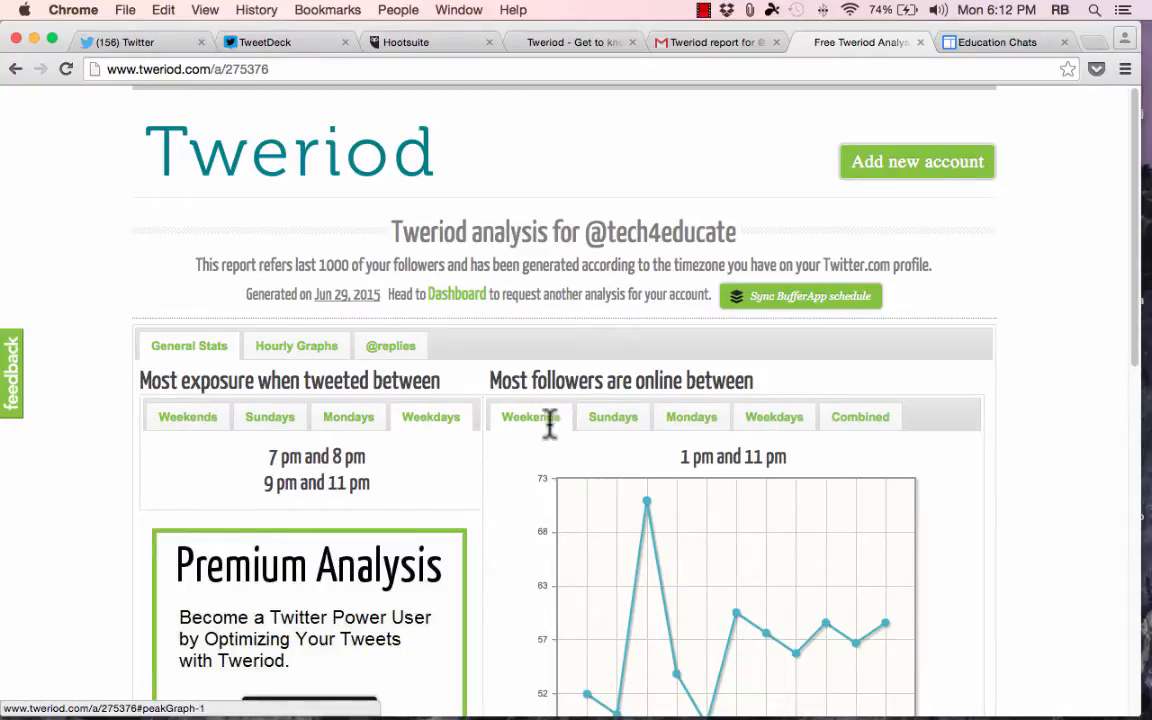
click(772, 418)
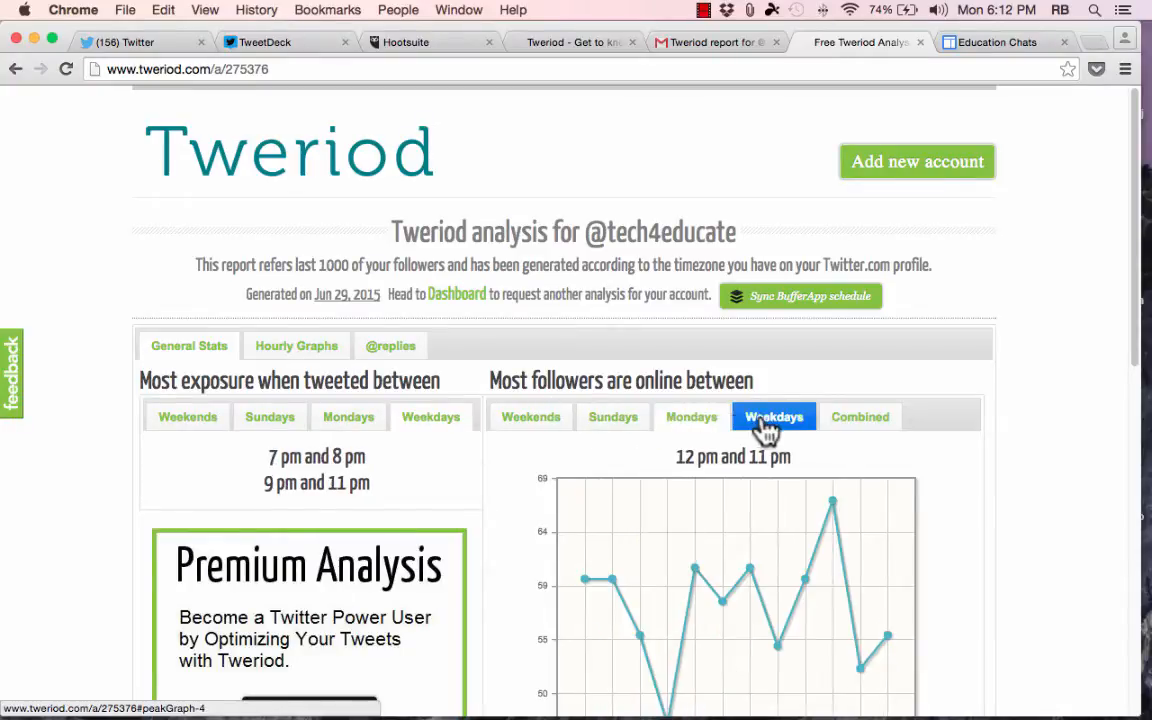
click(860, 418)
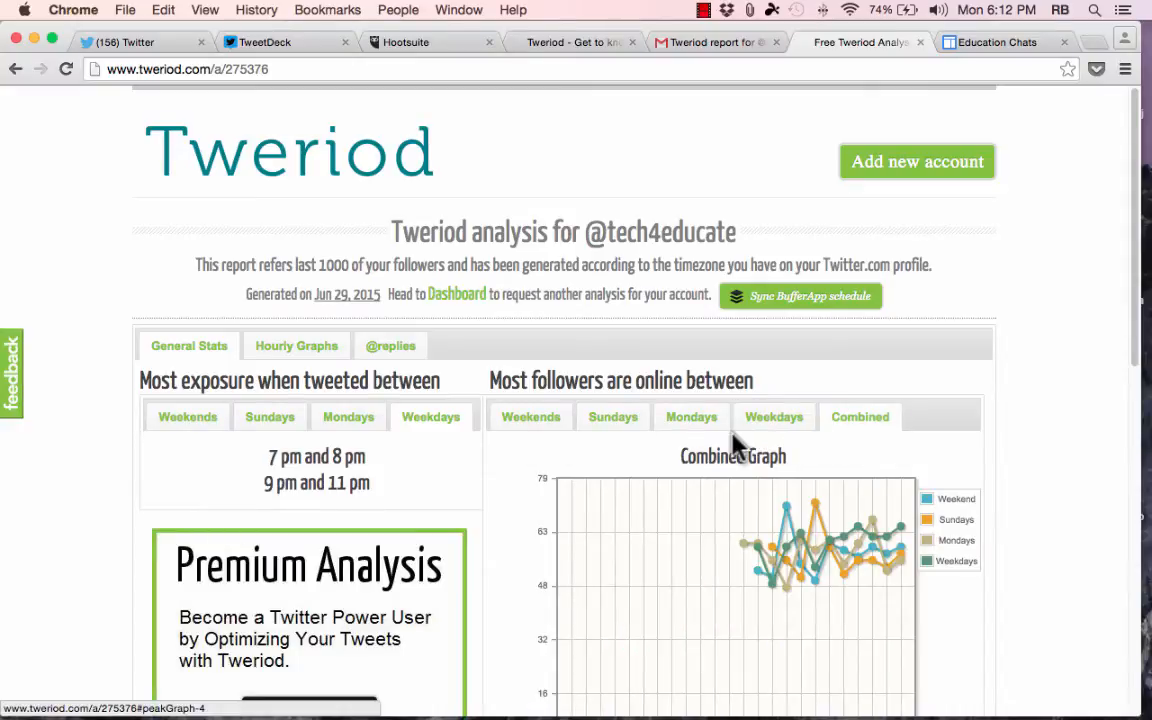
mouse_move(956, 104)
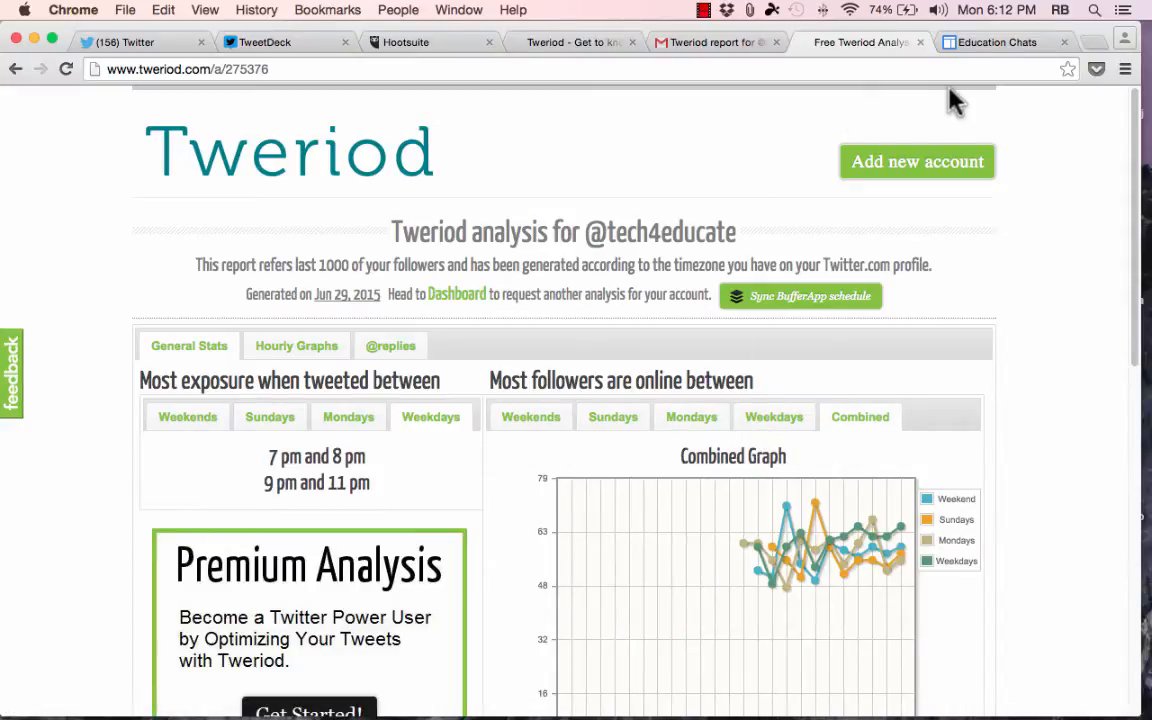
mouse_move(920, 42)
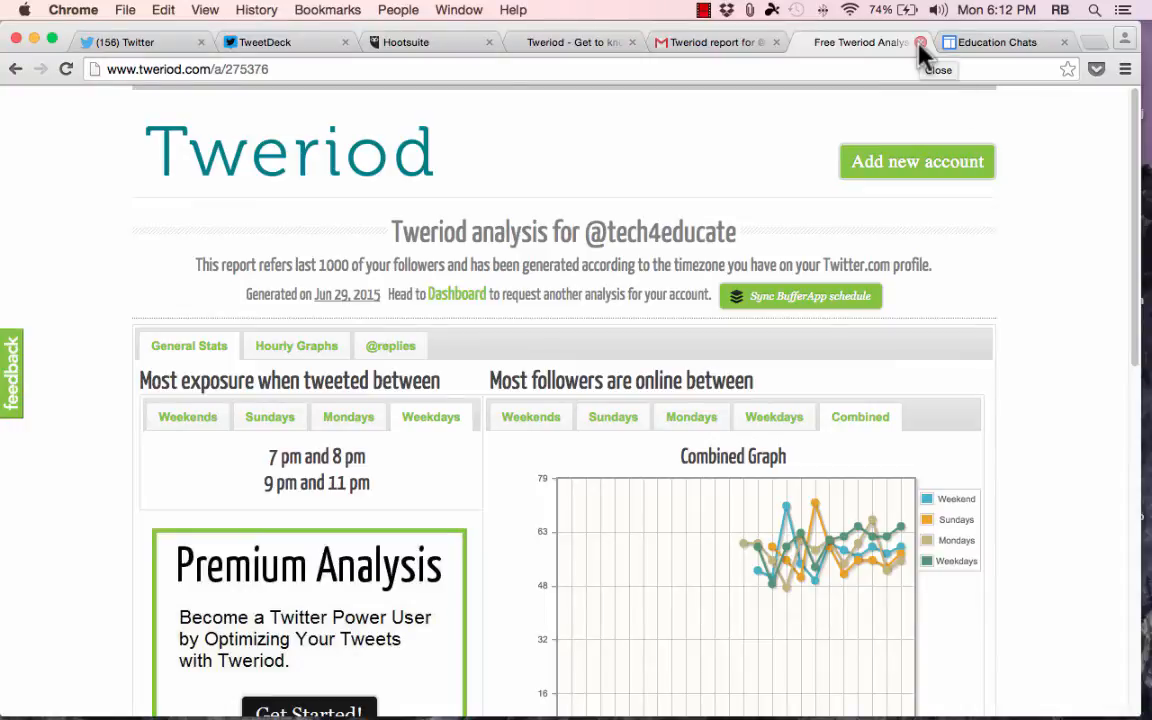
mouse_move(656, 264)
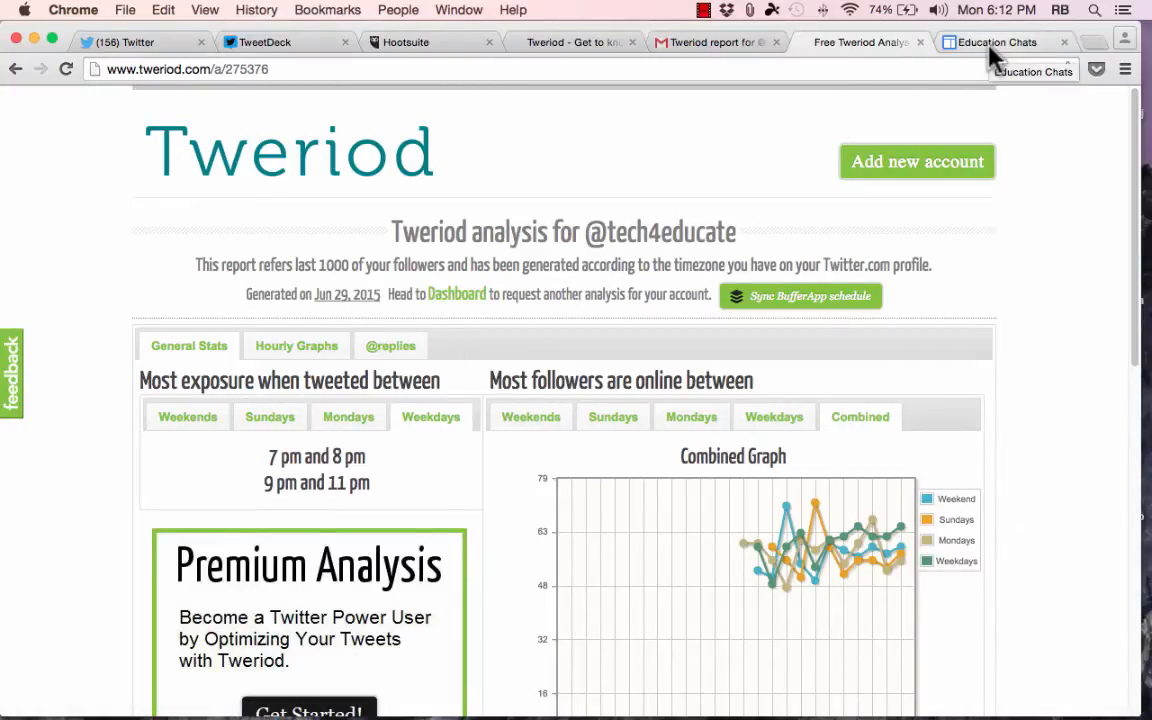
Show the Education Chats site, then start a Google search for 'education' in a new tab
click(996, 42)
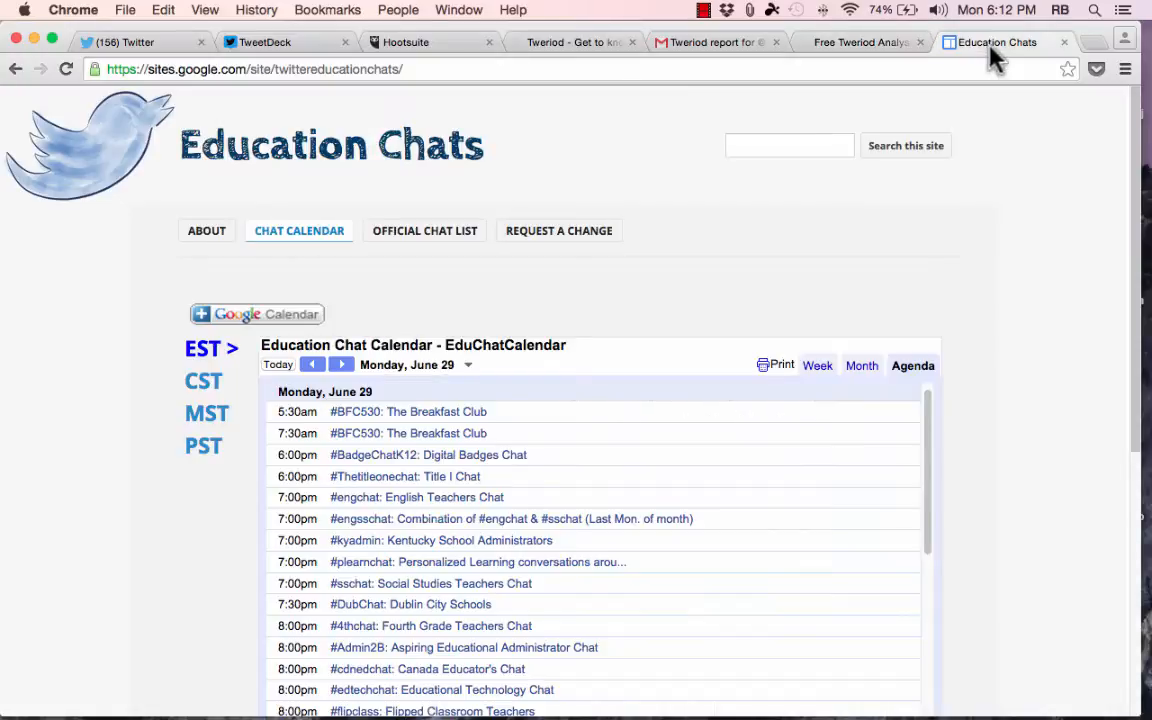
mouse_move(236, 170)
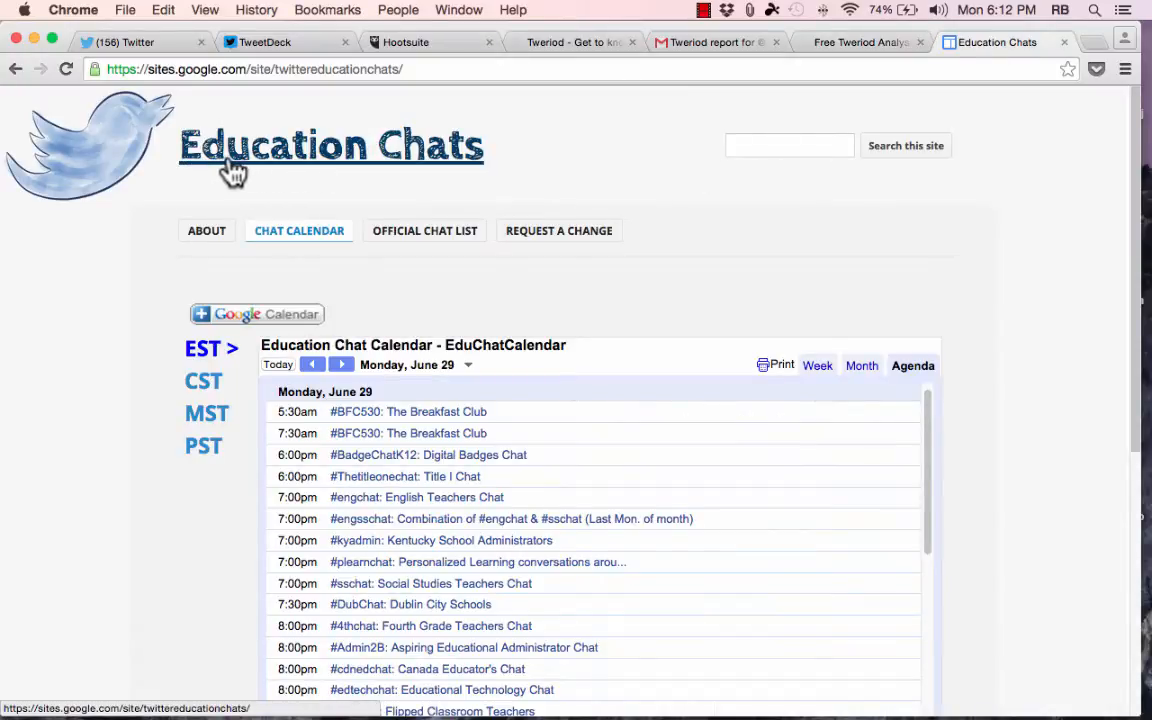
mouse_move(584, 168)
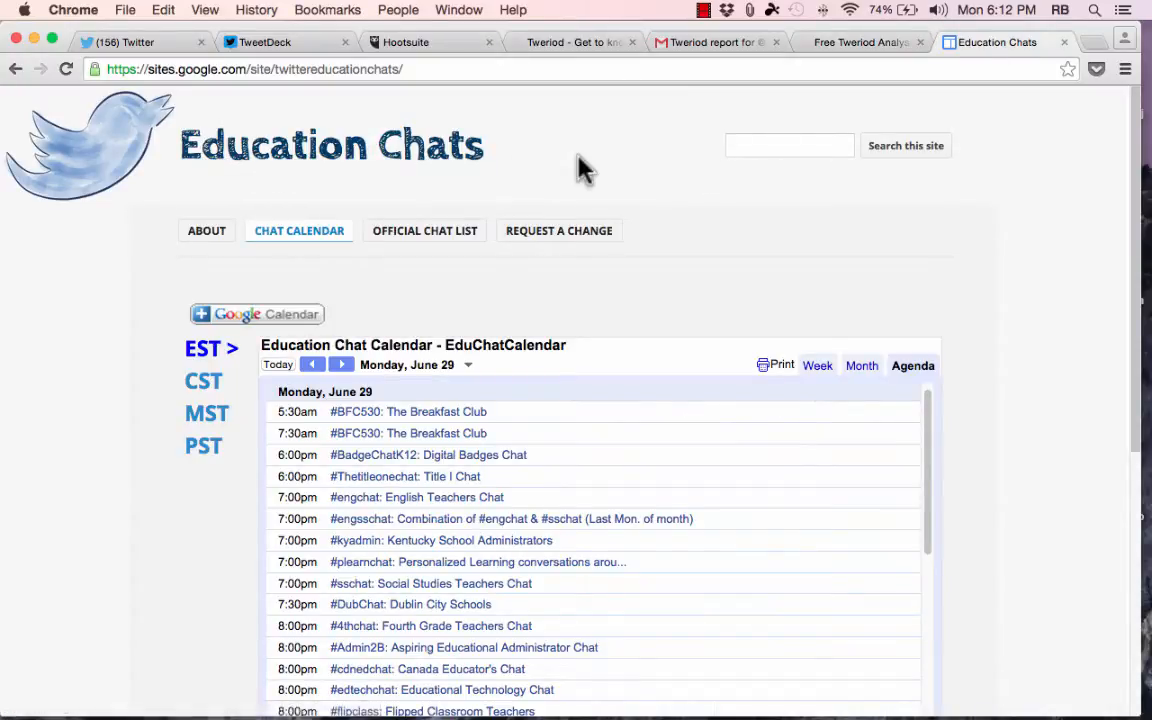
mouse_move(590, 144)
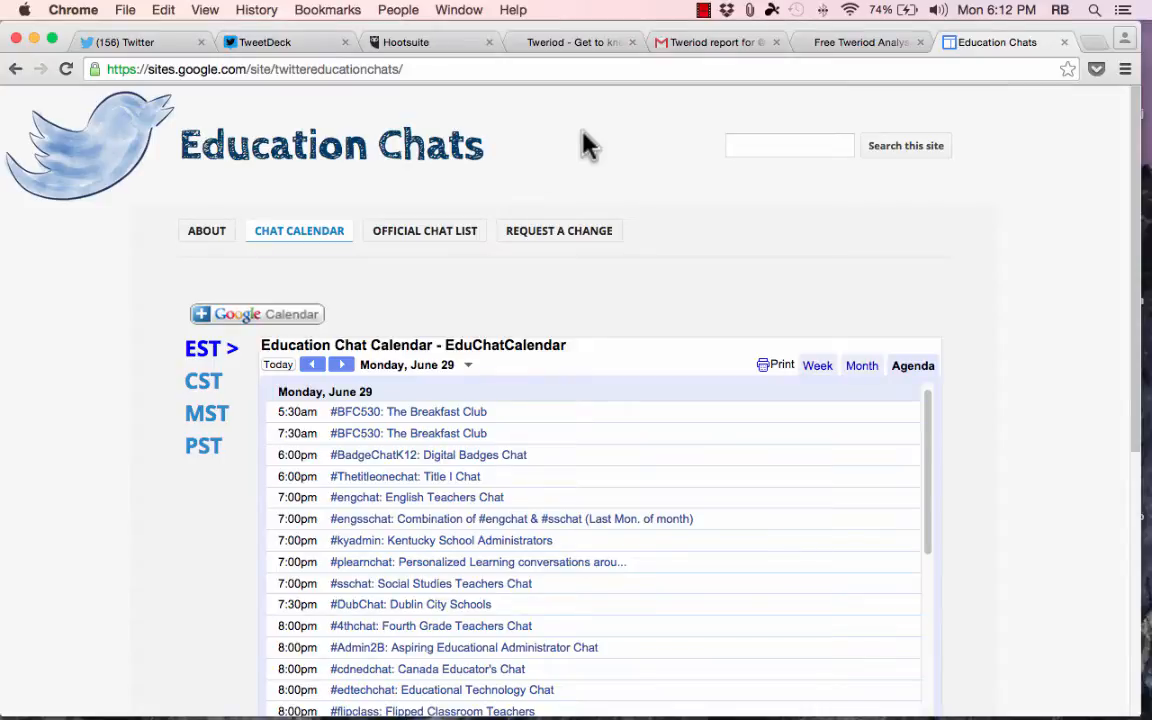
mouse_move(490, 114)
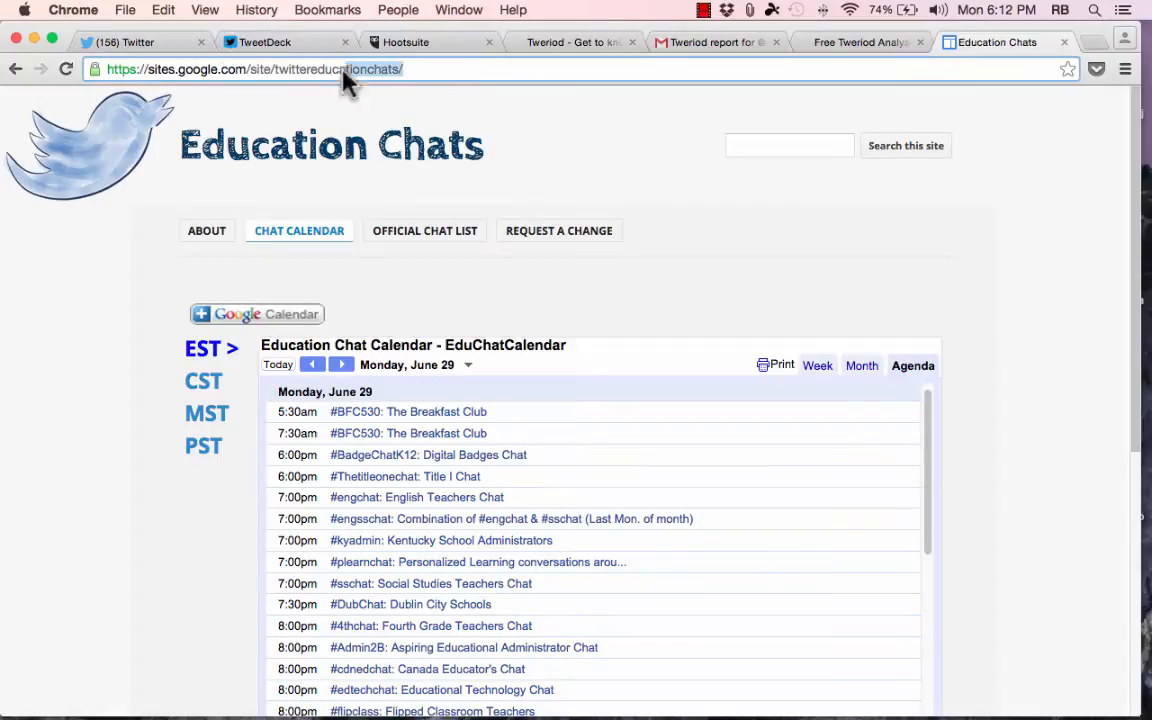
mouse_move(1050, 196)
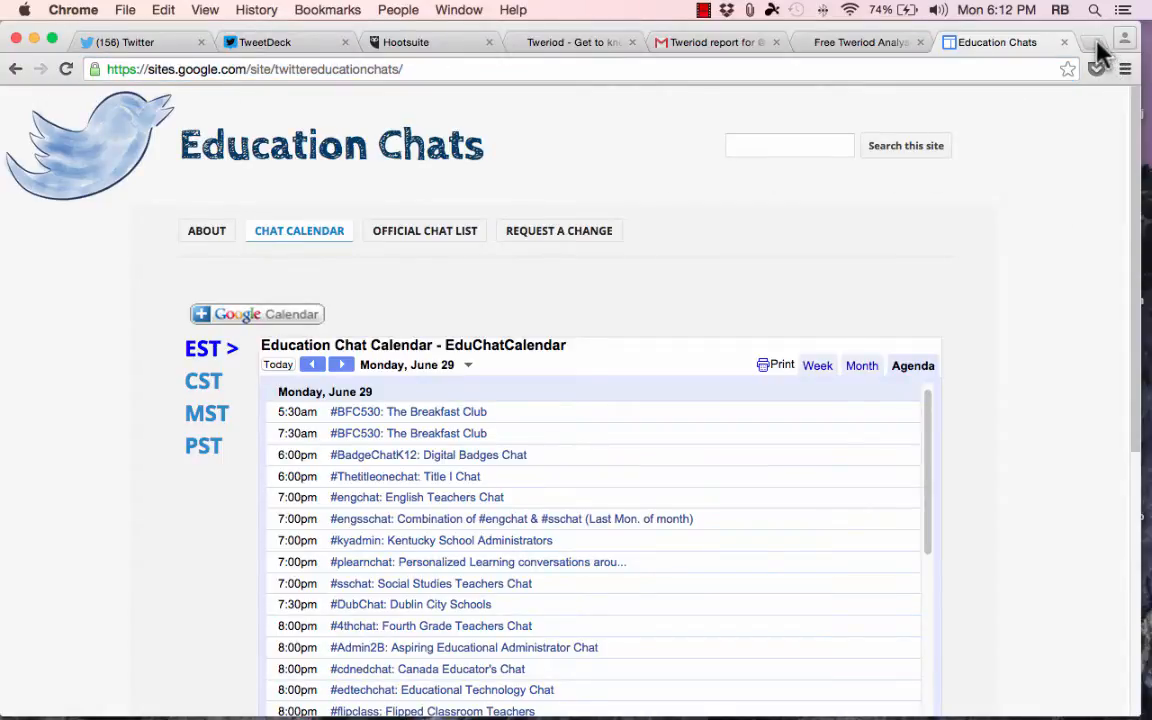
click(1064, 42)
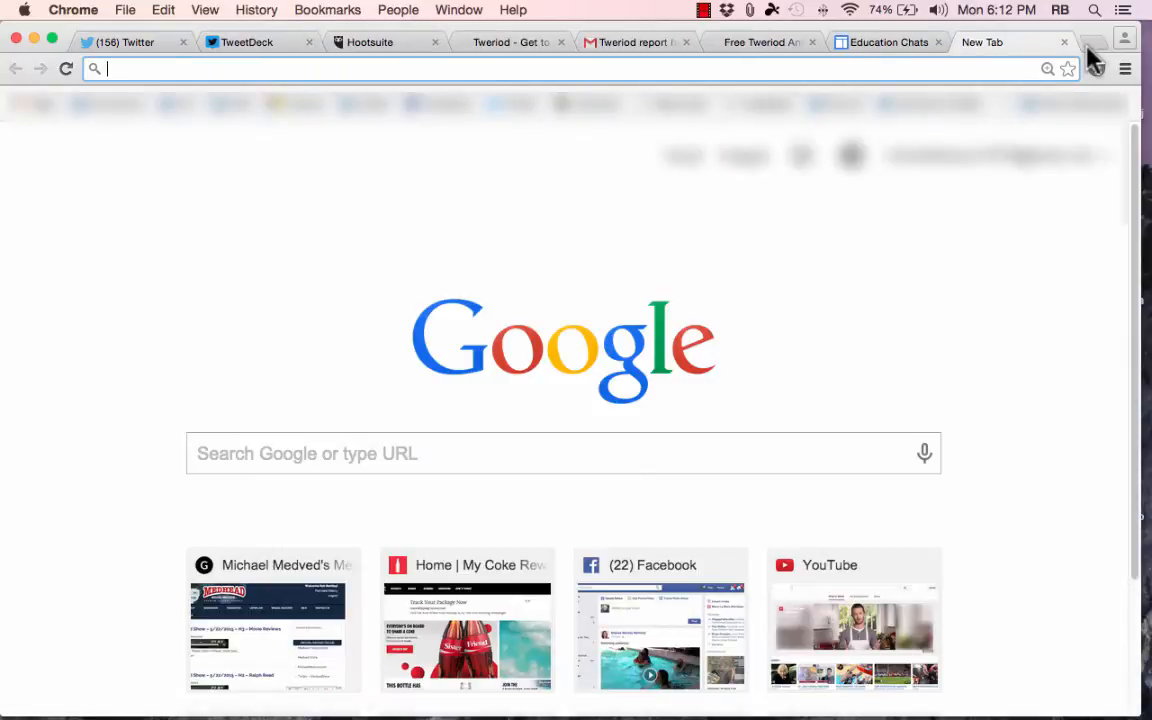
text(education%20chats)
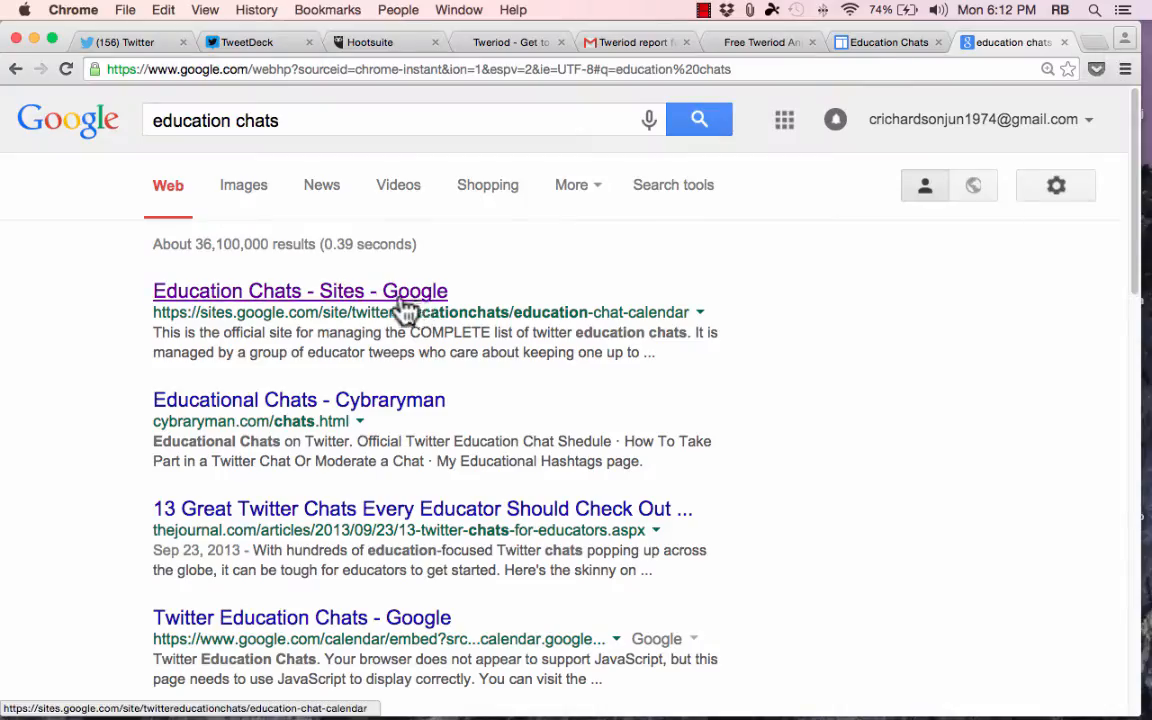
Go to the Education Chats site from the results and scroll through its agenda calendar
click(300, 292)
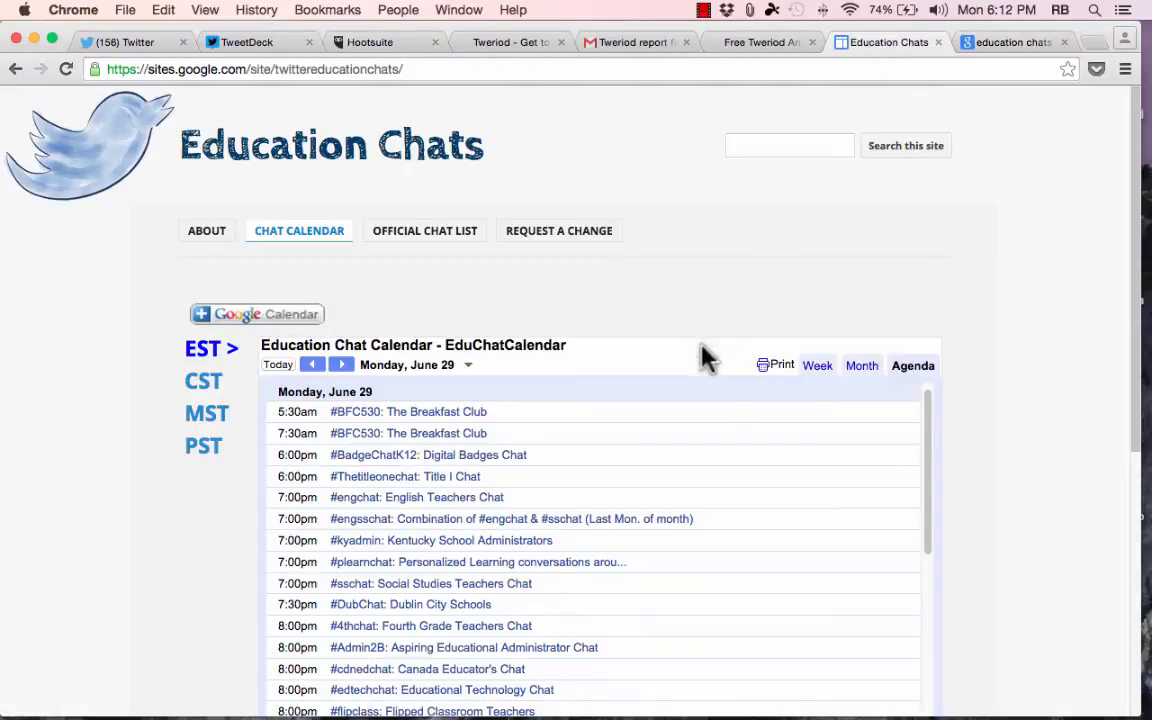
scroll(down, 3)
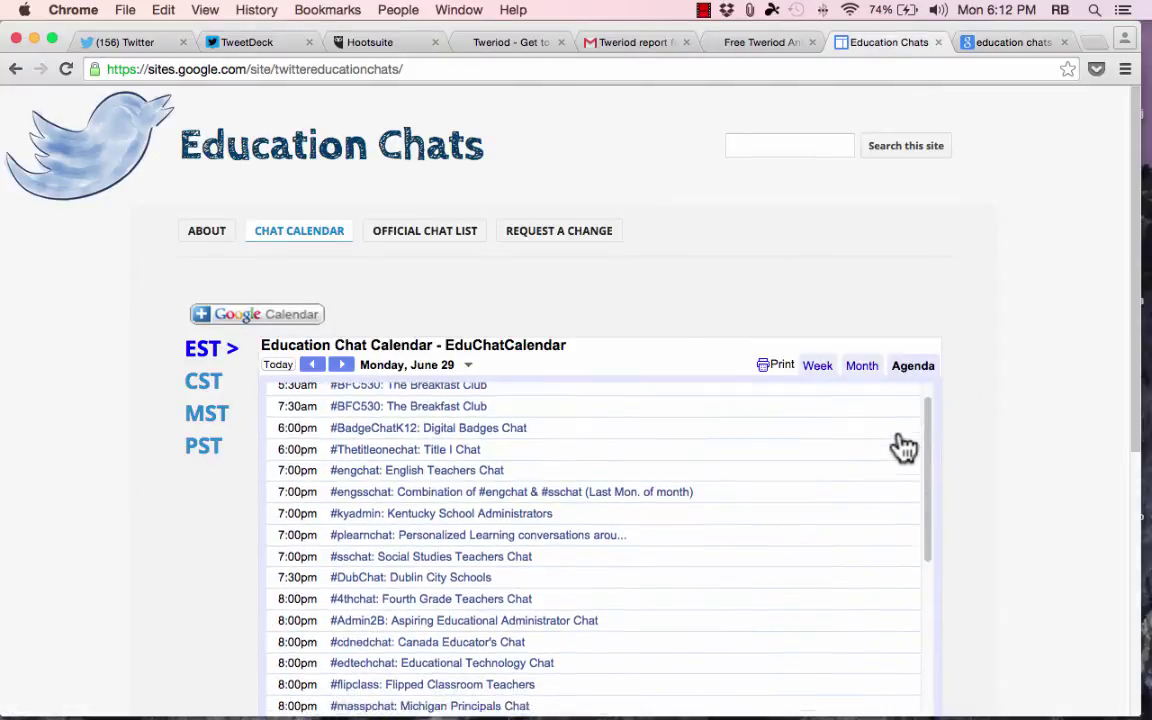
scroll(down, 3)
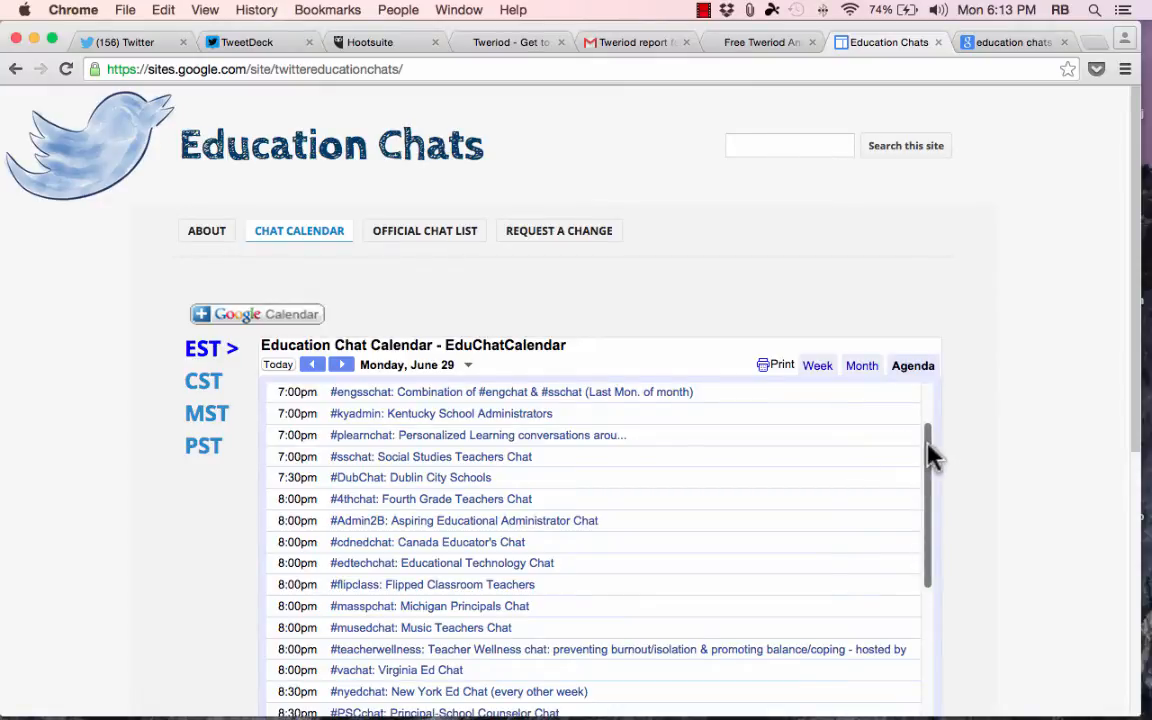
scroll(down, 3)
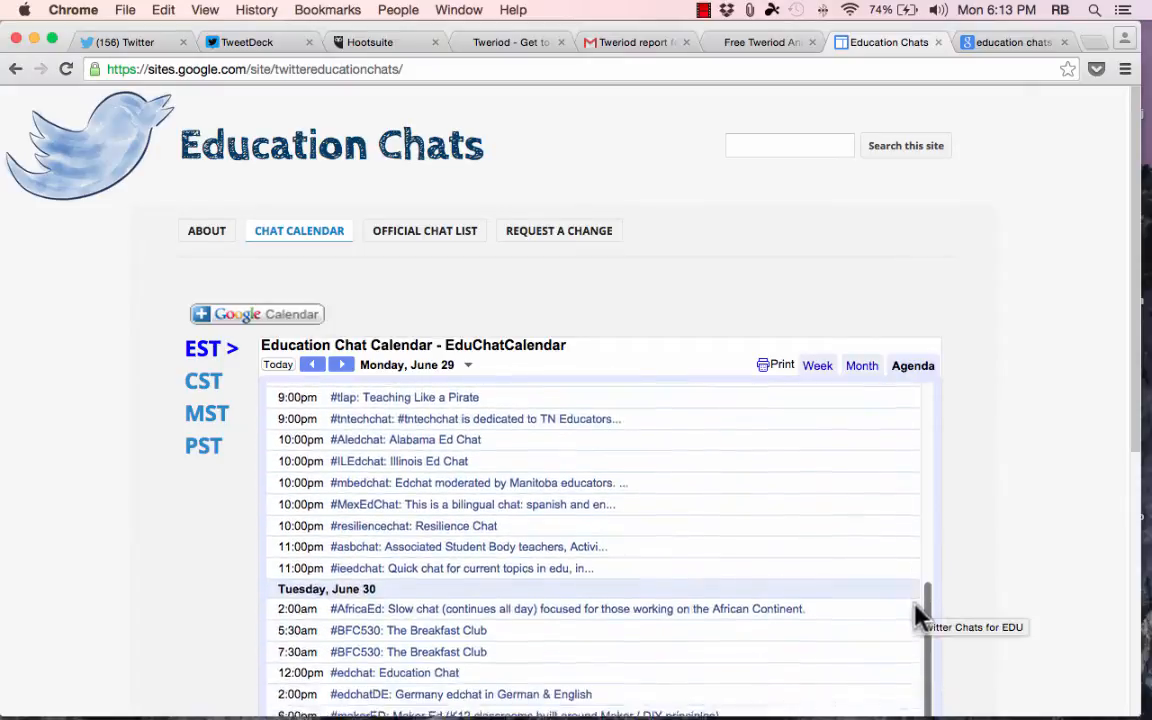
scroll(down, 3)
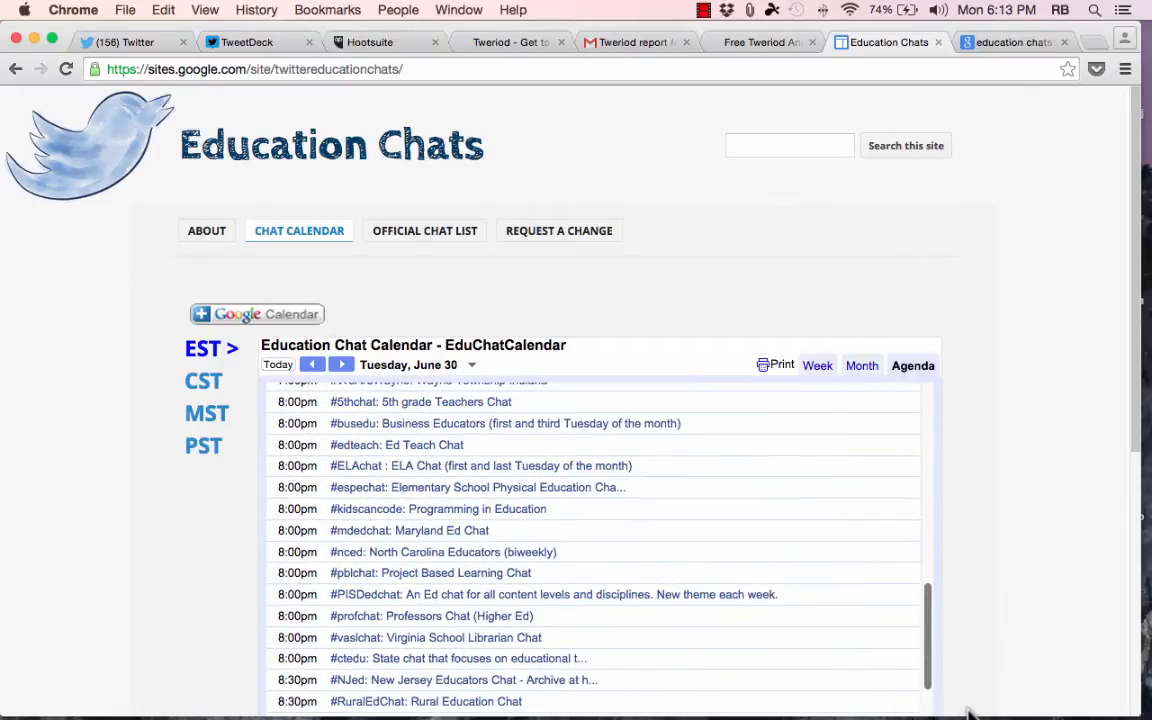
scroll(down, 3)
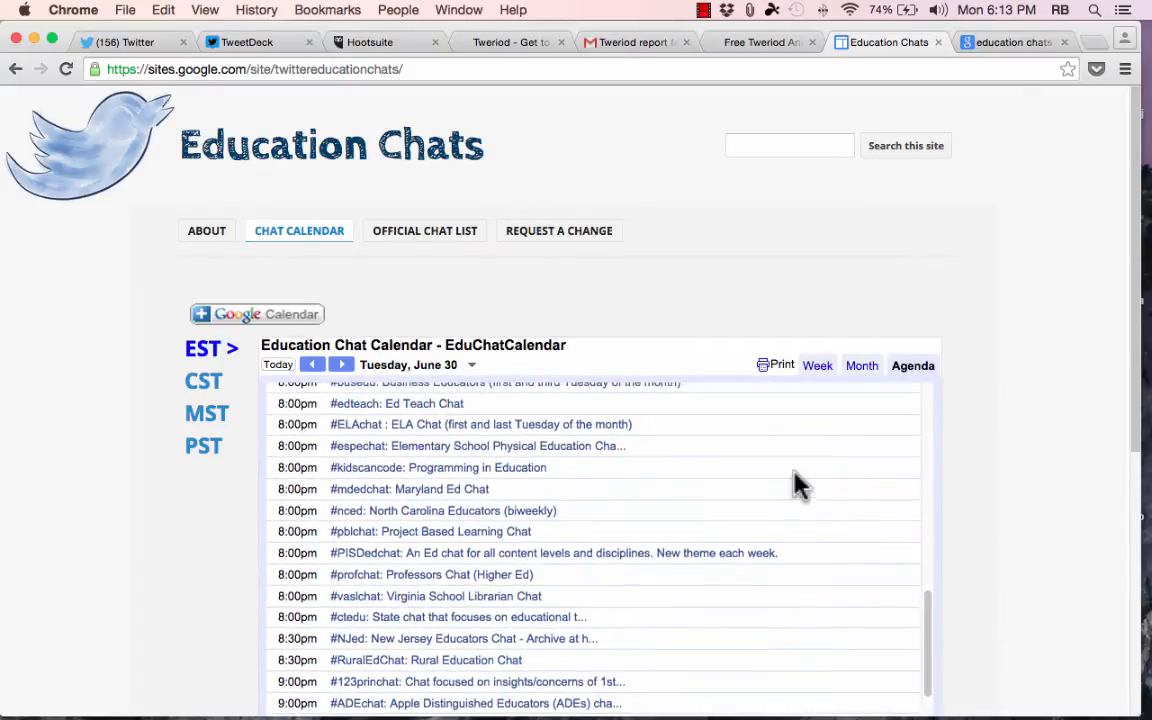
Show the chat calendar in Eastern (EST) time and browse the upcoming days
click(340, 364)
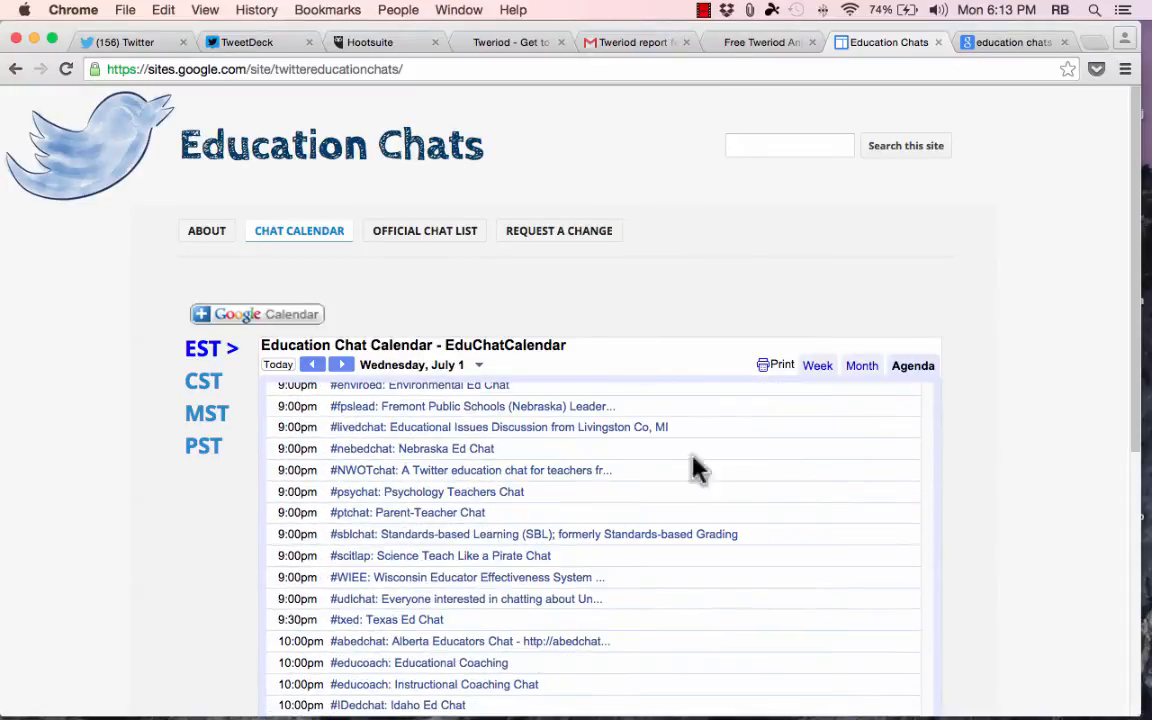
mouse_move(200, 350)
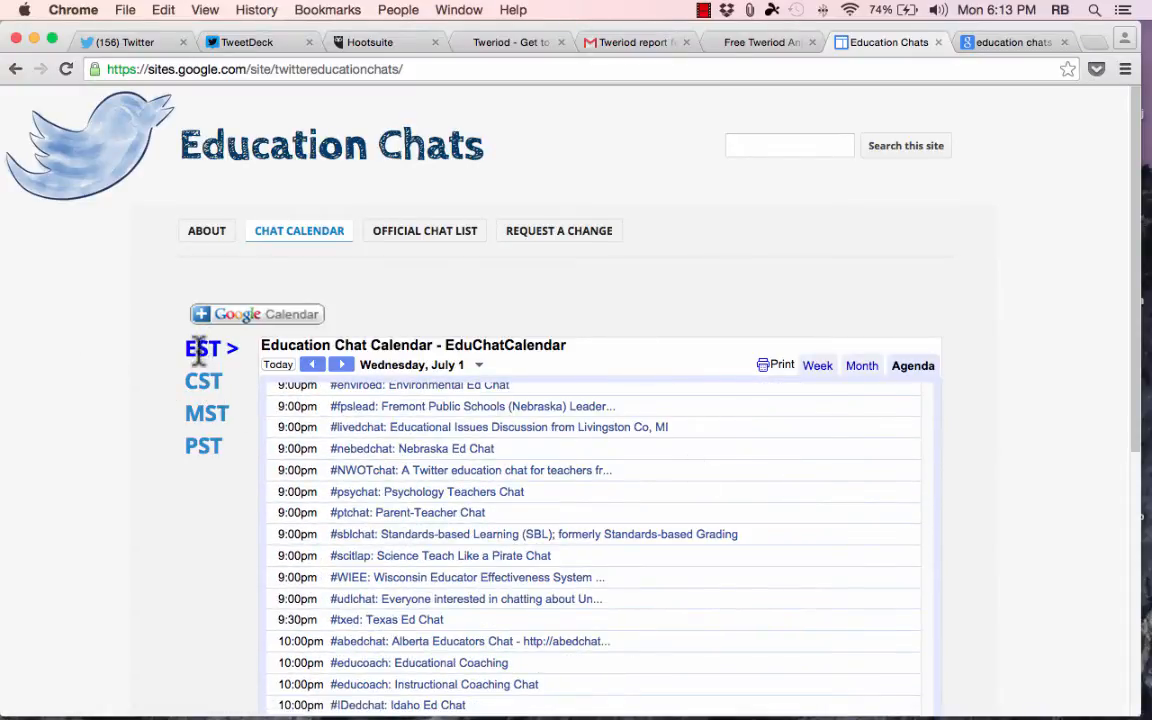
click(204, 380)
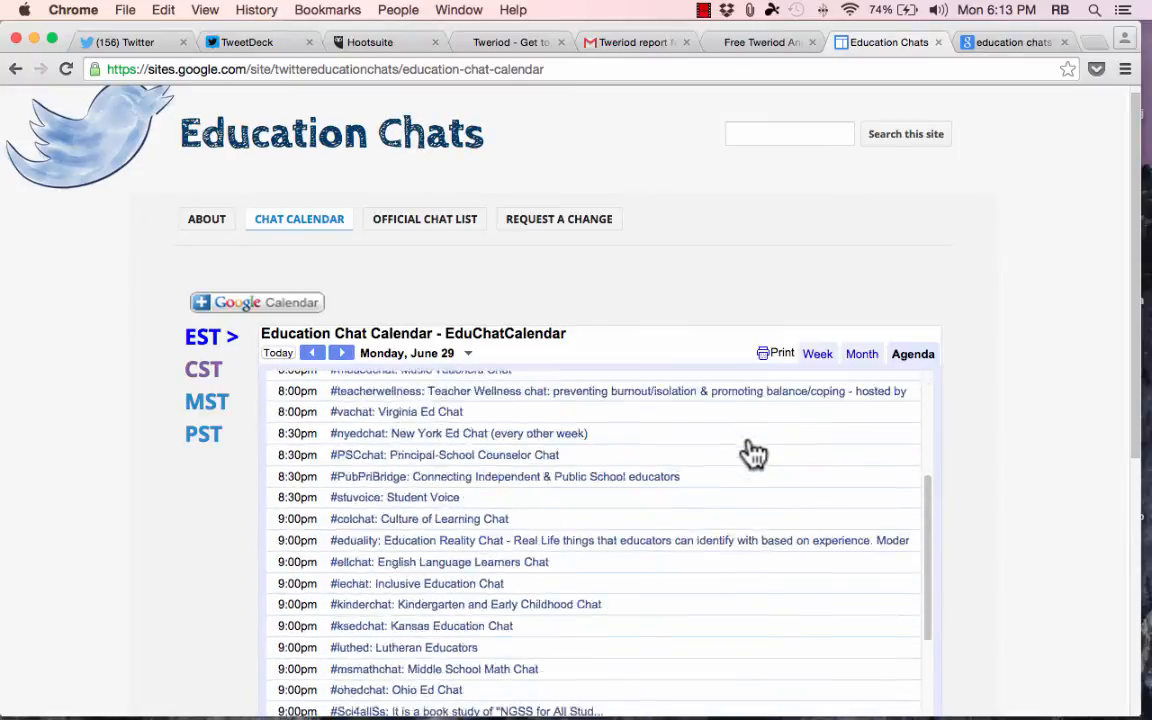
scroll(down, 3)
text(ohio)
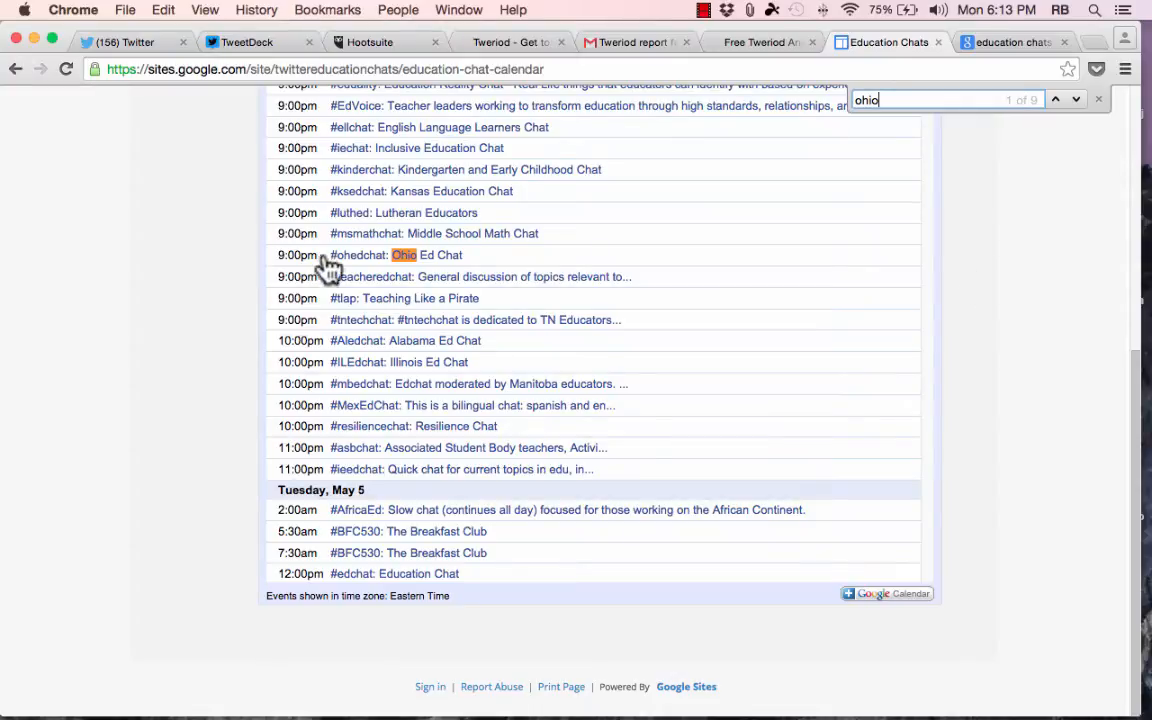
scroll(up, 3)
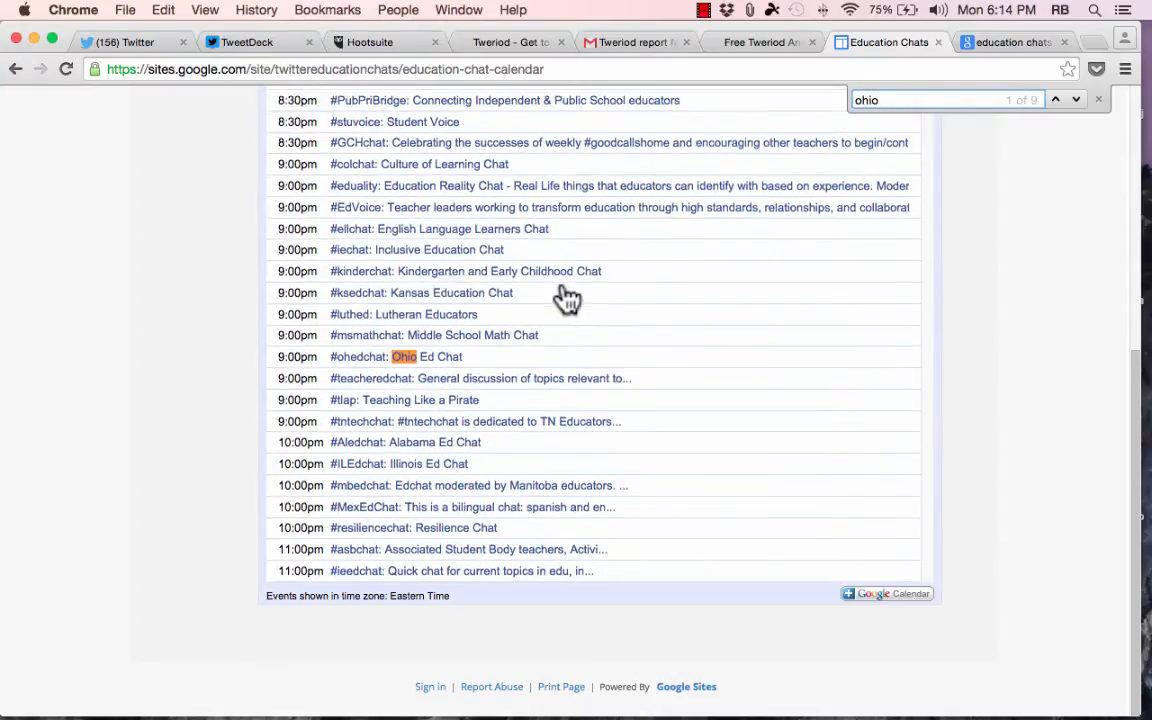
scroll(down, 3)
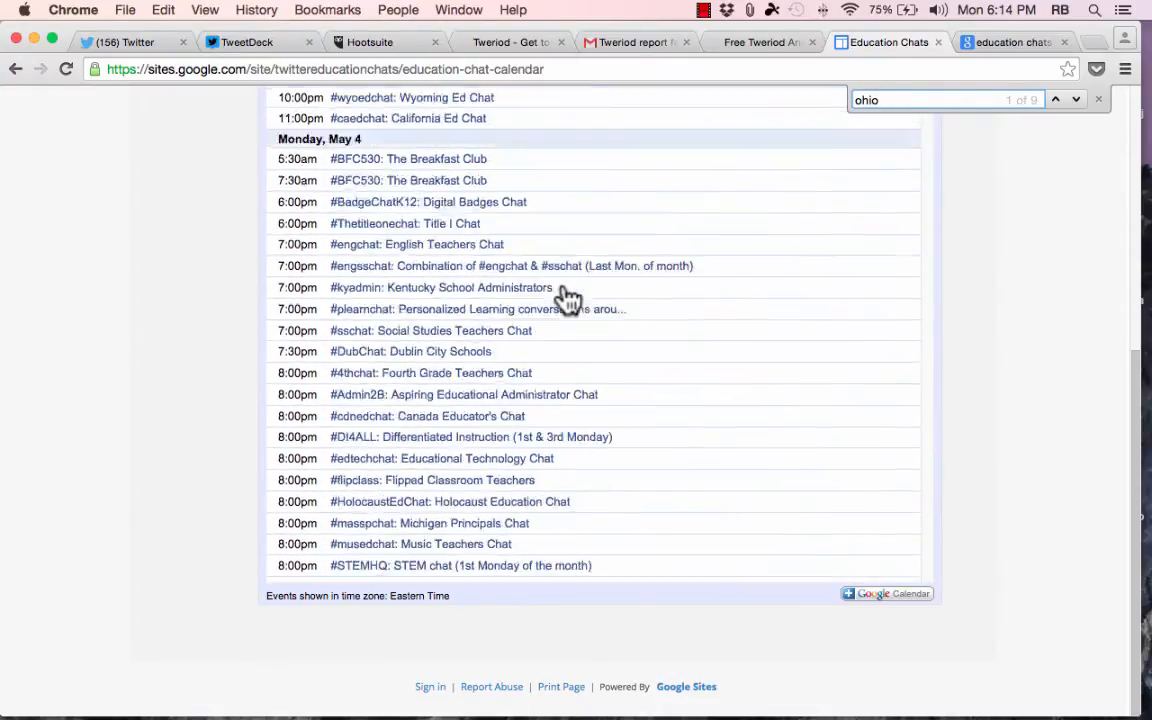
scroll(up, 3)
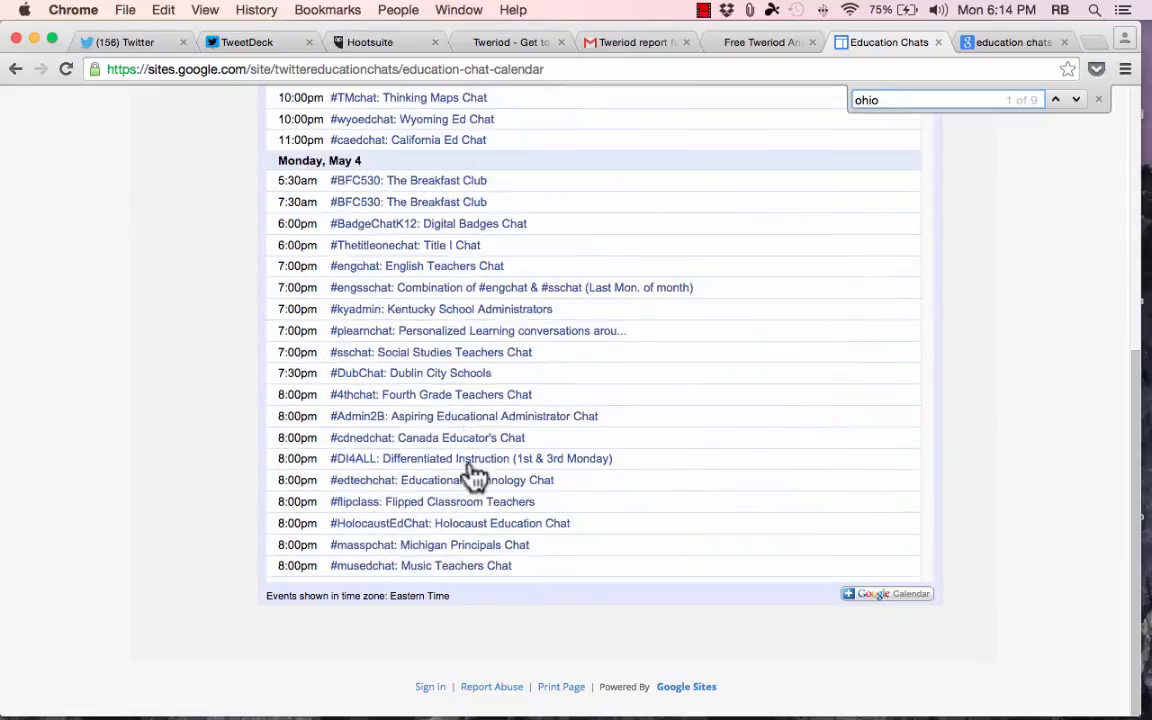
scroll(up, 3)
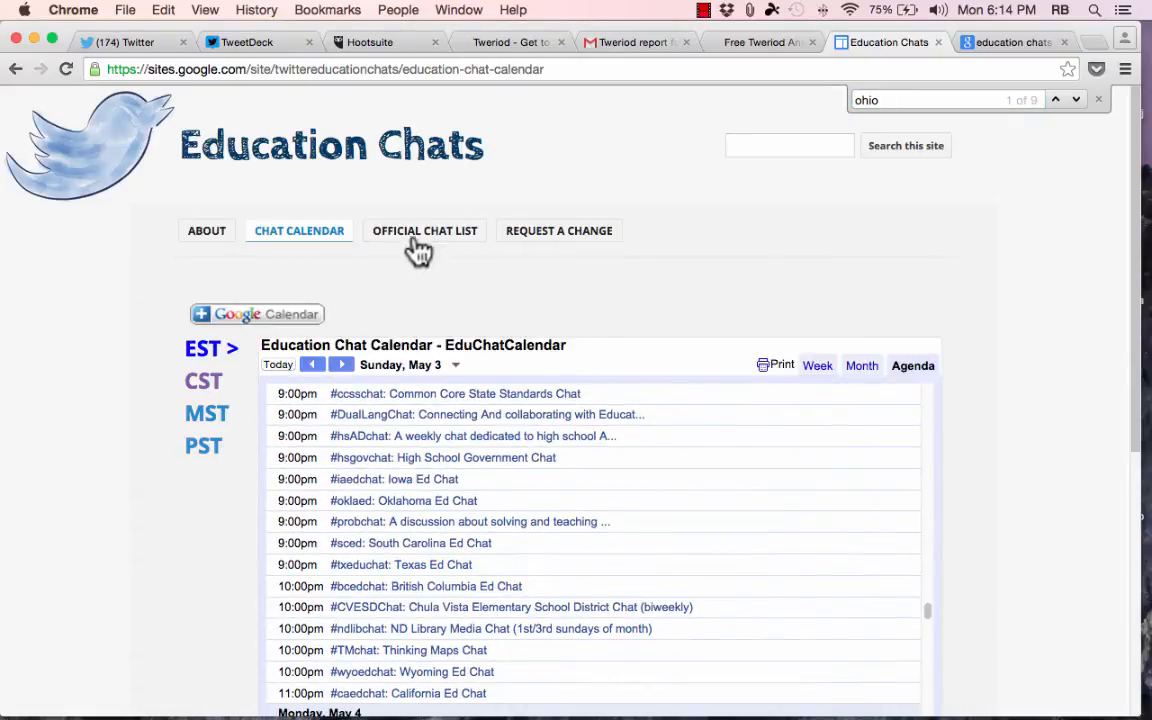
mouse_move(424, 230)
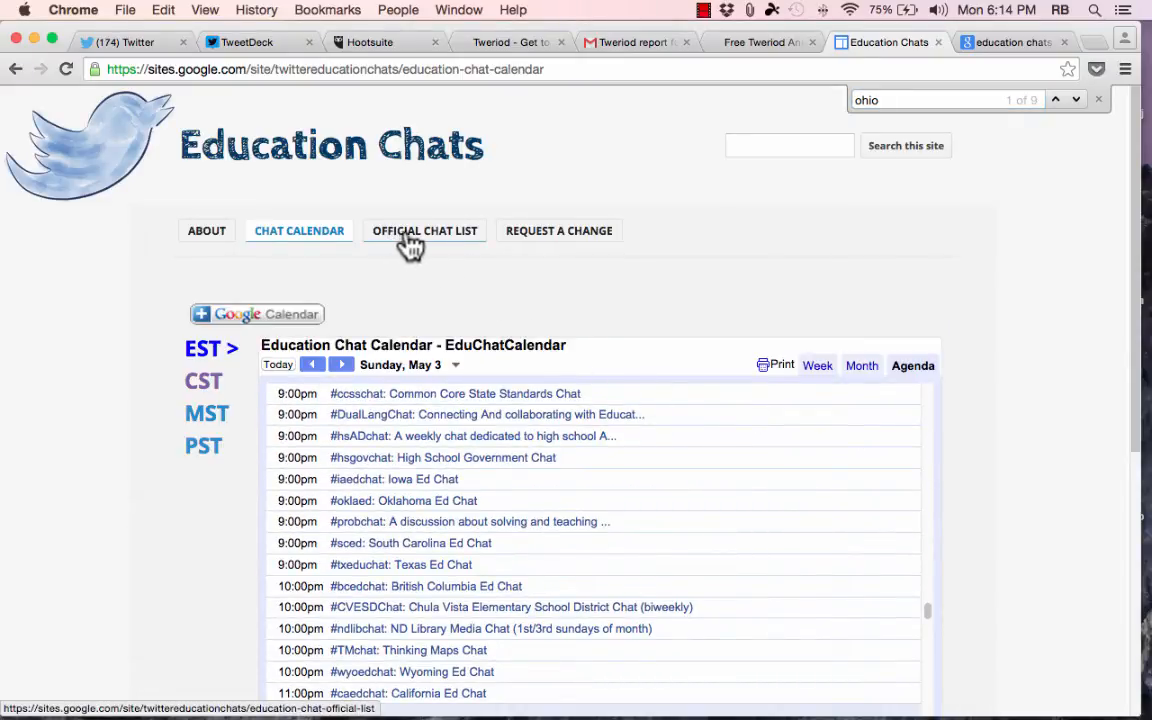
Show the Official Chat List table of education chats and scroll through its rows
click(424, 232)
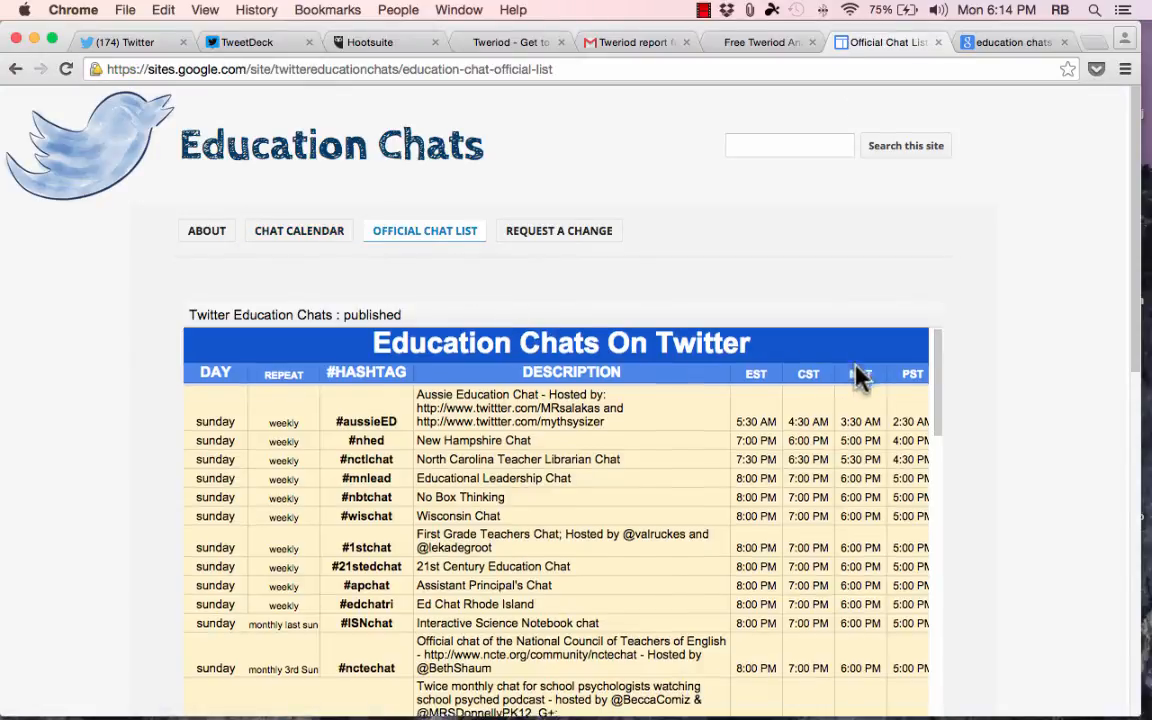
scroll(down, 3)
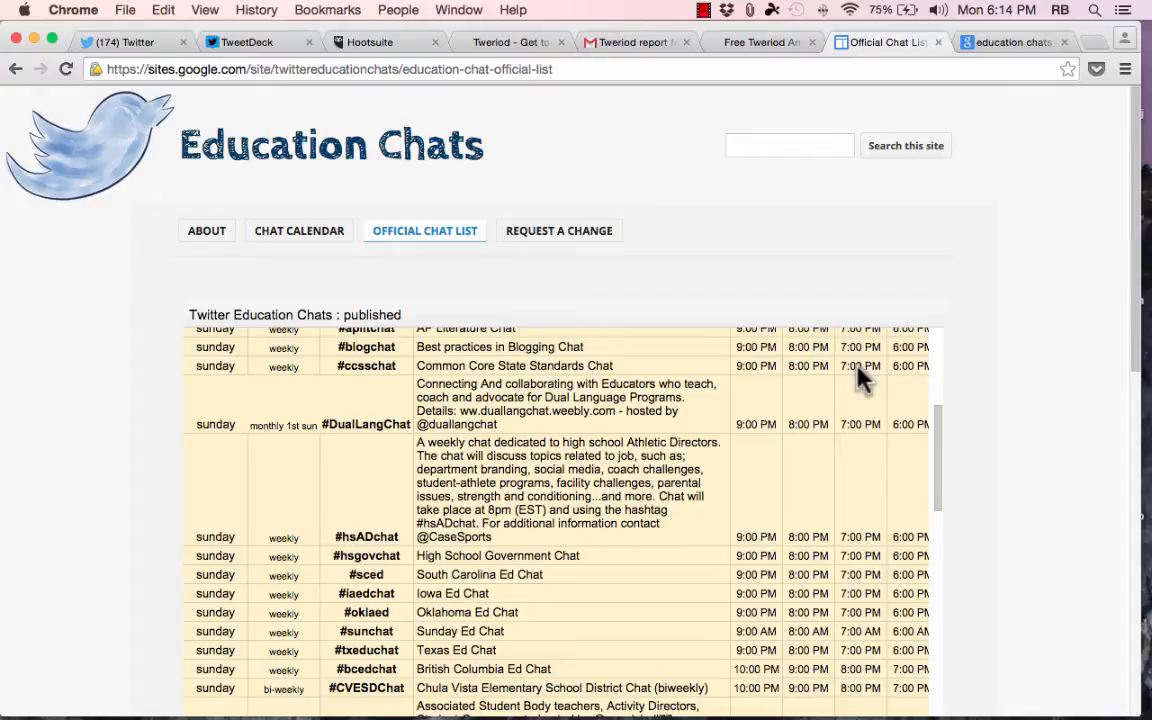
scroll(down, 3)
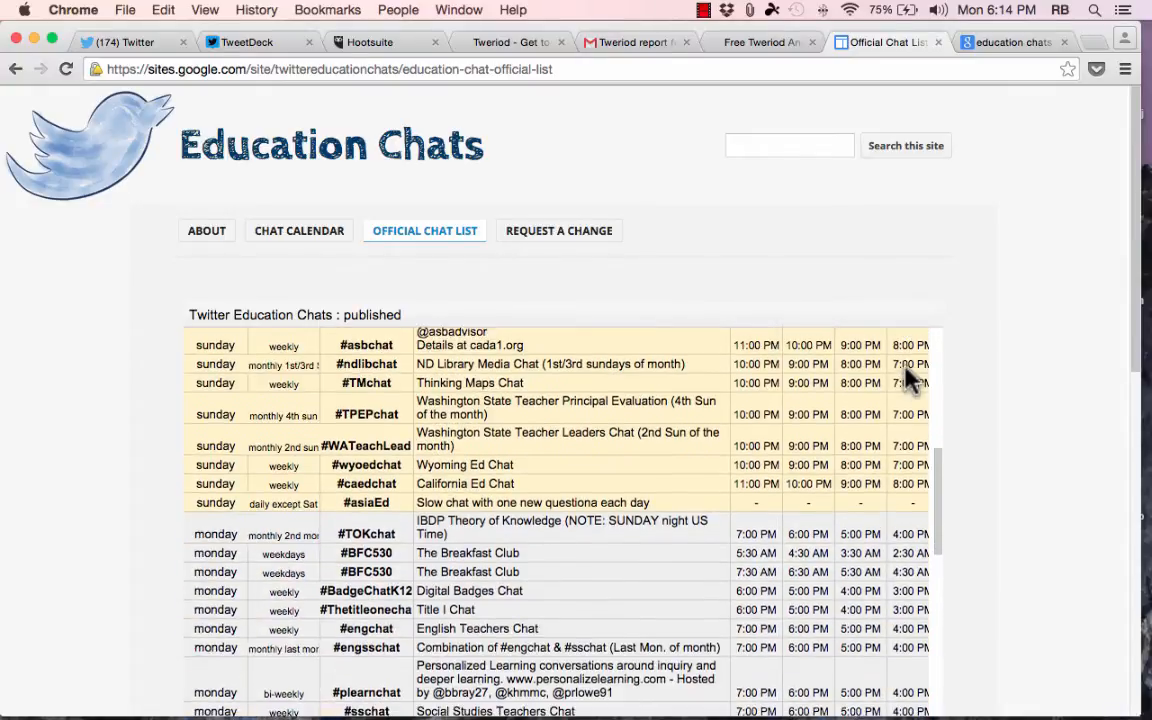
scroll(down, 3)
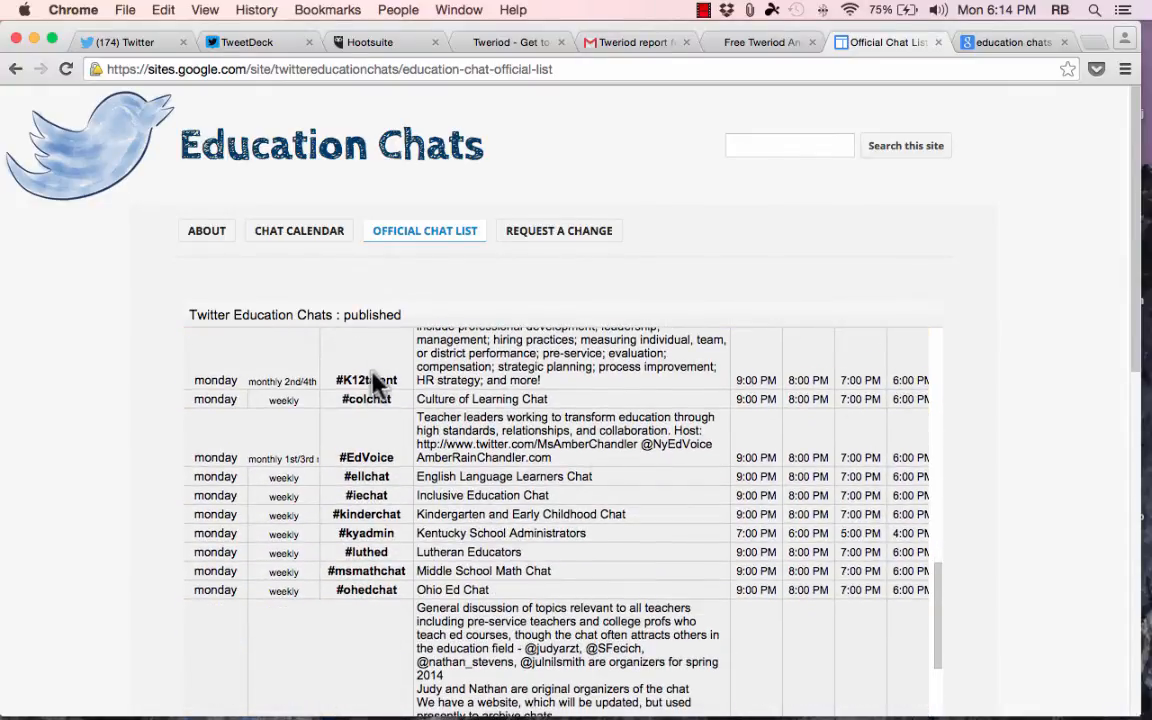
scroll(up, 3)
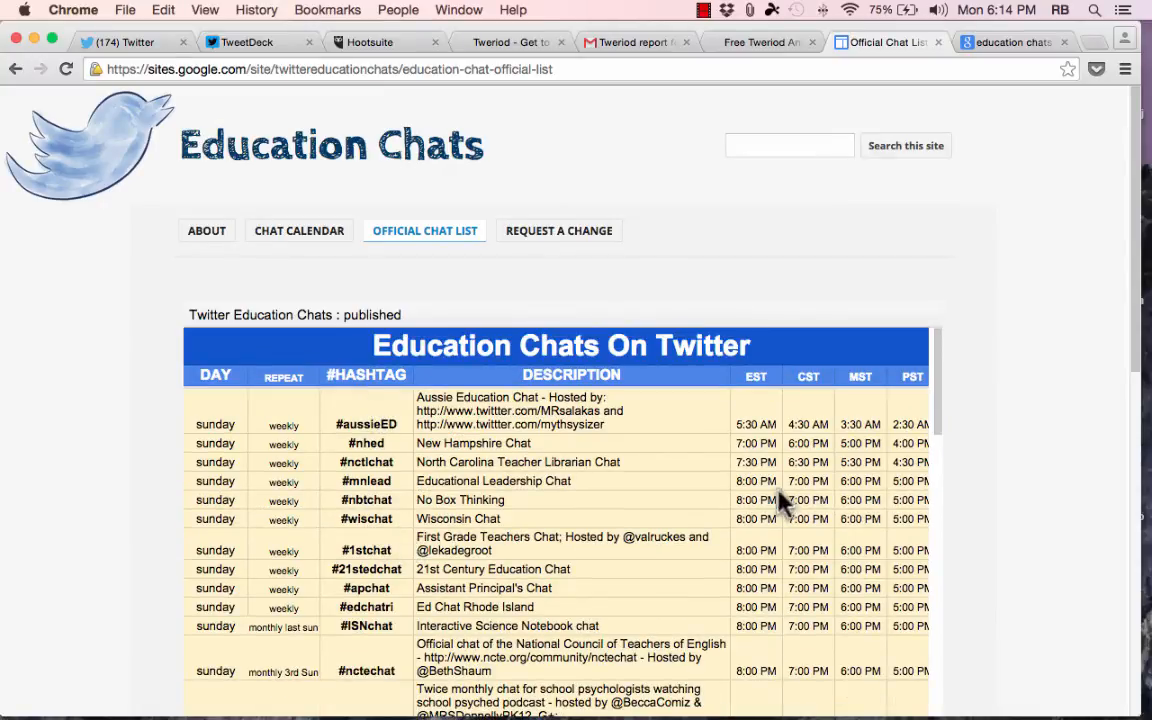
mouse_move(818, 388)
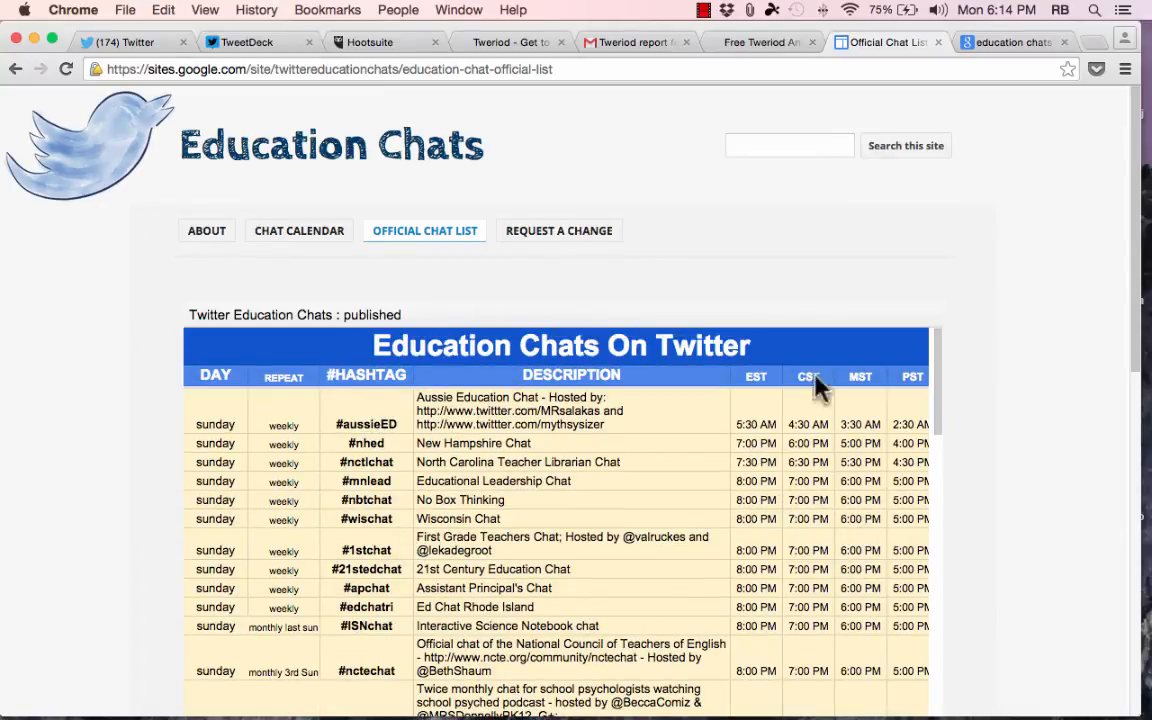
mouse_move(430, 544)
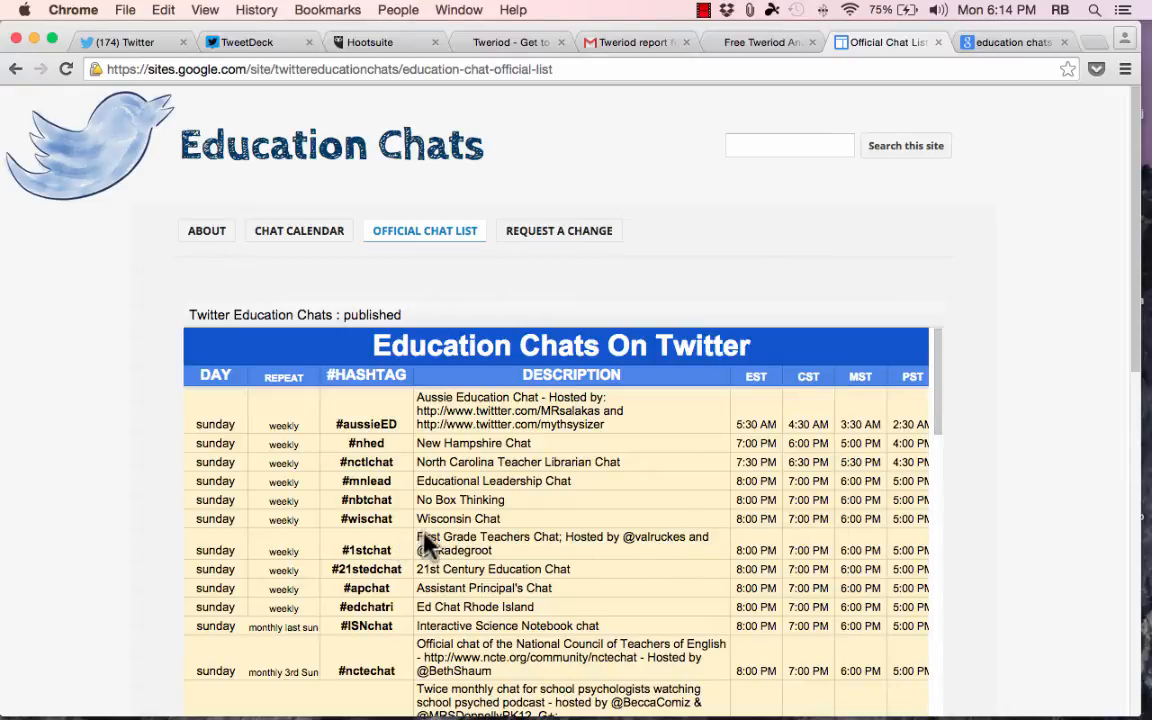
mouse_move(464, 540)
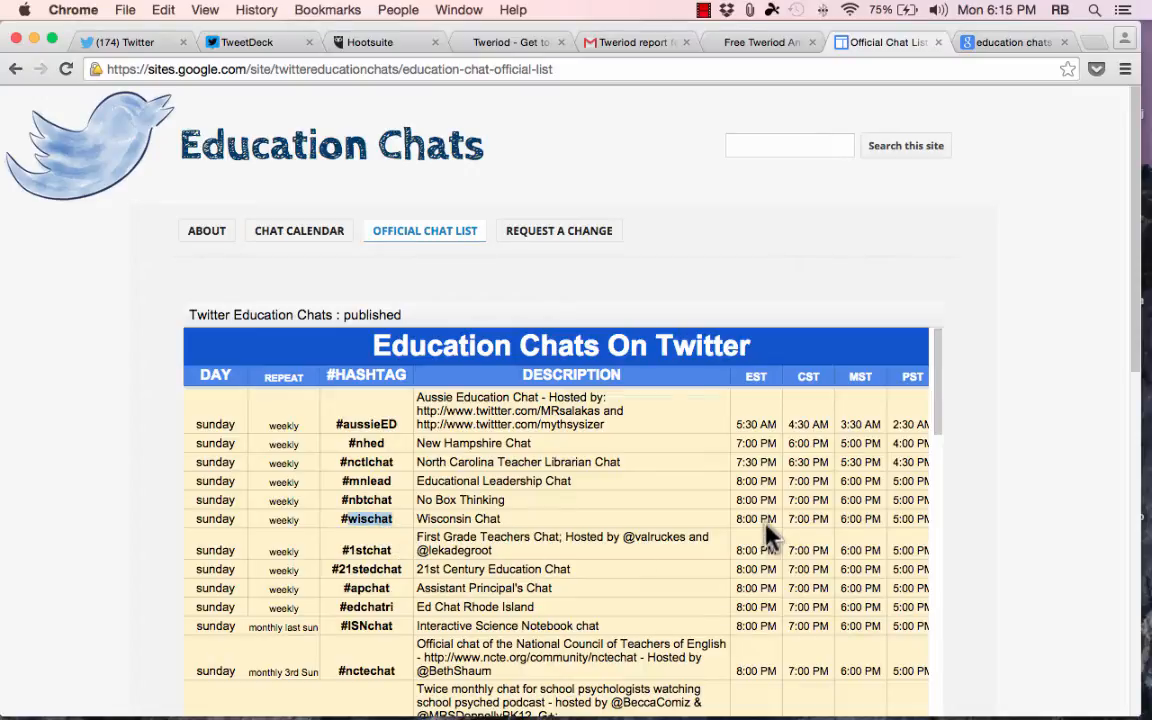
mouse_move(840, 414)
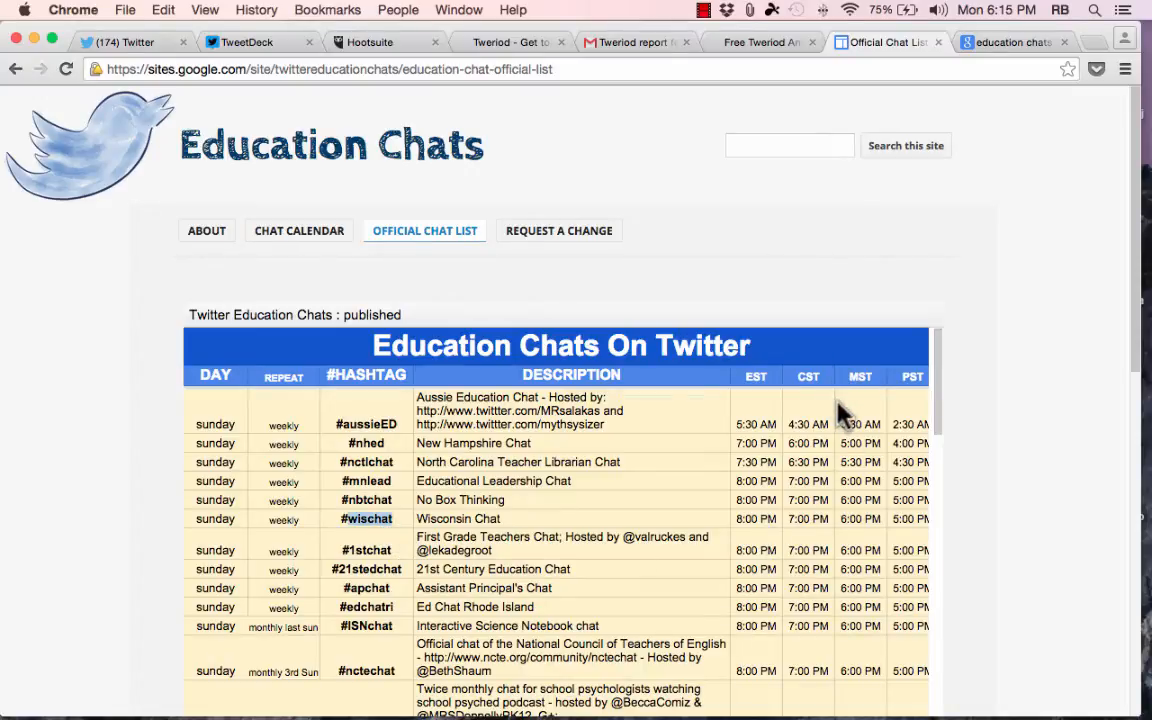
mouse_move(916, 530)
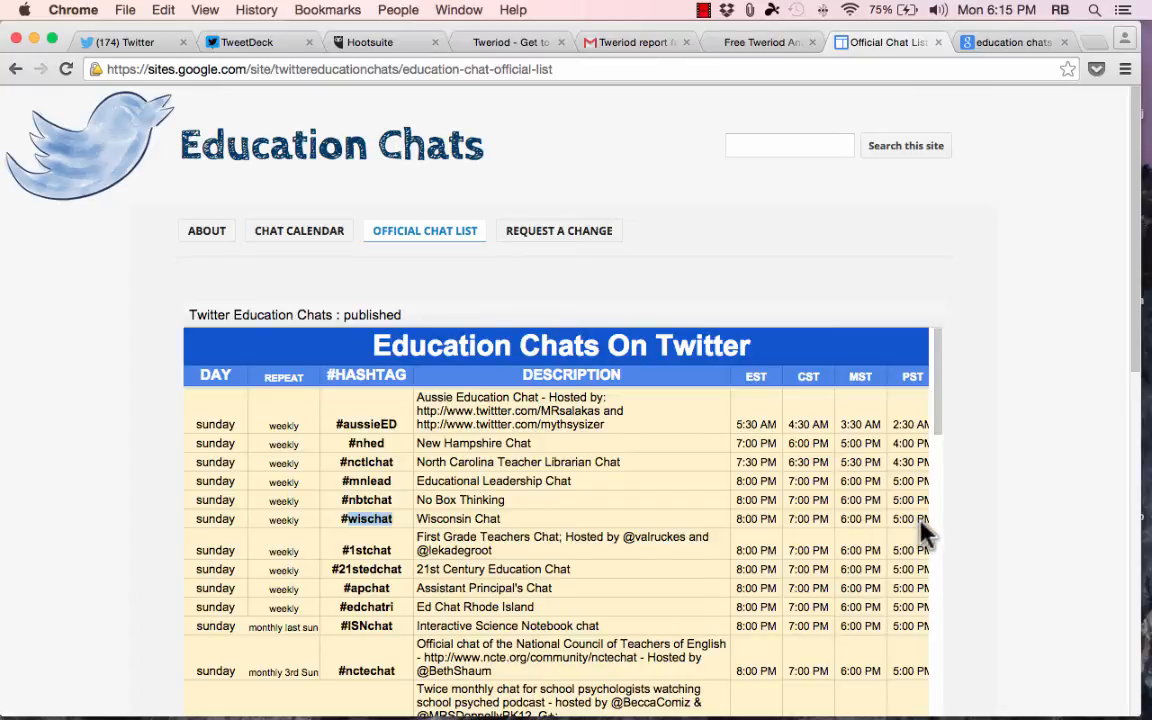
mouse_move(348, 540)
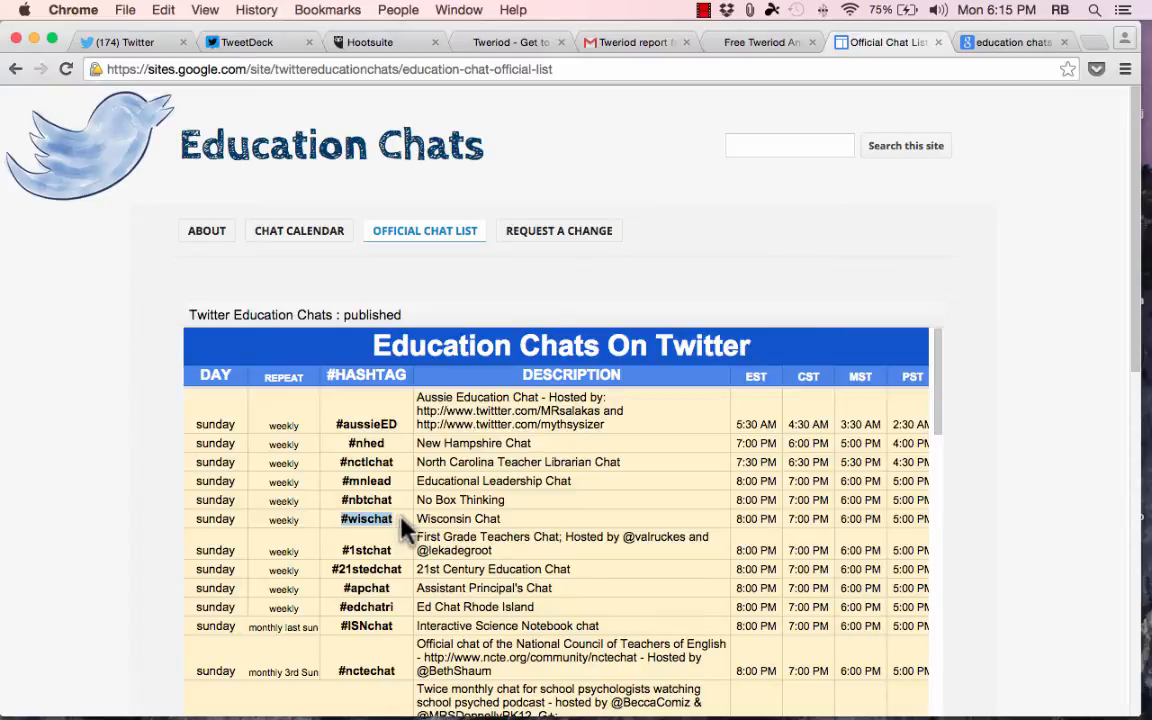
Search Twitter for #wischat tweets, then return to the Official Chat List
click(120, 42)
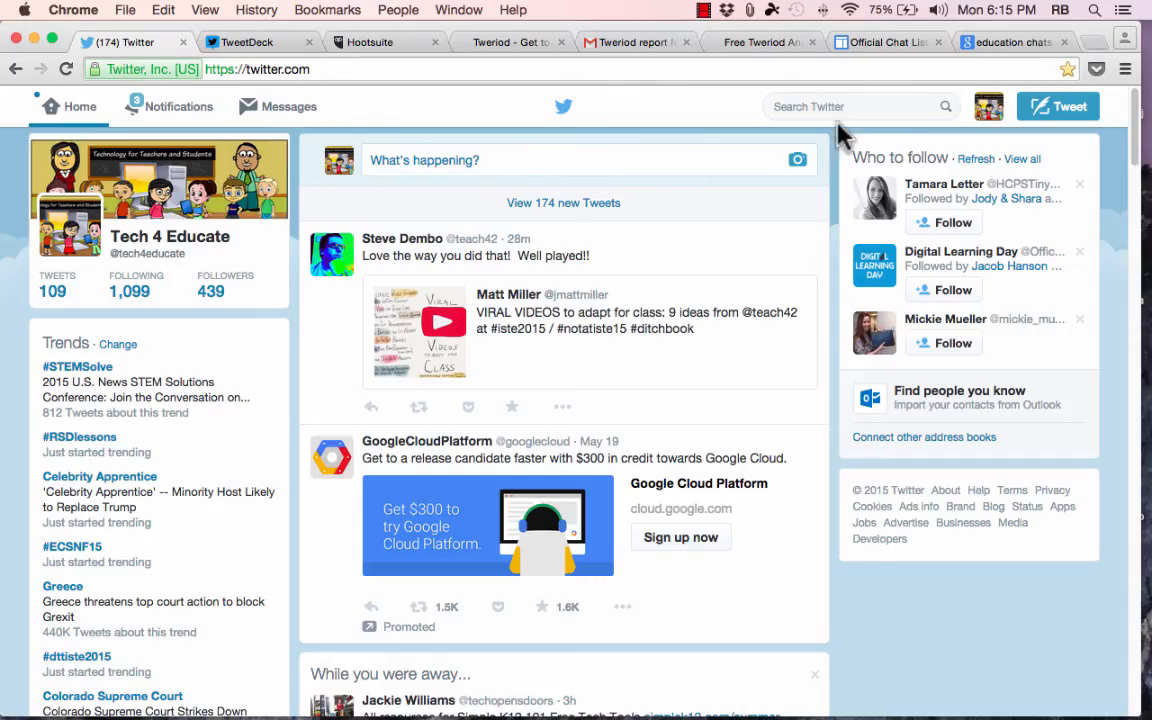
text(#wischat)
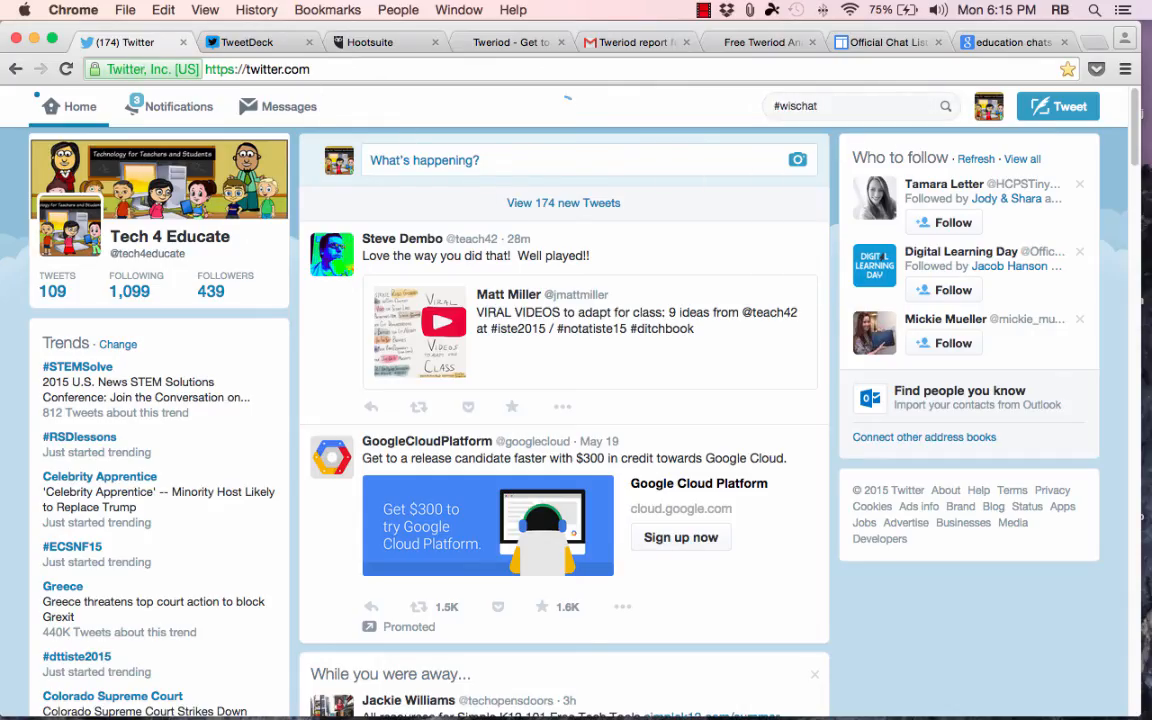
key(Return)
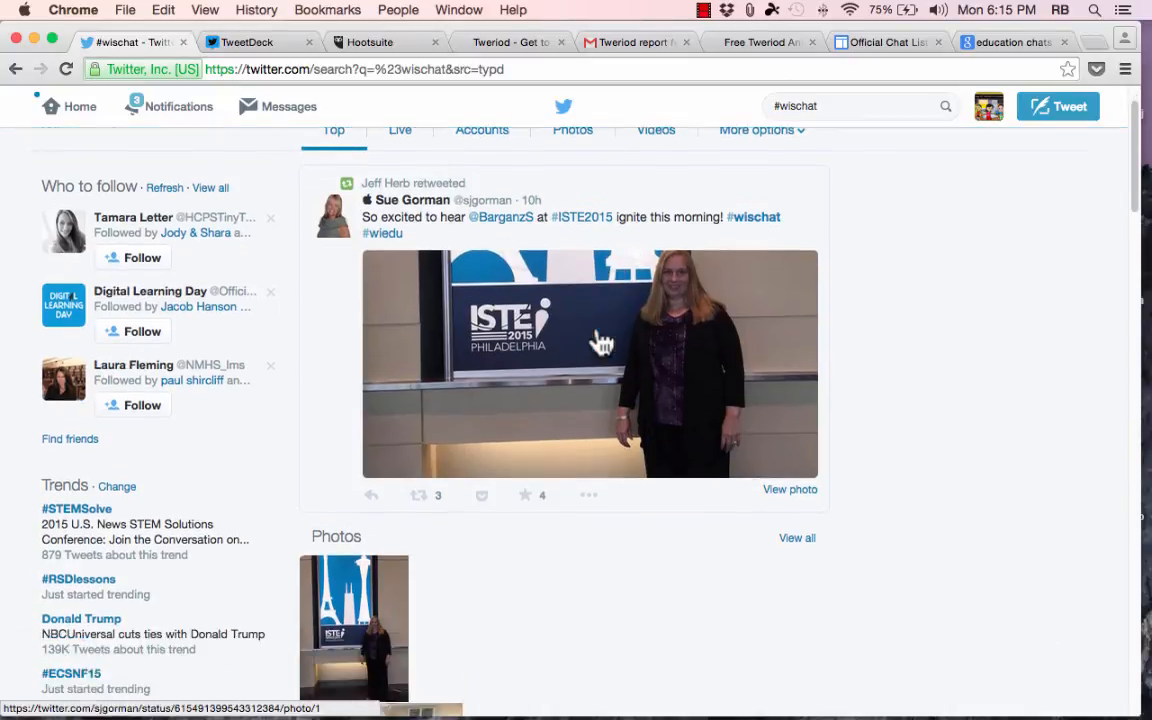
scroll(down, 3)
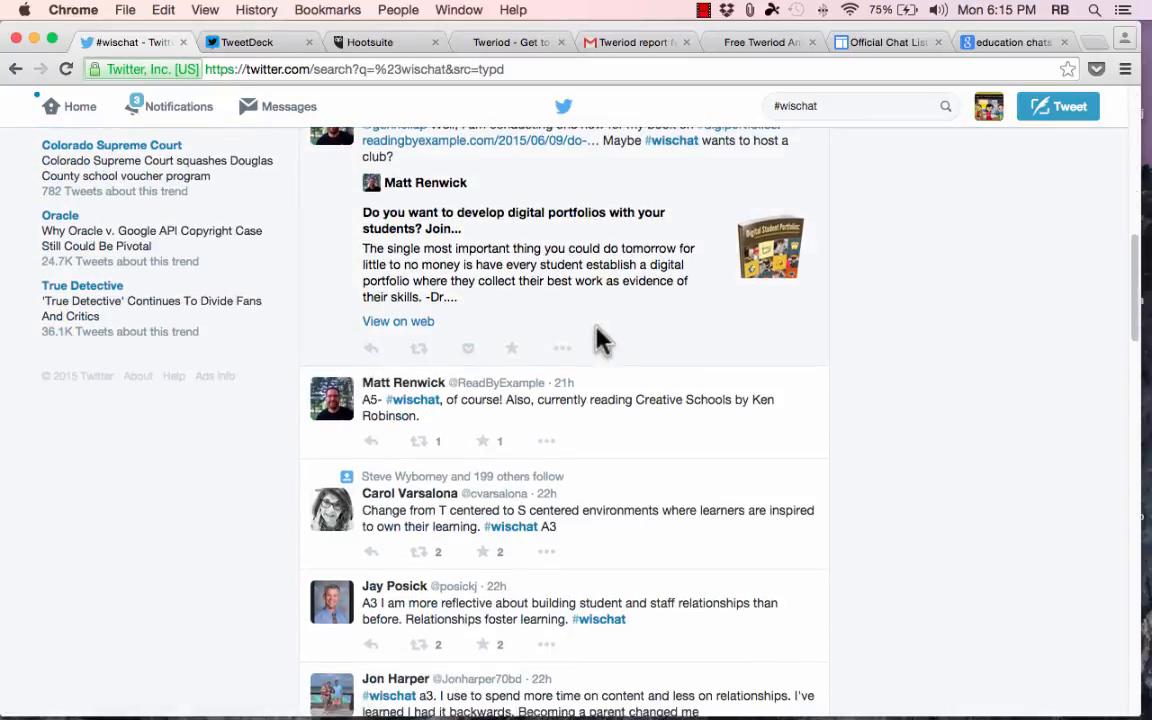
scroll(up, 3)
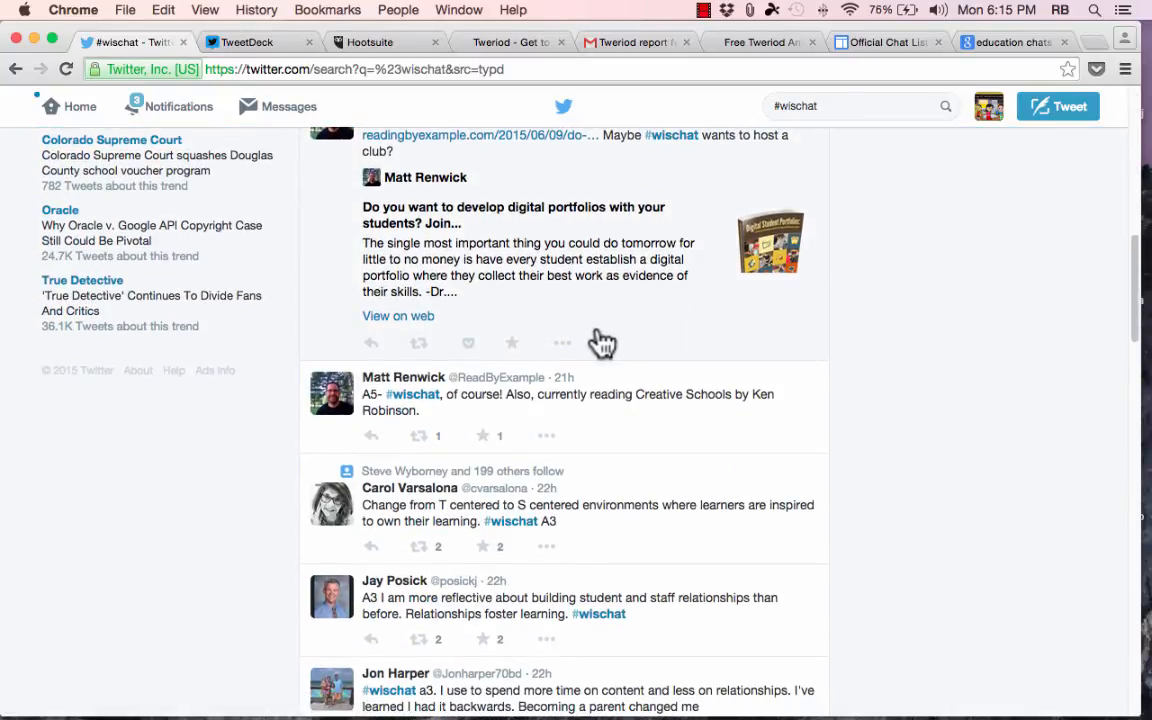
mouse_move(880, 140)
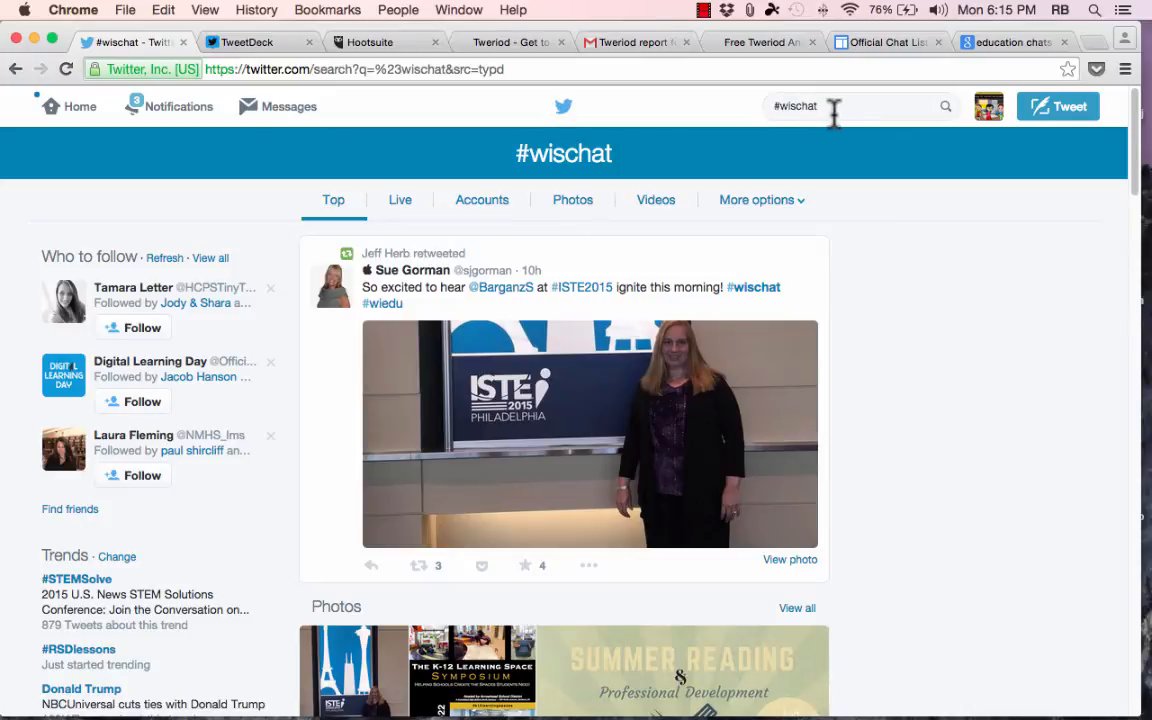
mouse_move(960, 20)
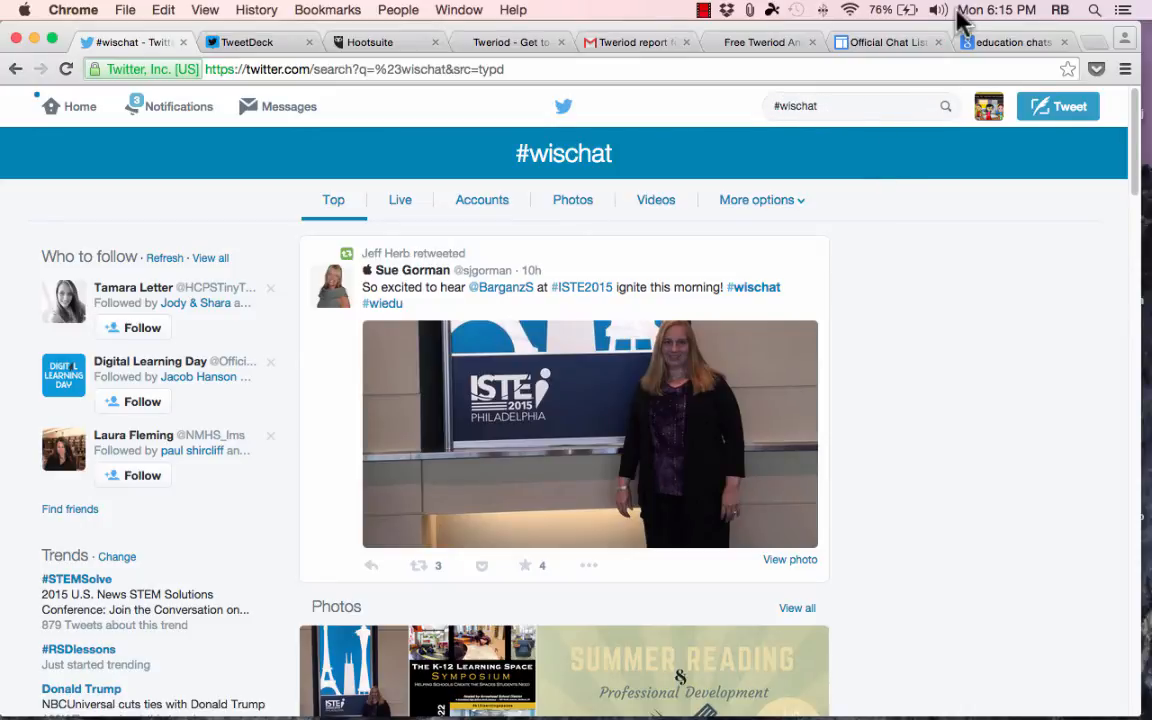
mouse_move(1000, 56)
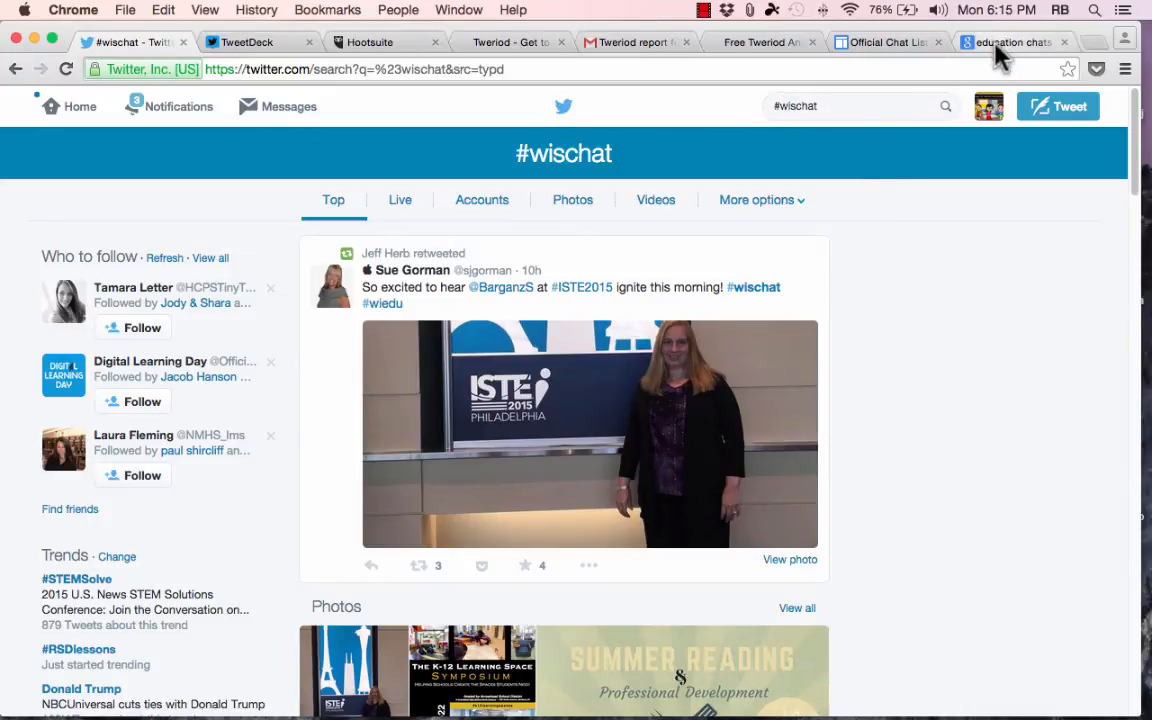
click(1012, 42)
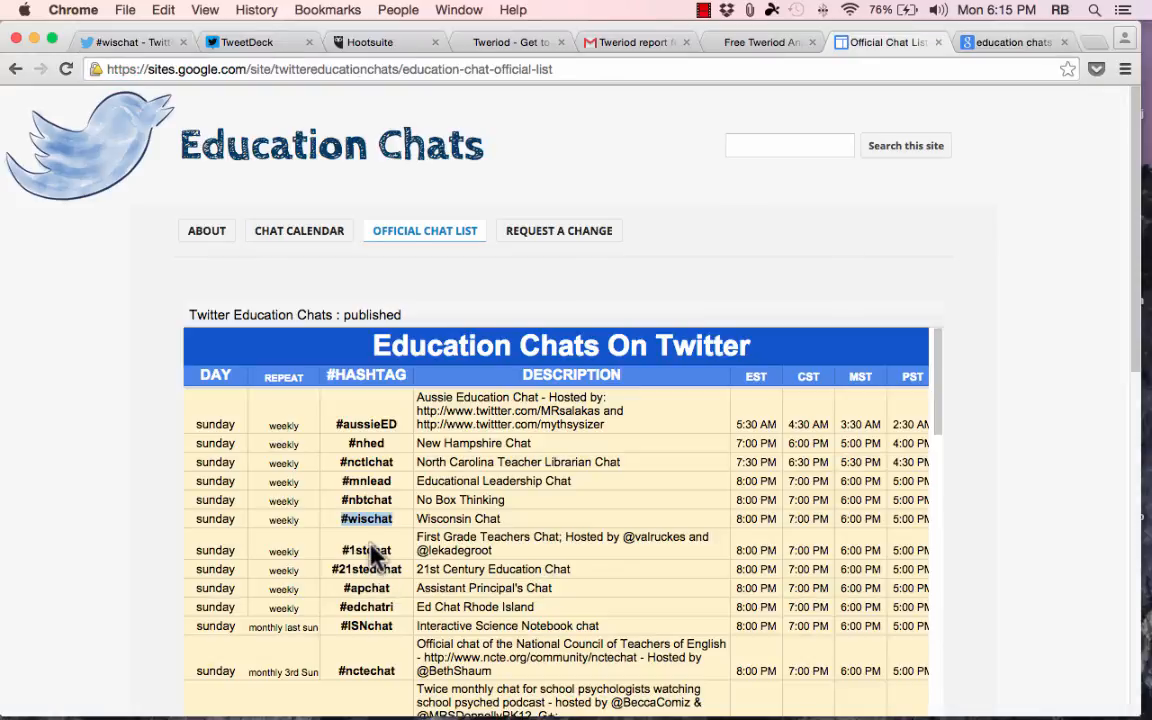
mouse_move(656, 530)
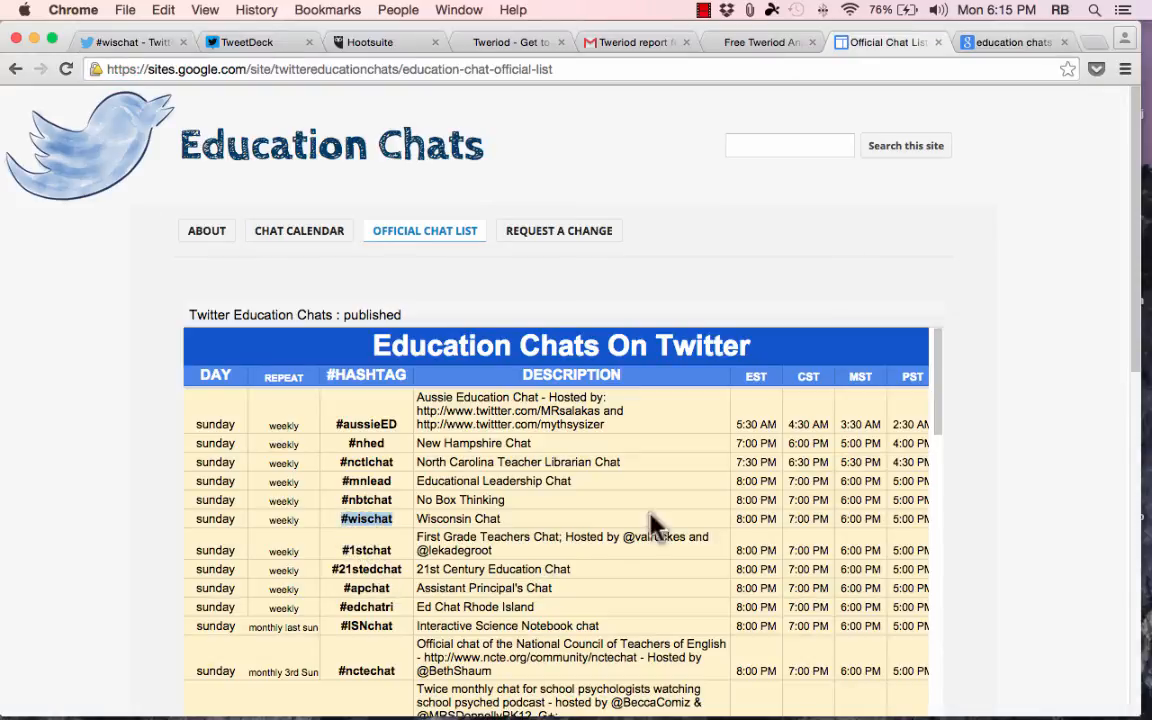